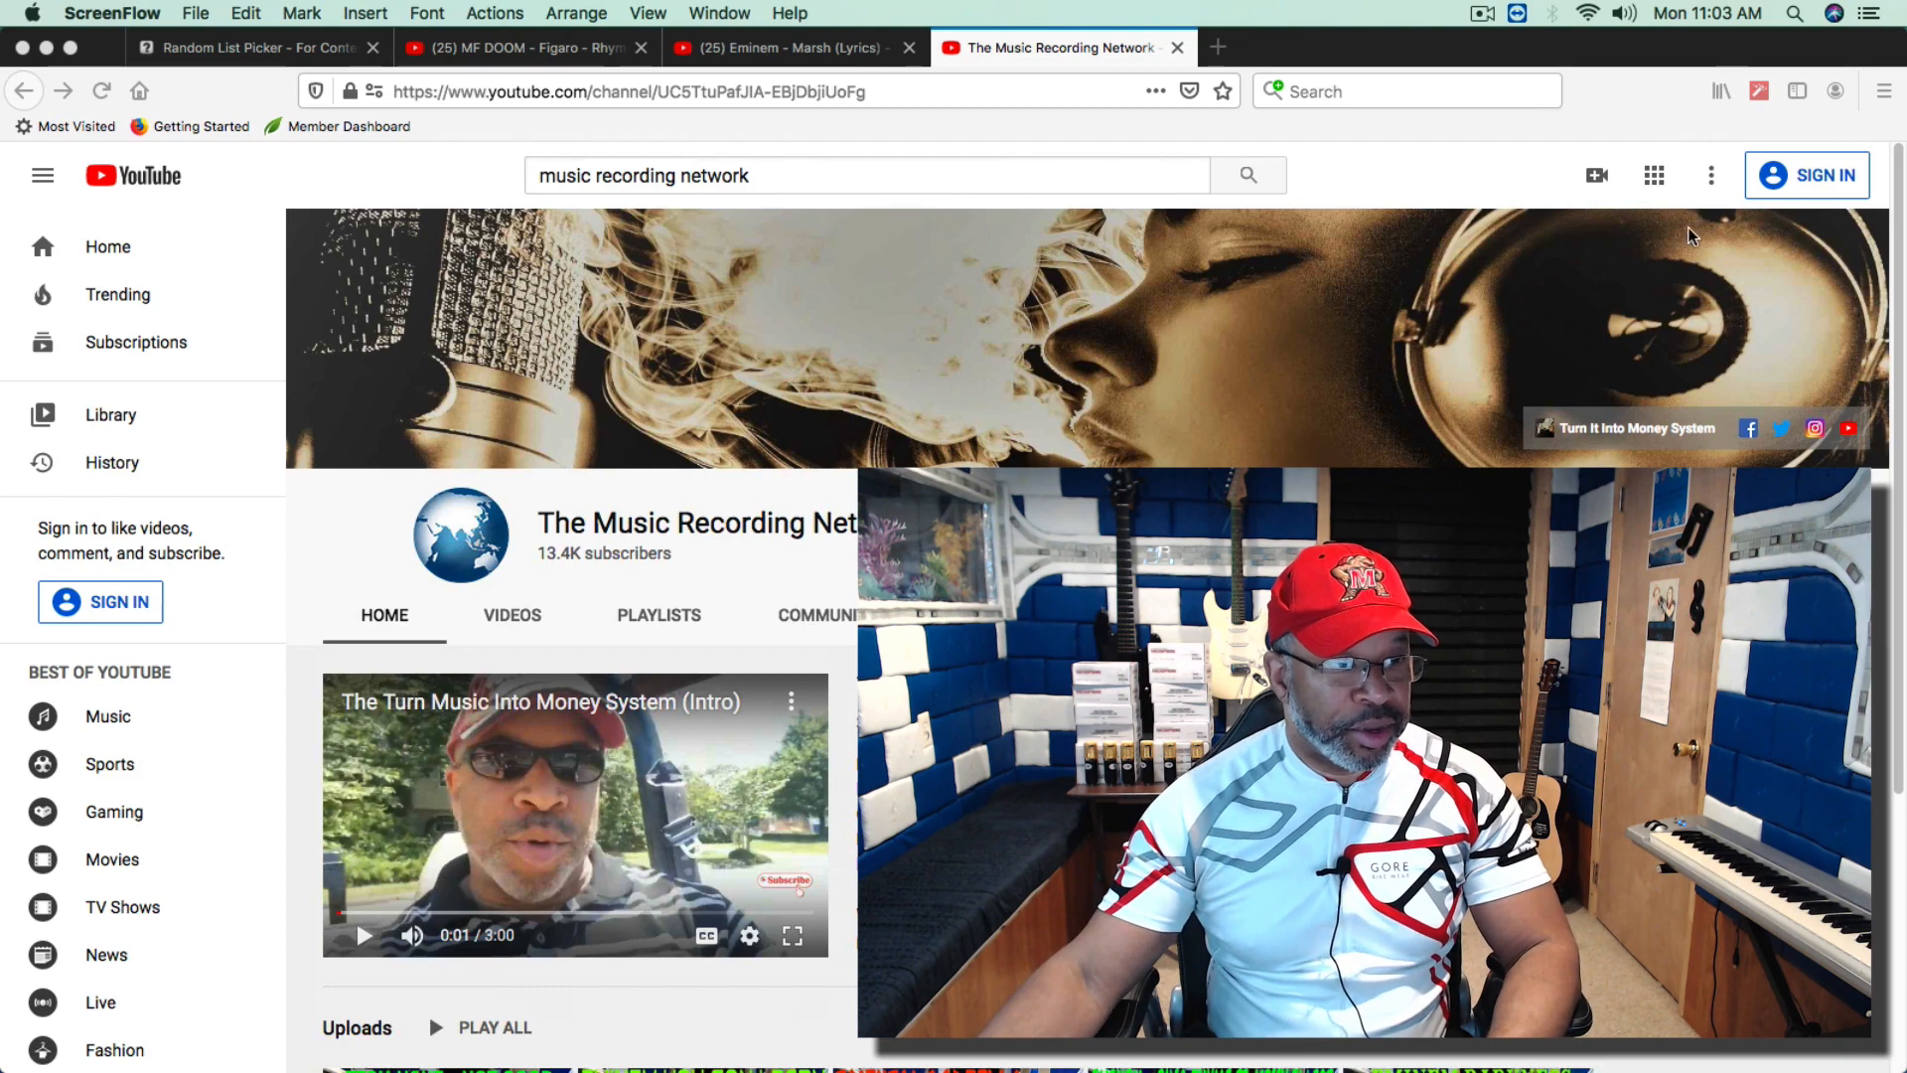
{"action": "mouse_move", "coordinate": [1670, 228]}
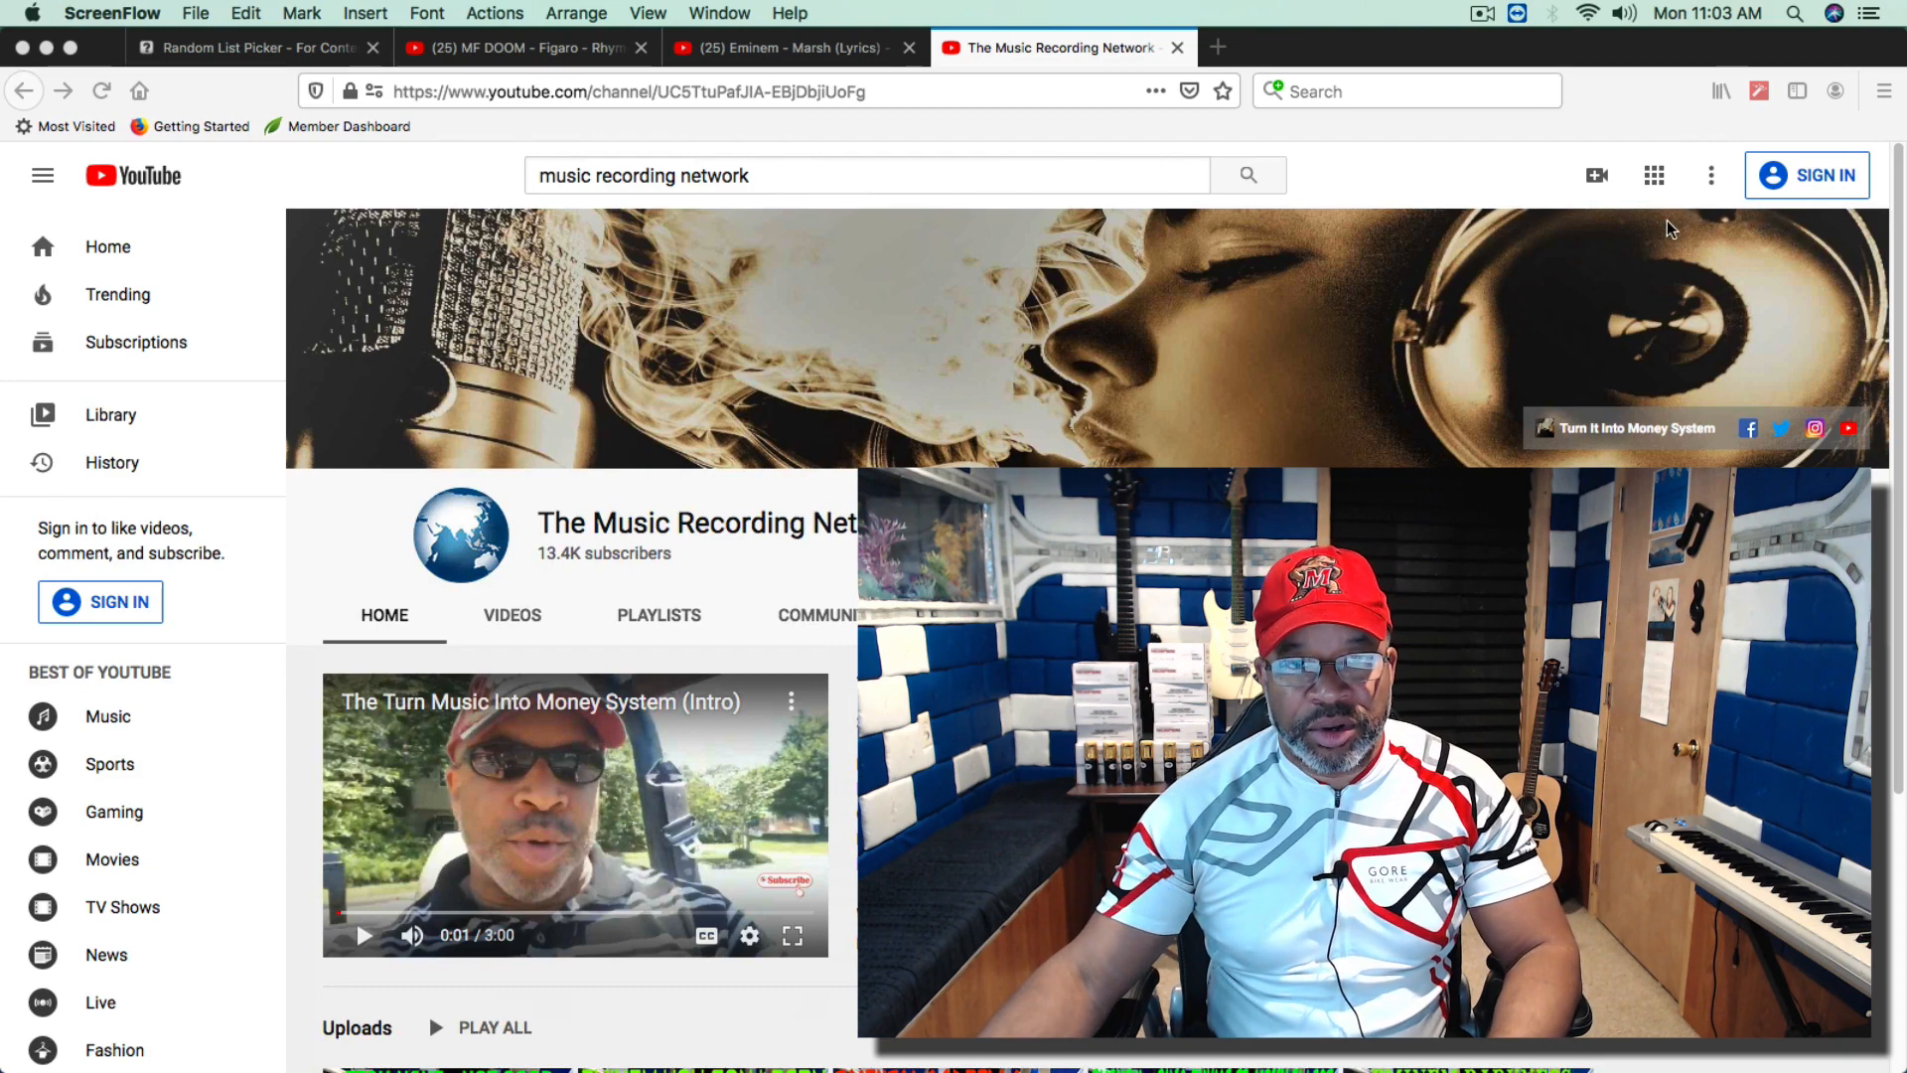
{"action": "mouse_move", "coordinate": [1347, 293]}
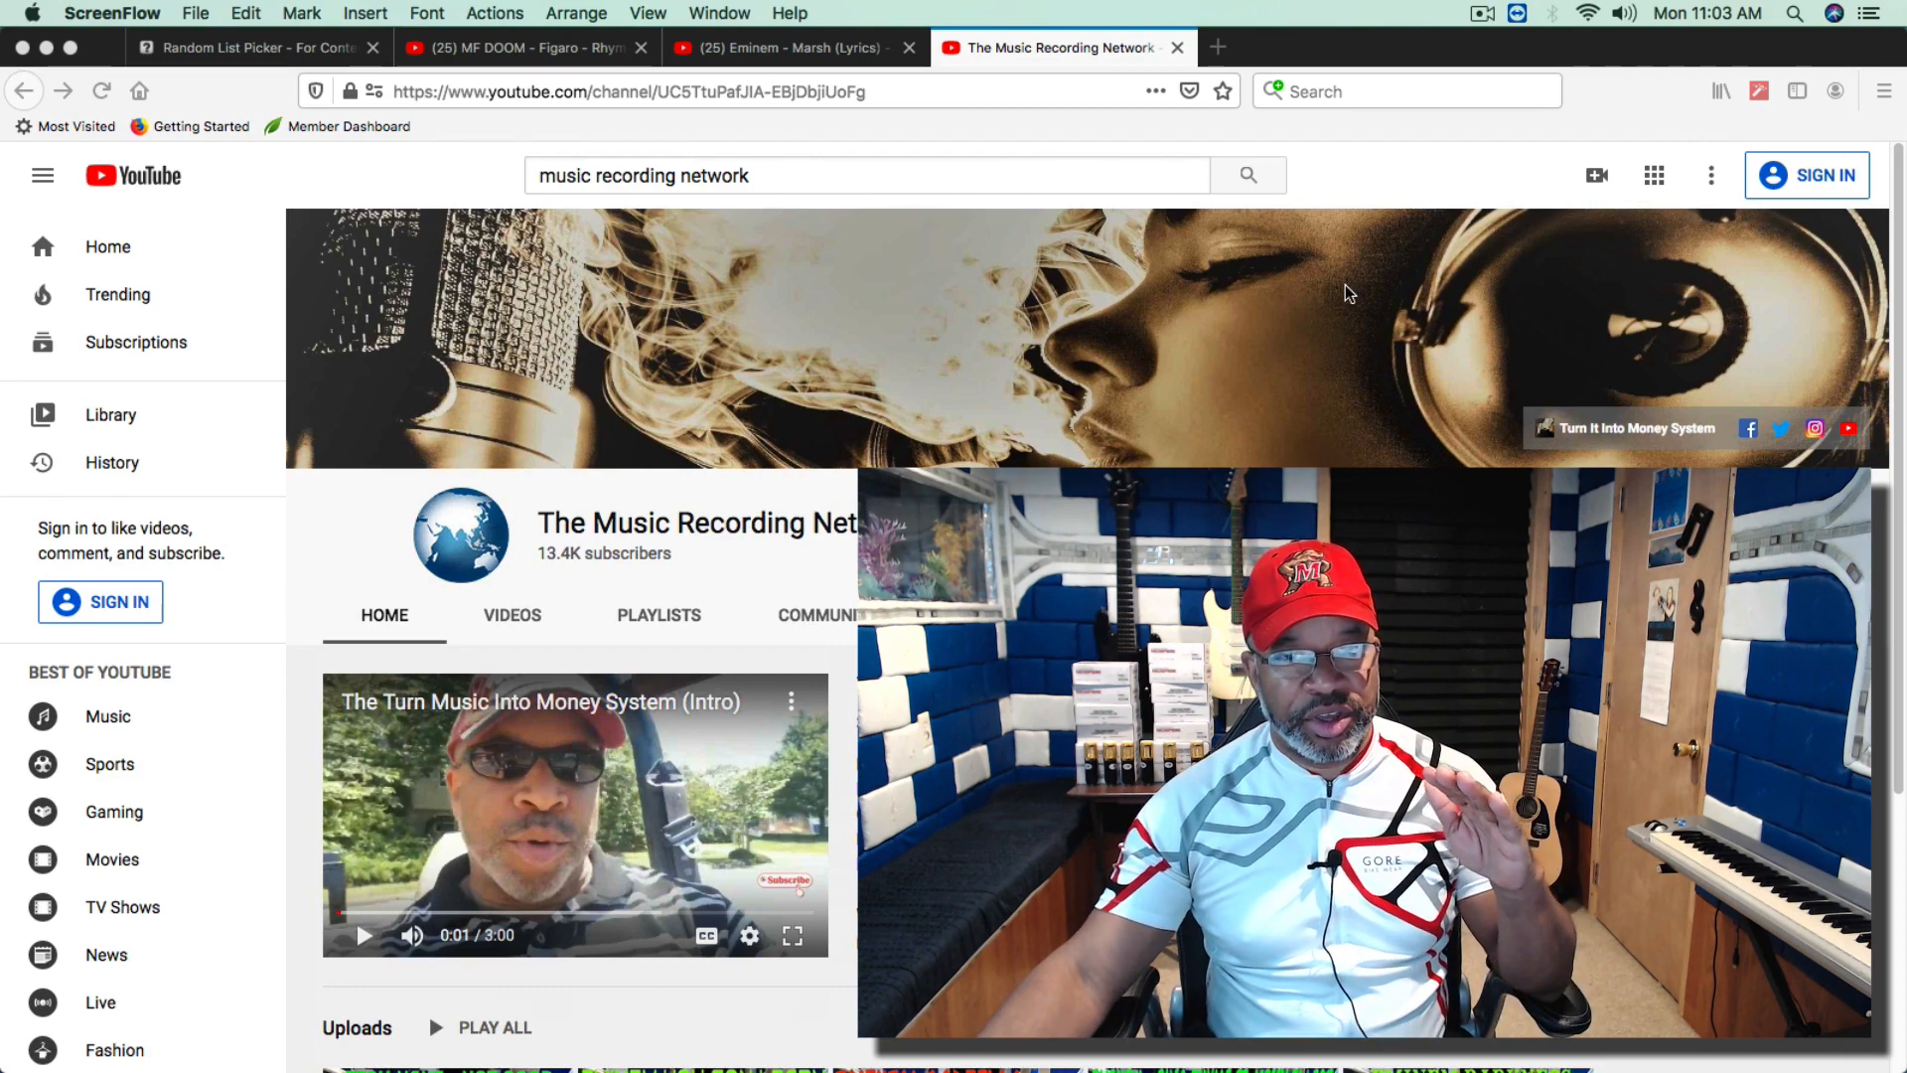
{"action": "mouse_move", "coordinate": [1091, 243]}
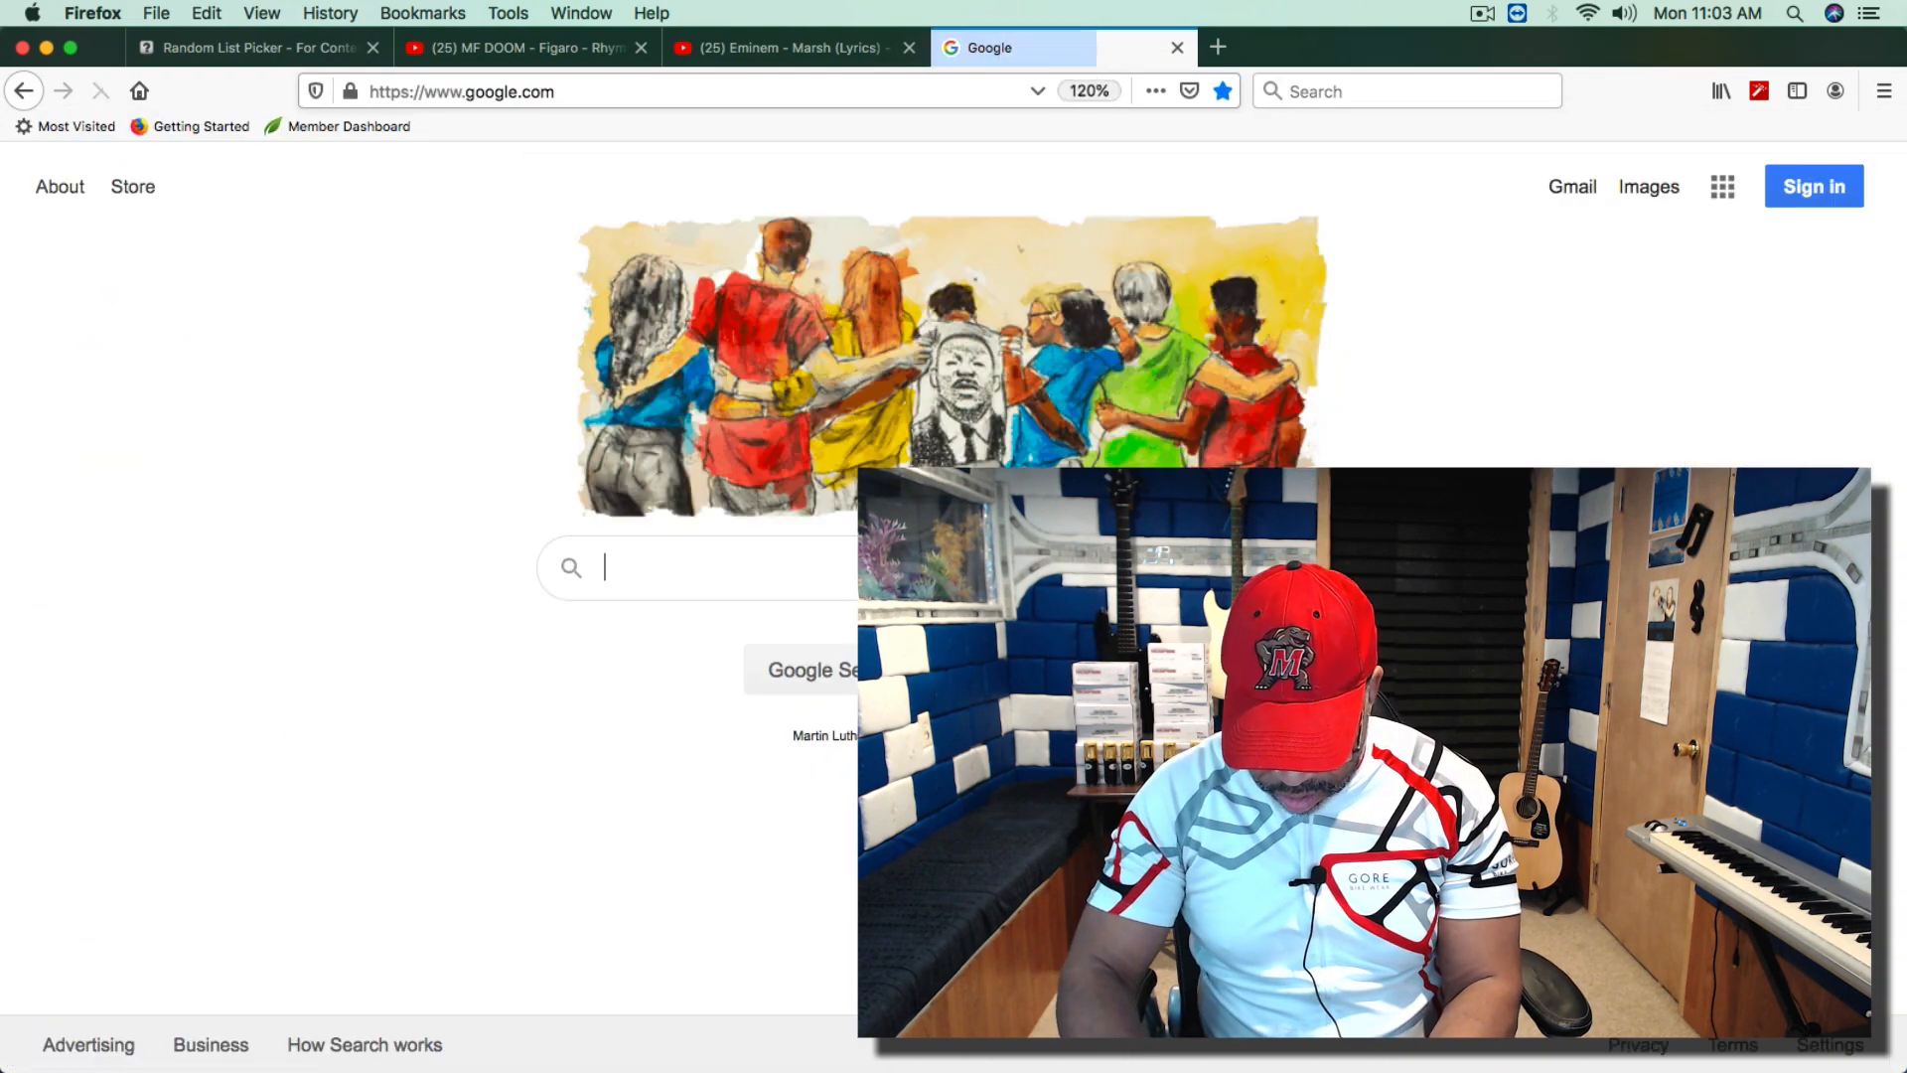
Search Google for 'gmail' and open the Gmail result to reach the account chooser
{"action": "type", "text": "gmail"}
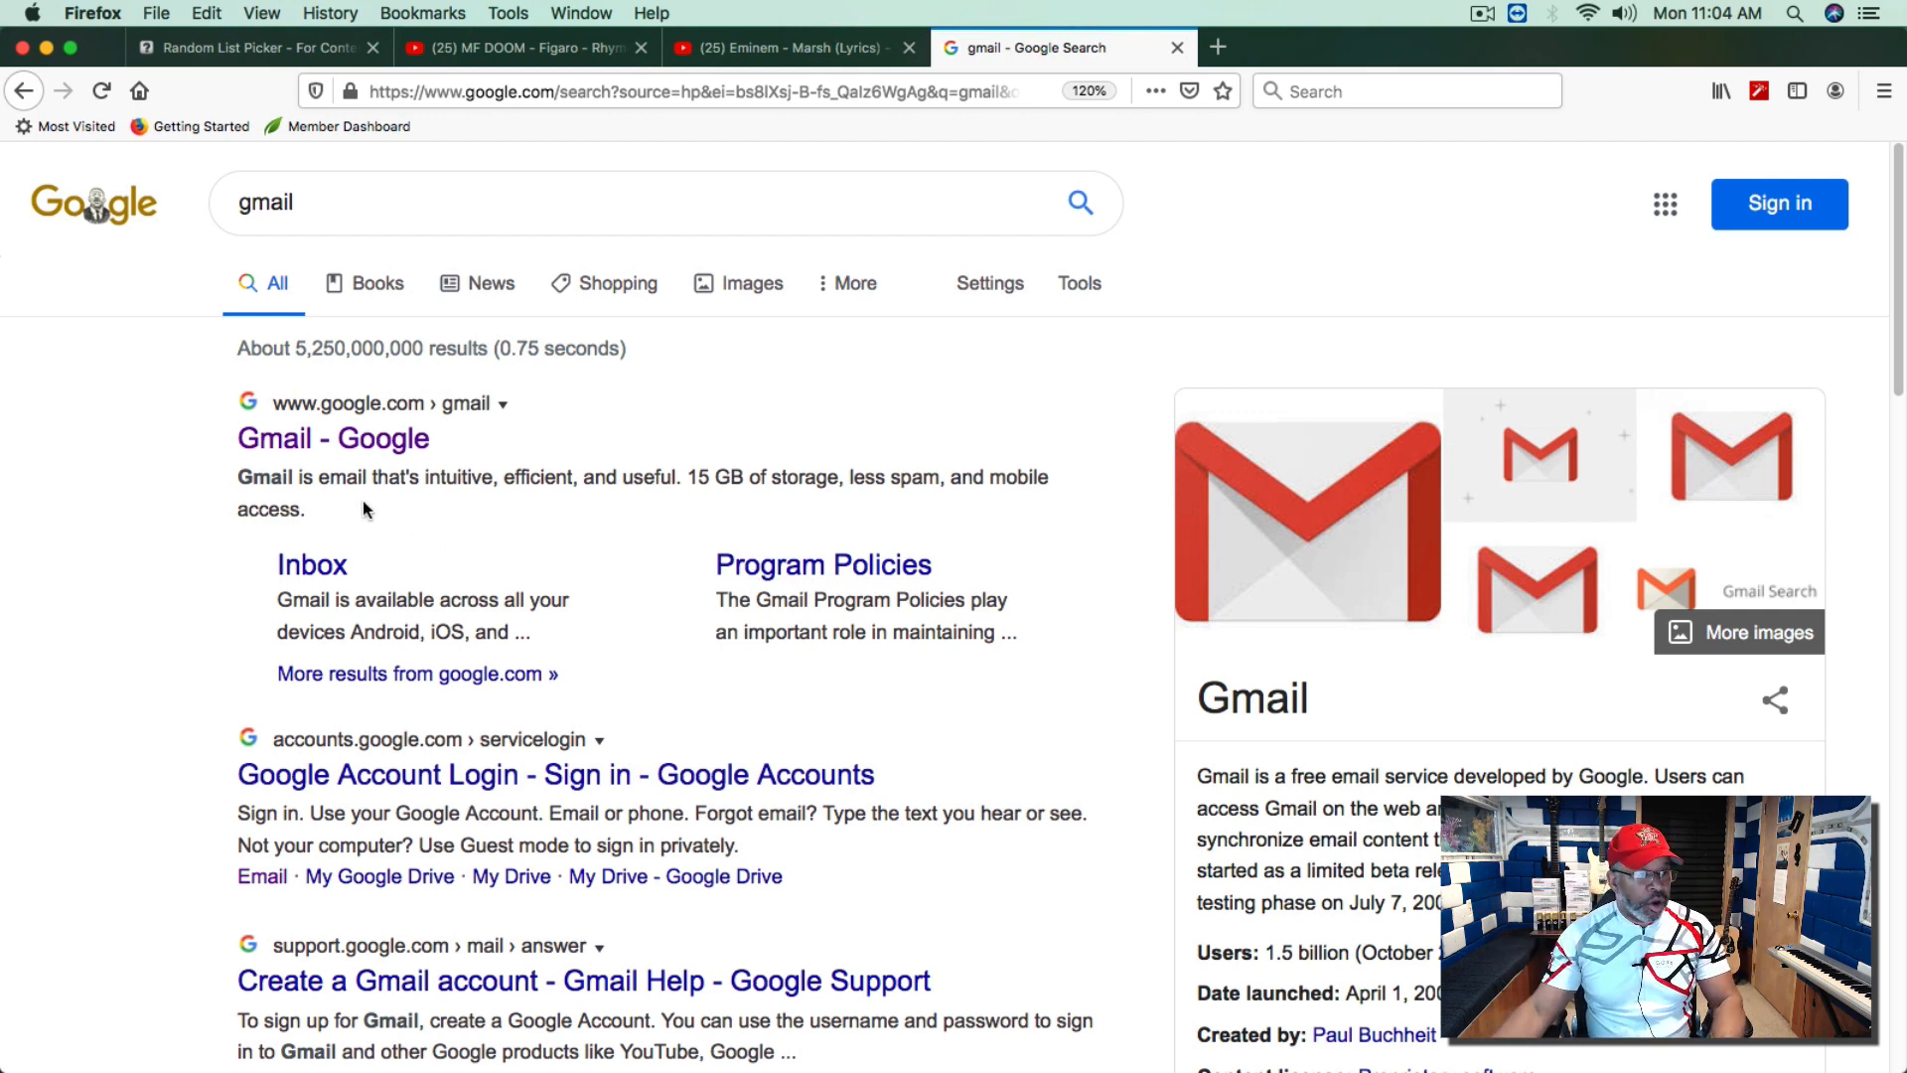
{"action": "left_click", "coordinate": [332, 438]}
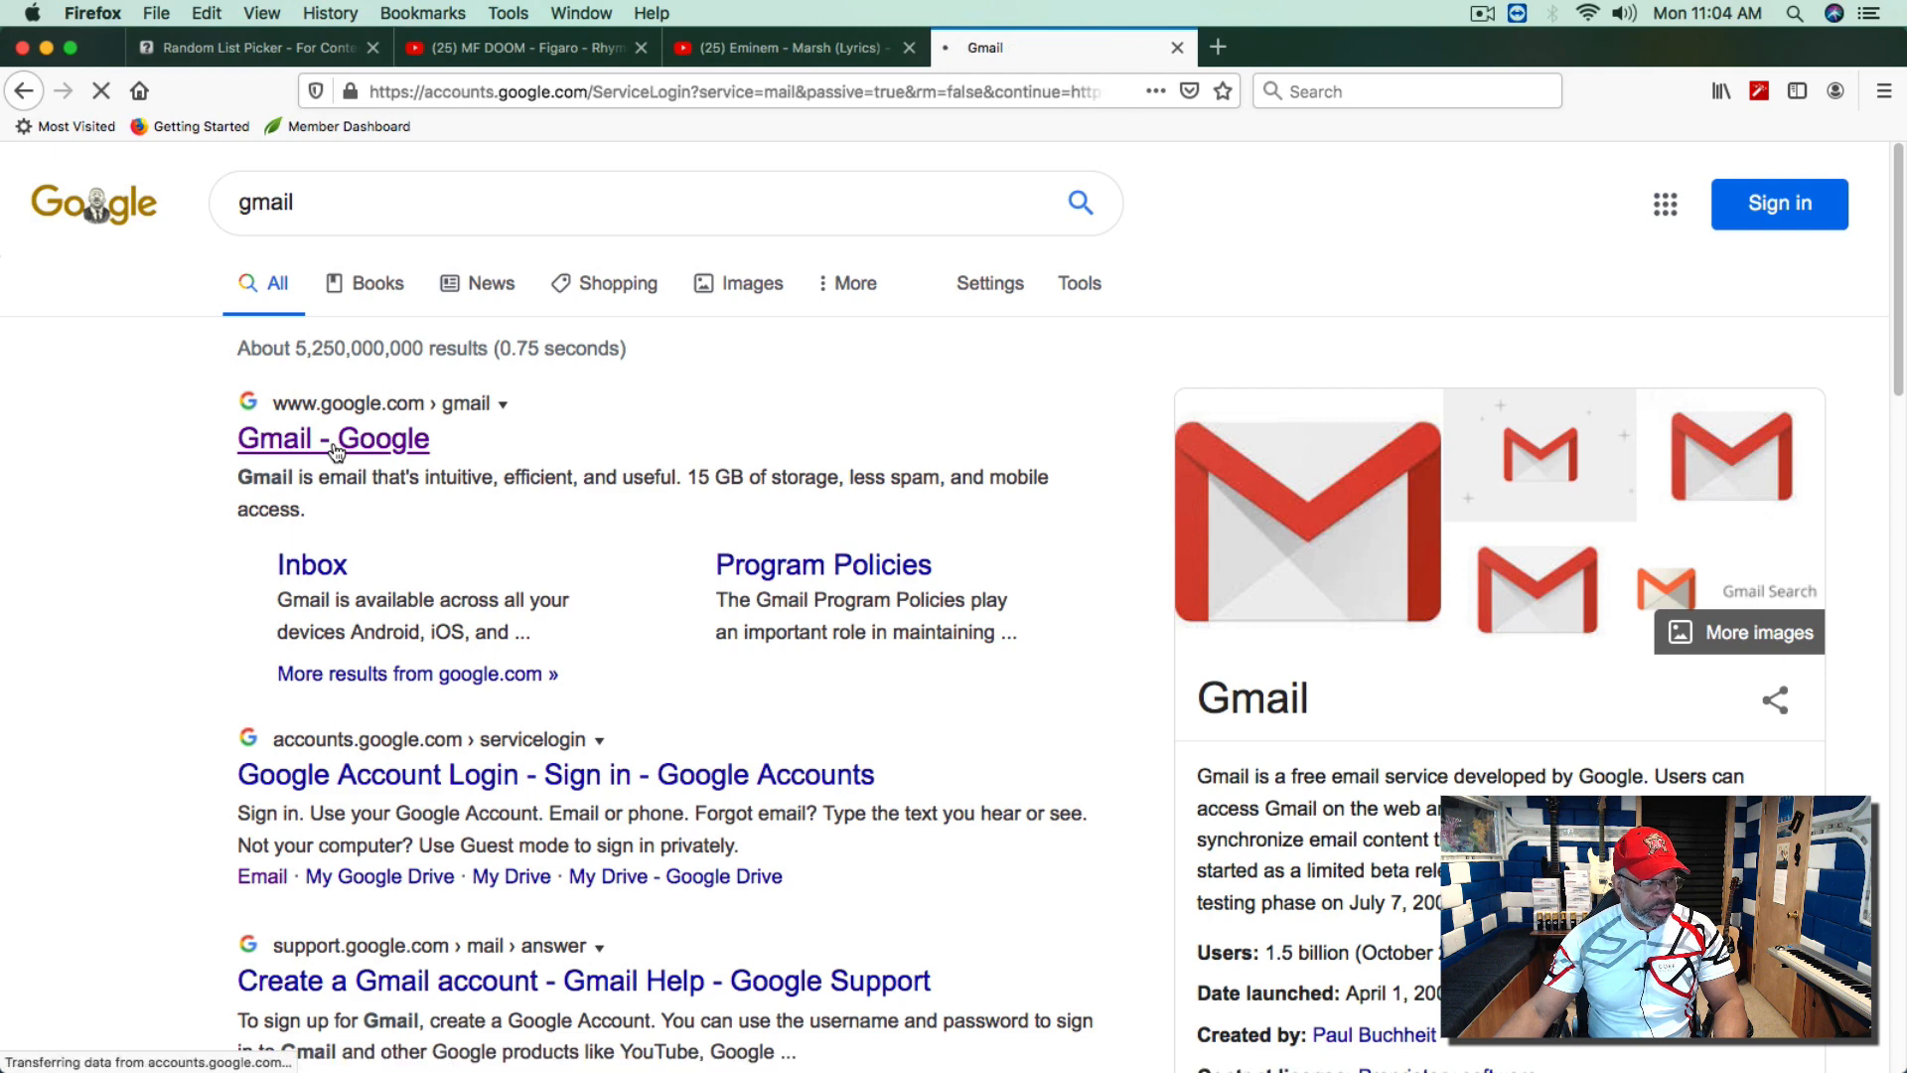
{"action": "left_click", "coordinate": [332, 439]}
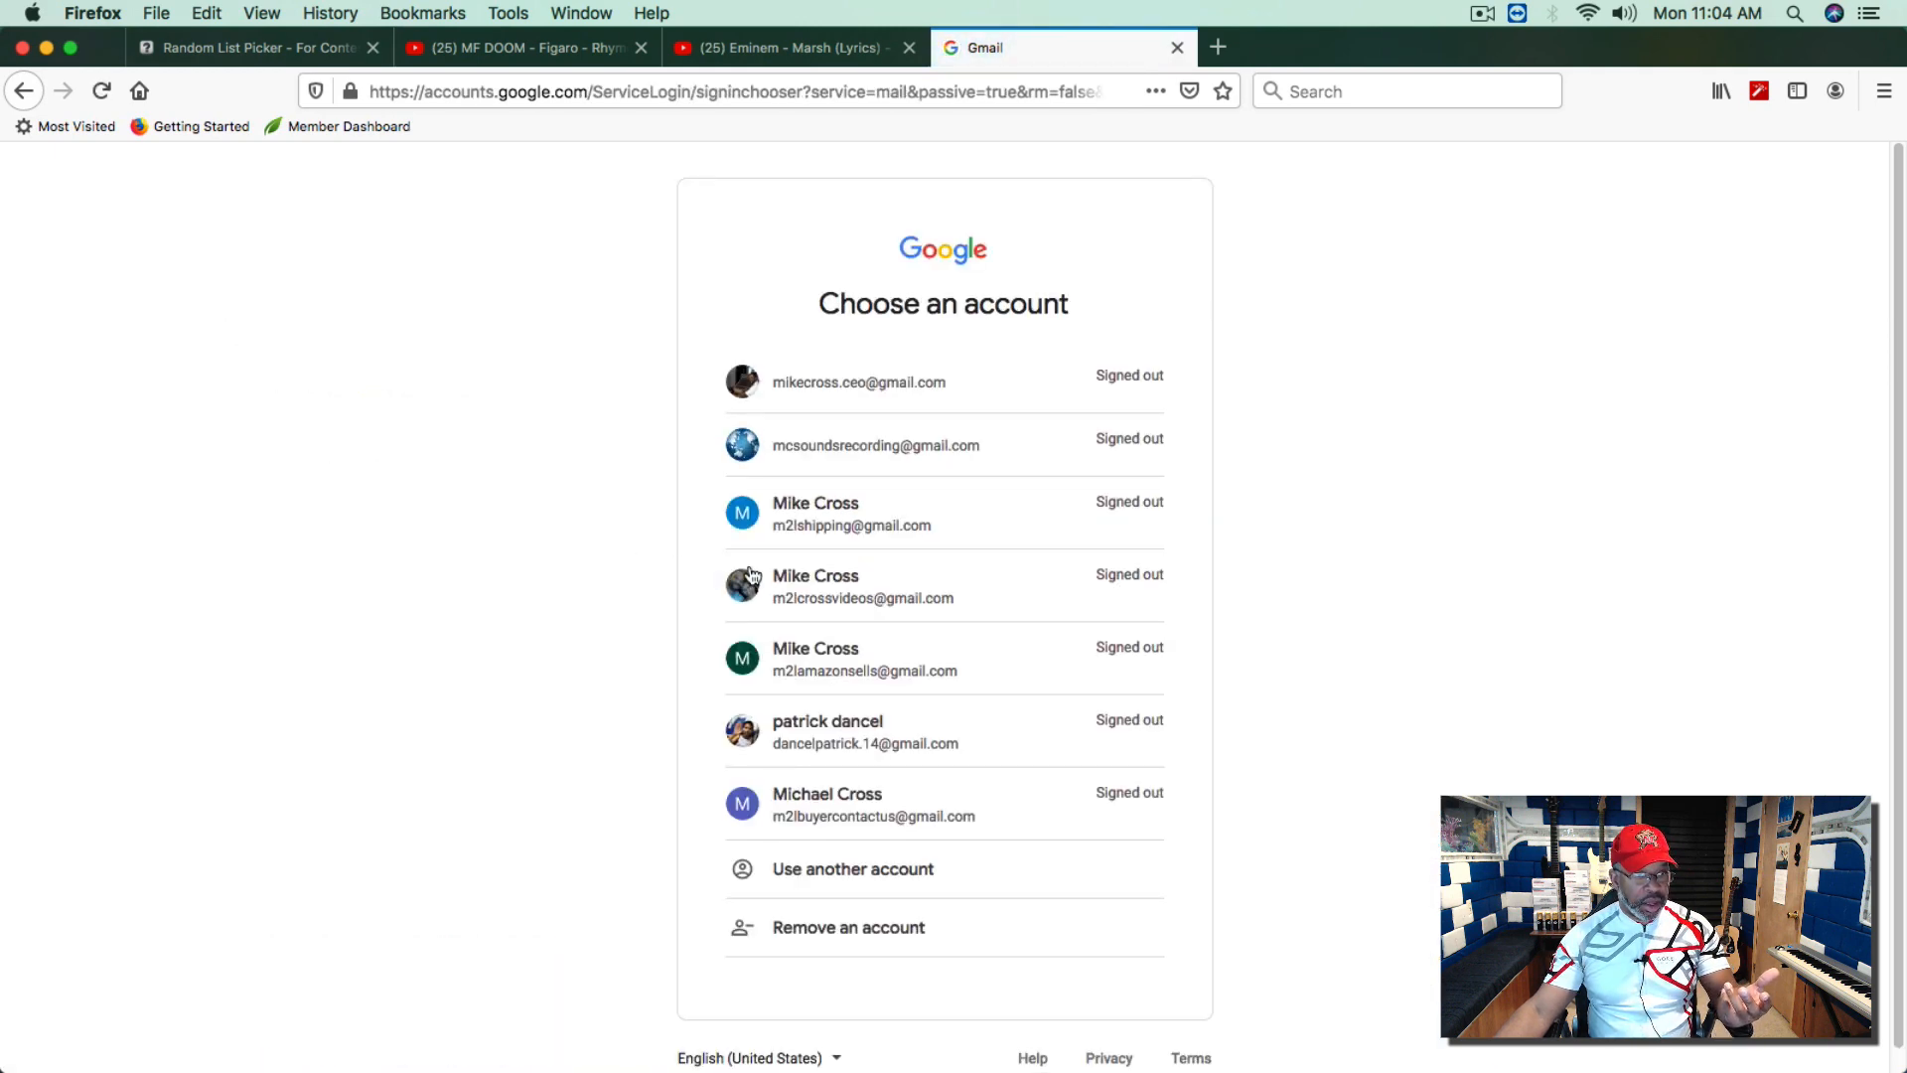
{"action": "mouse_move", "coordinate": [936, 779]}
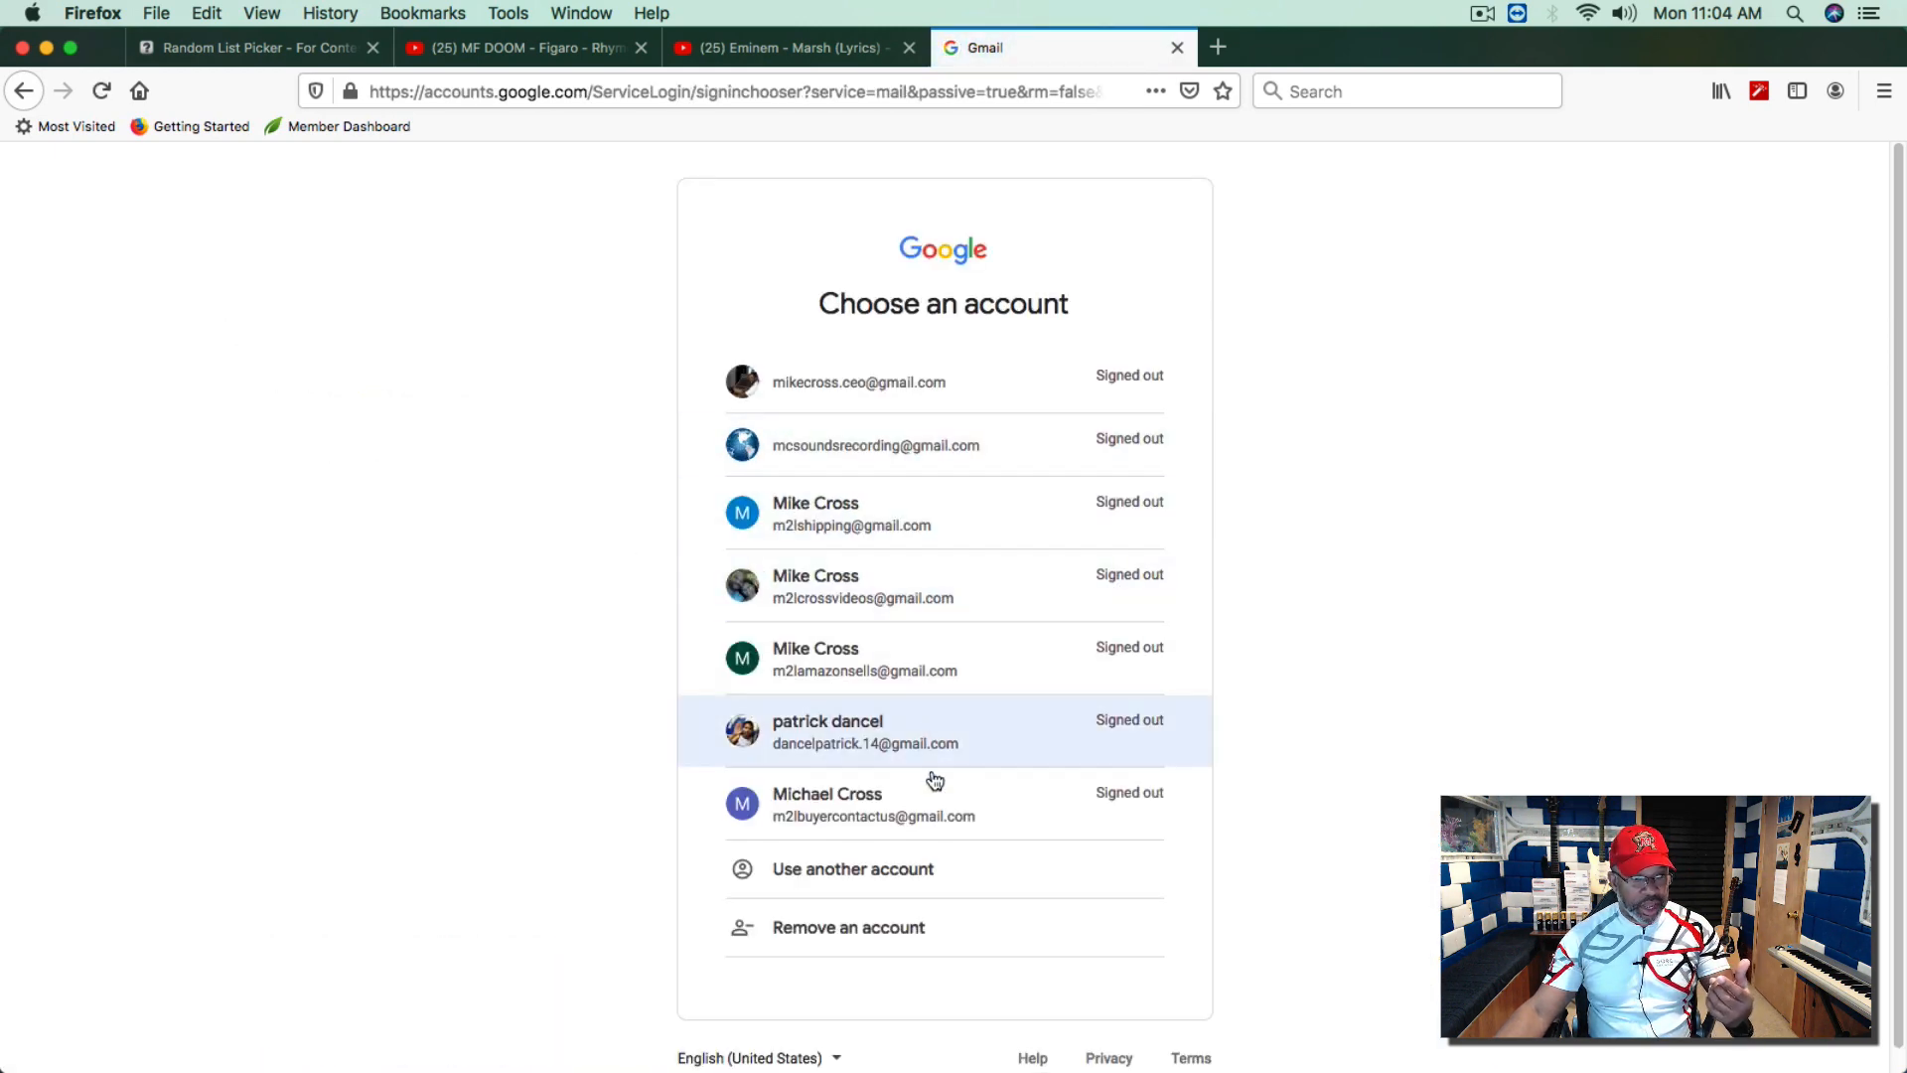
{"action": "mouse_move", "coordinate": [873, 411]}
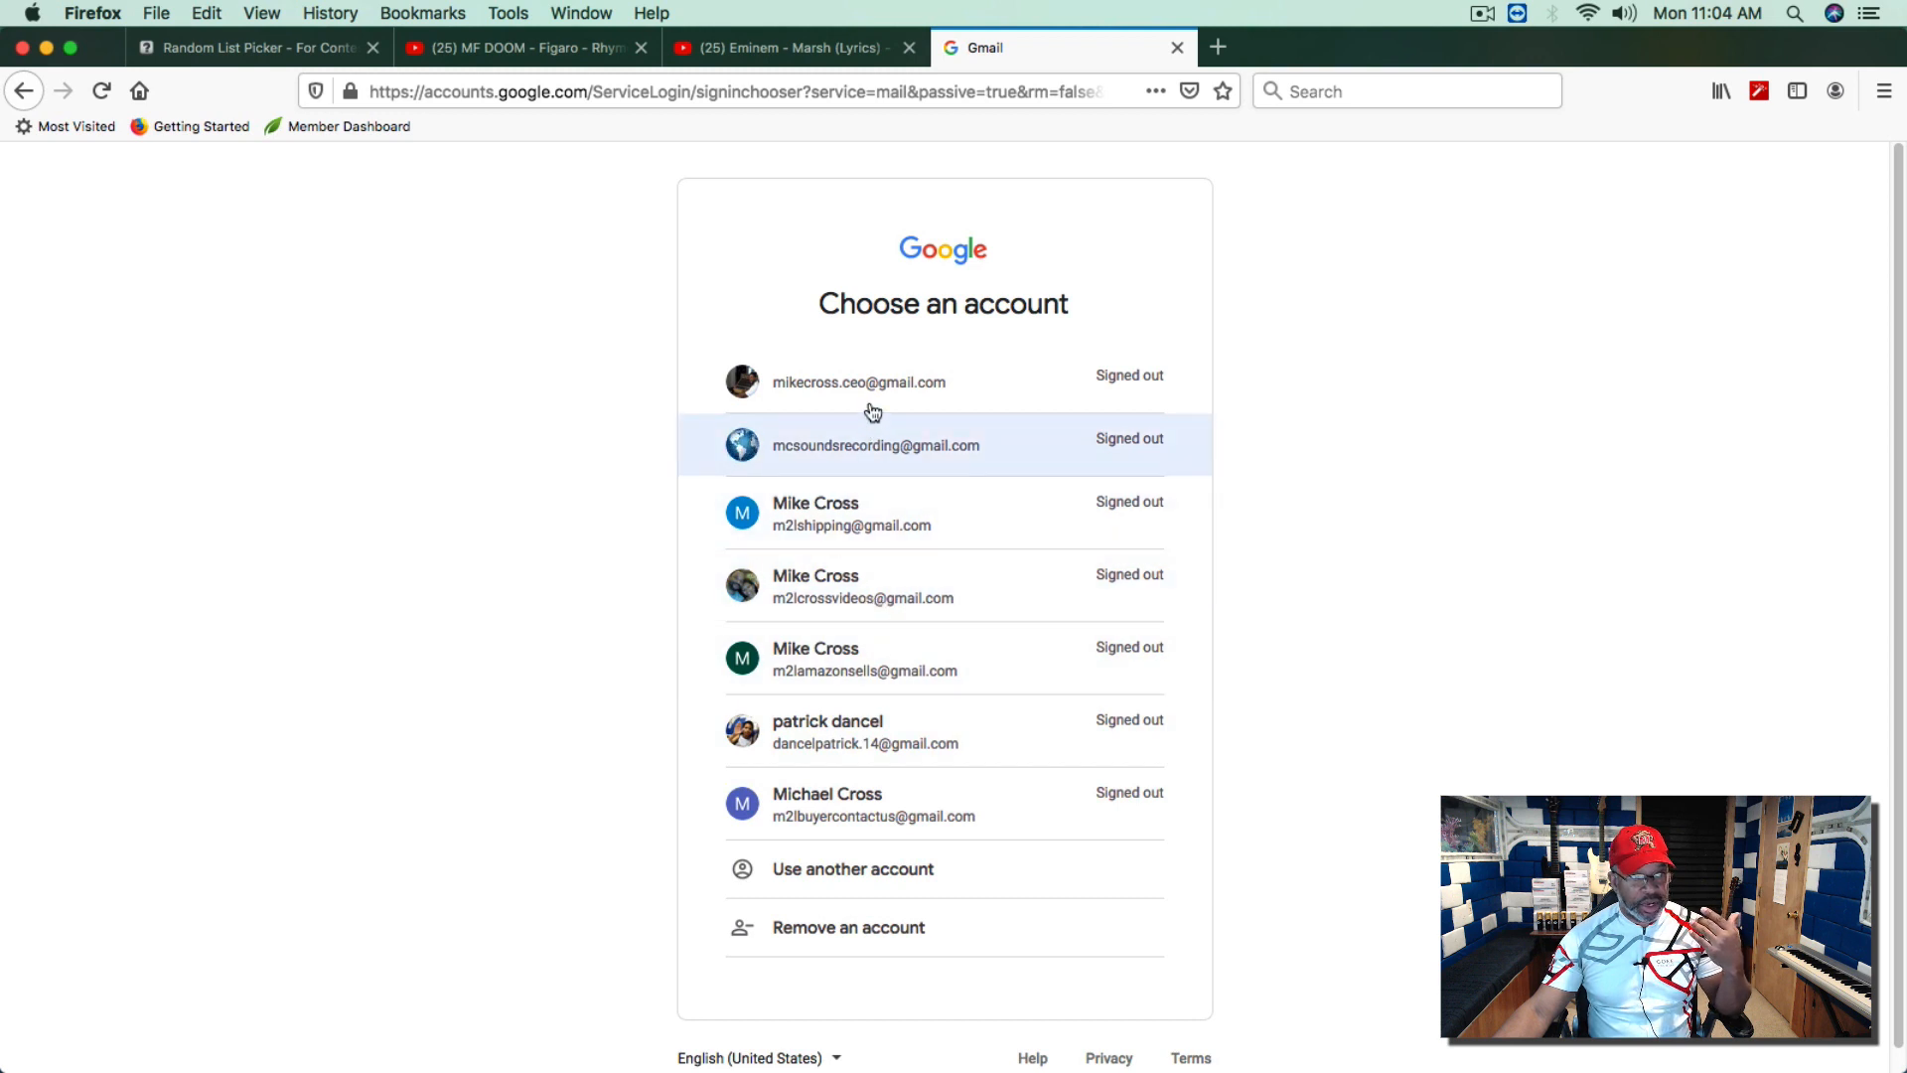
{"action": "mouse_move", "coordinate": [863, 535]}
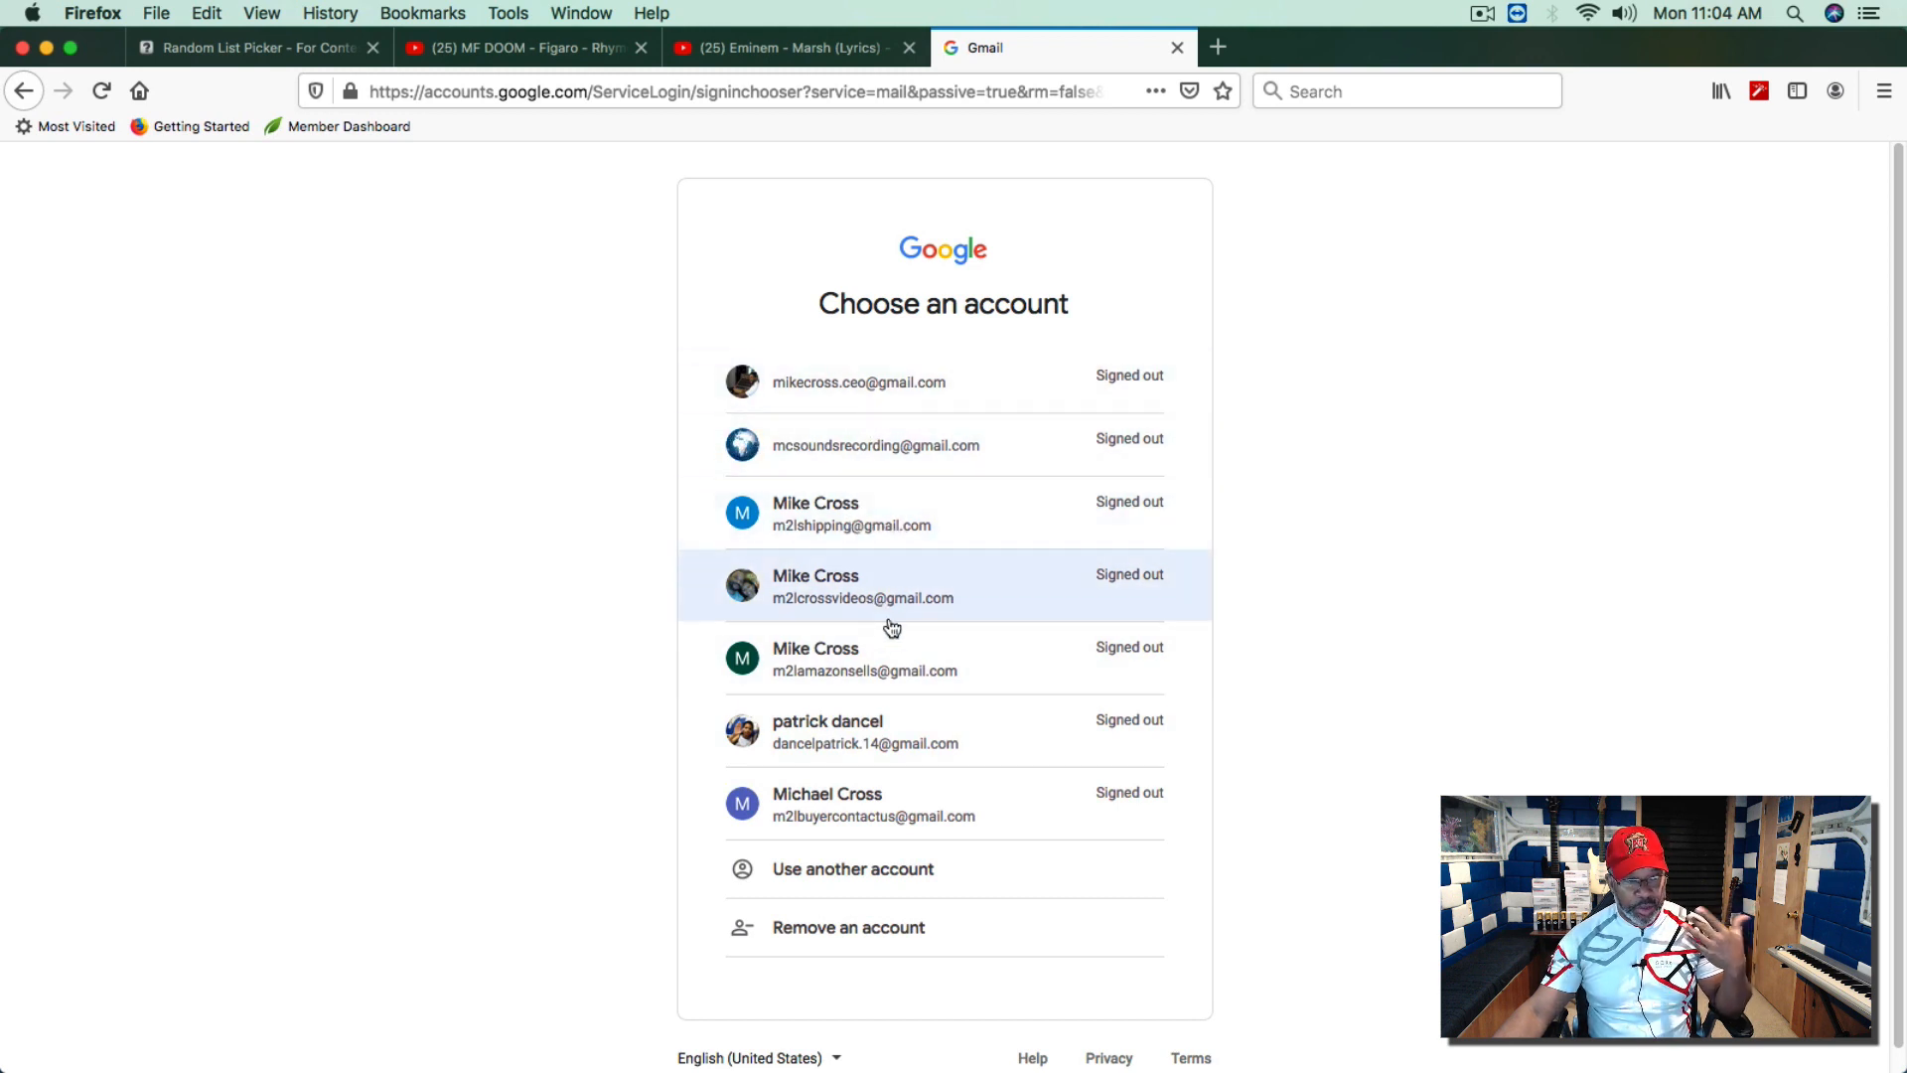
{"action": "mouse_move", "coordinate": [896, 675]}
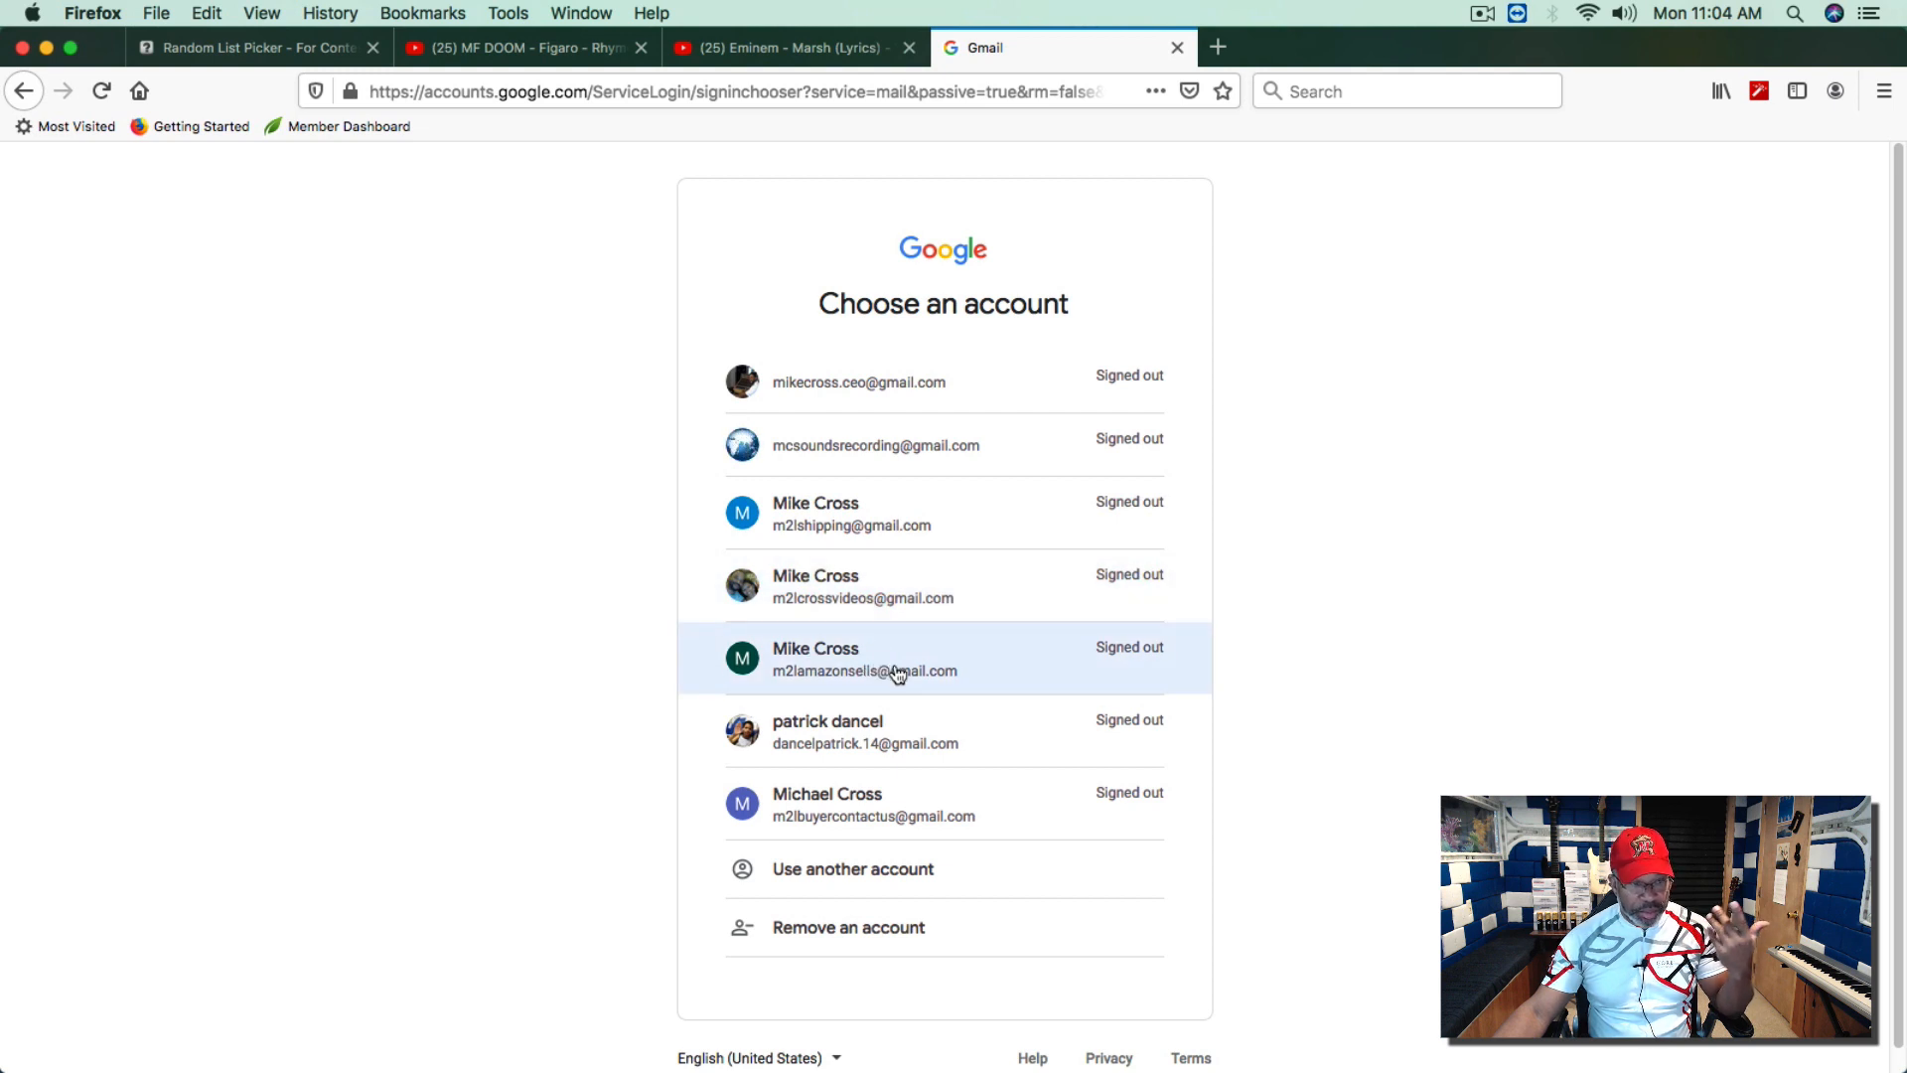
{"action": "mouse_move", "coordinate": [980, 747]}
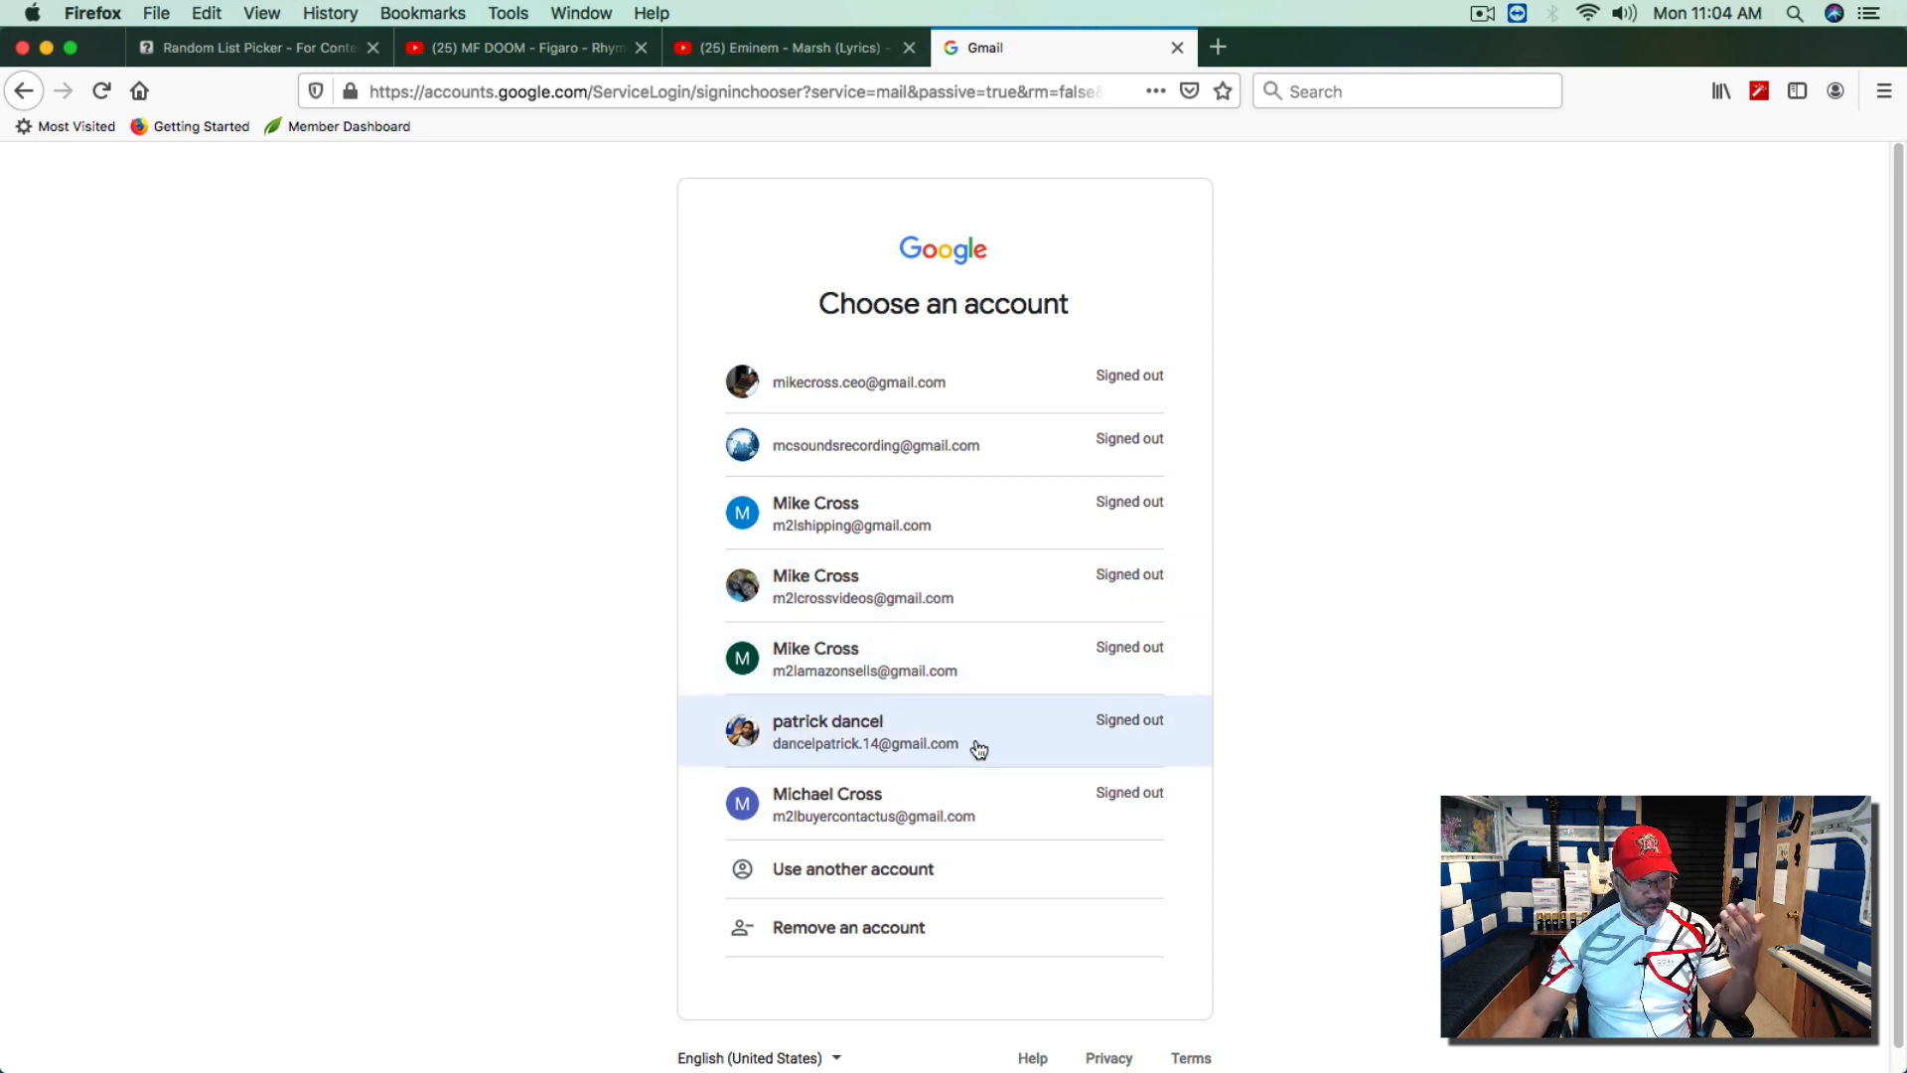
{"action": "mouse_move", "coordinate": [847, 926]}
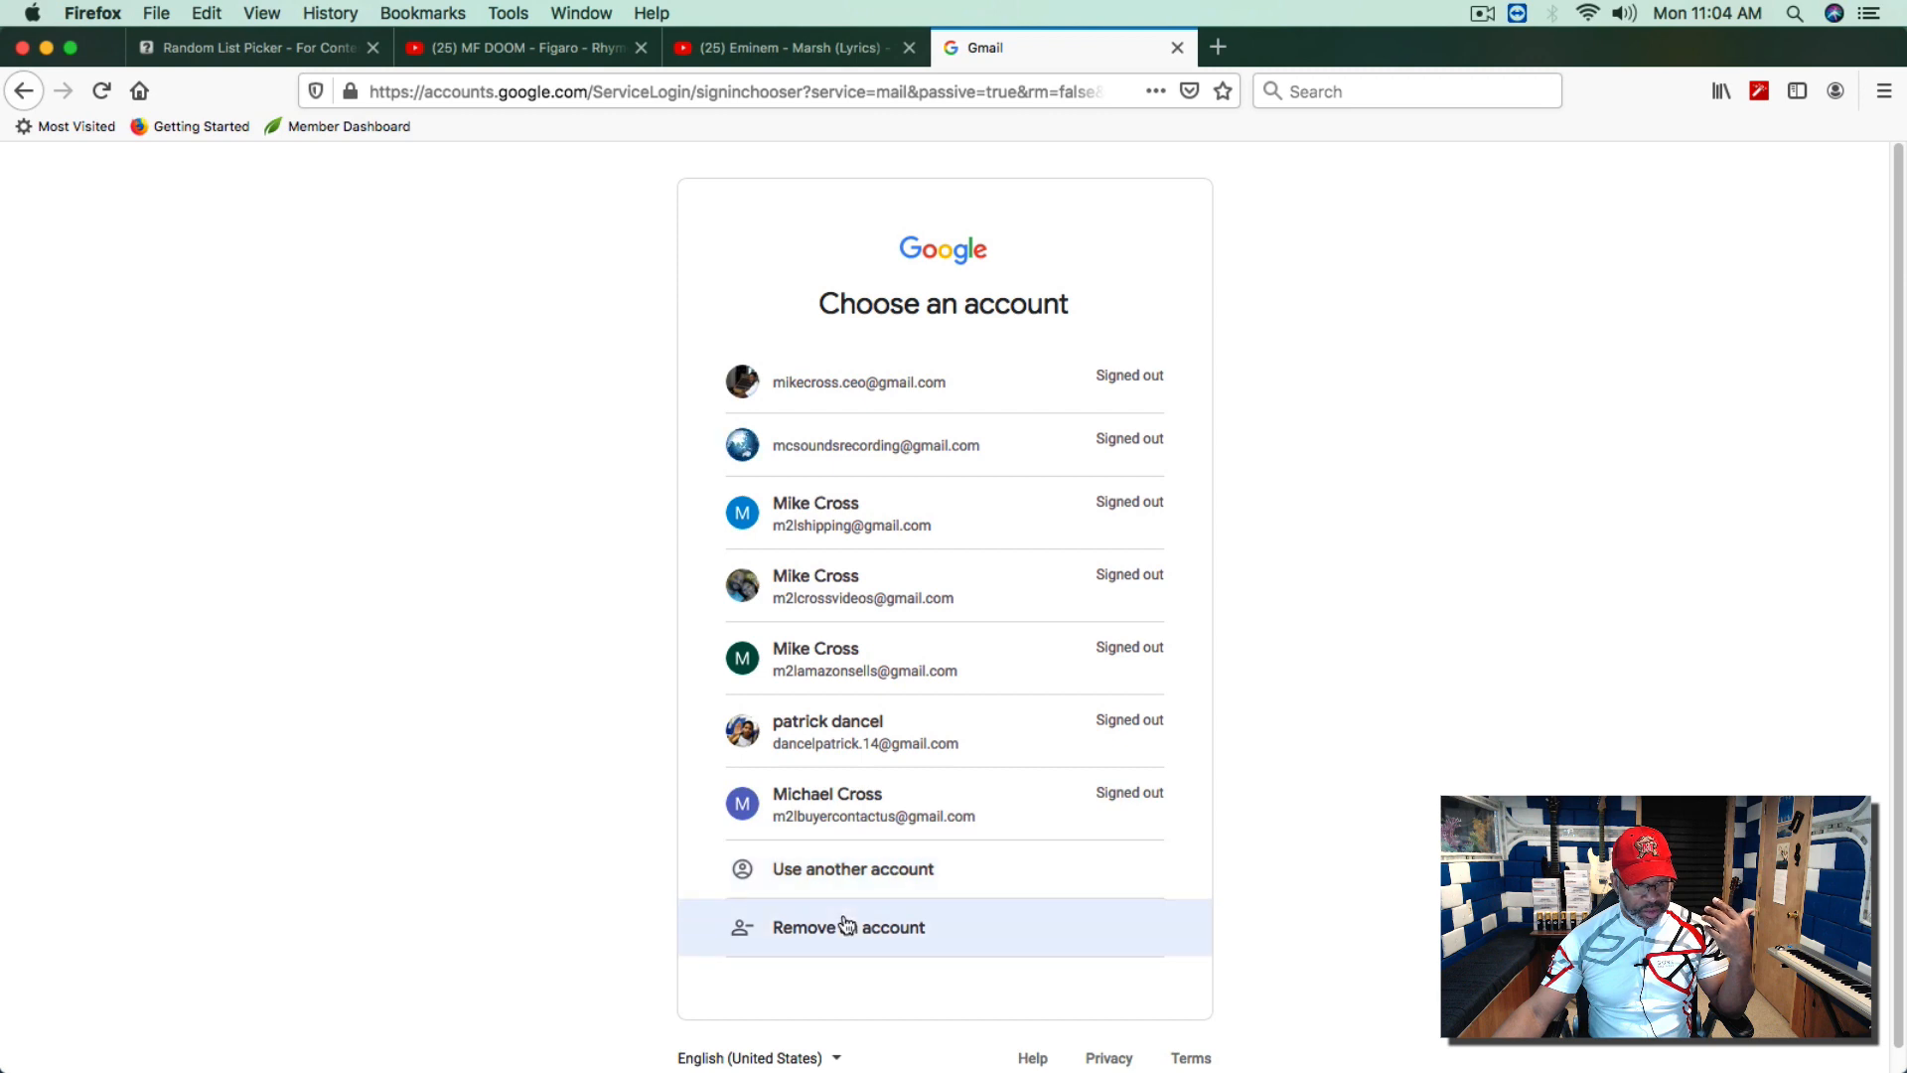
Remove one saved account from the browser and confirm its removal
{"action": "left_click", "coordinate": [849, 927]}
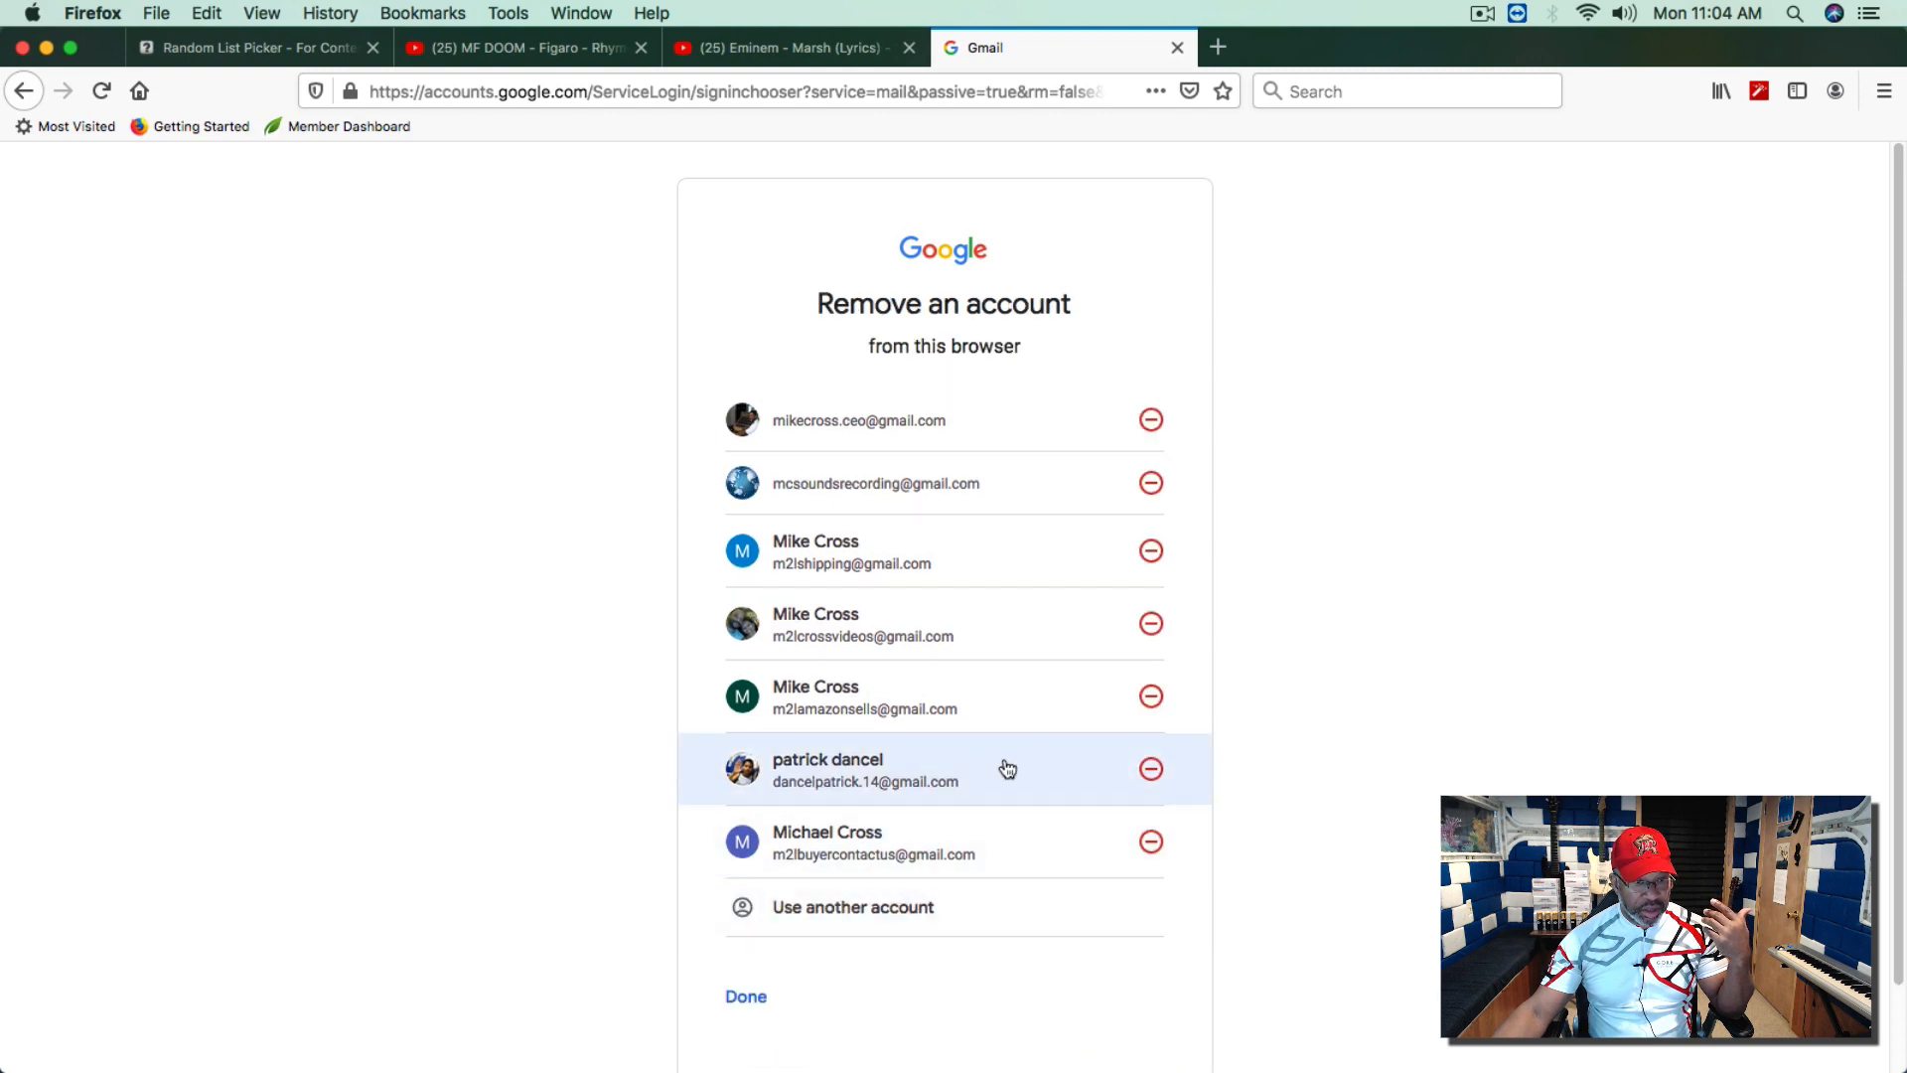
{"action": "left_click", "coordinate": [1149, 769]}
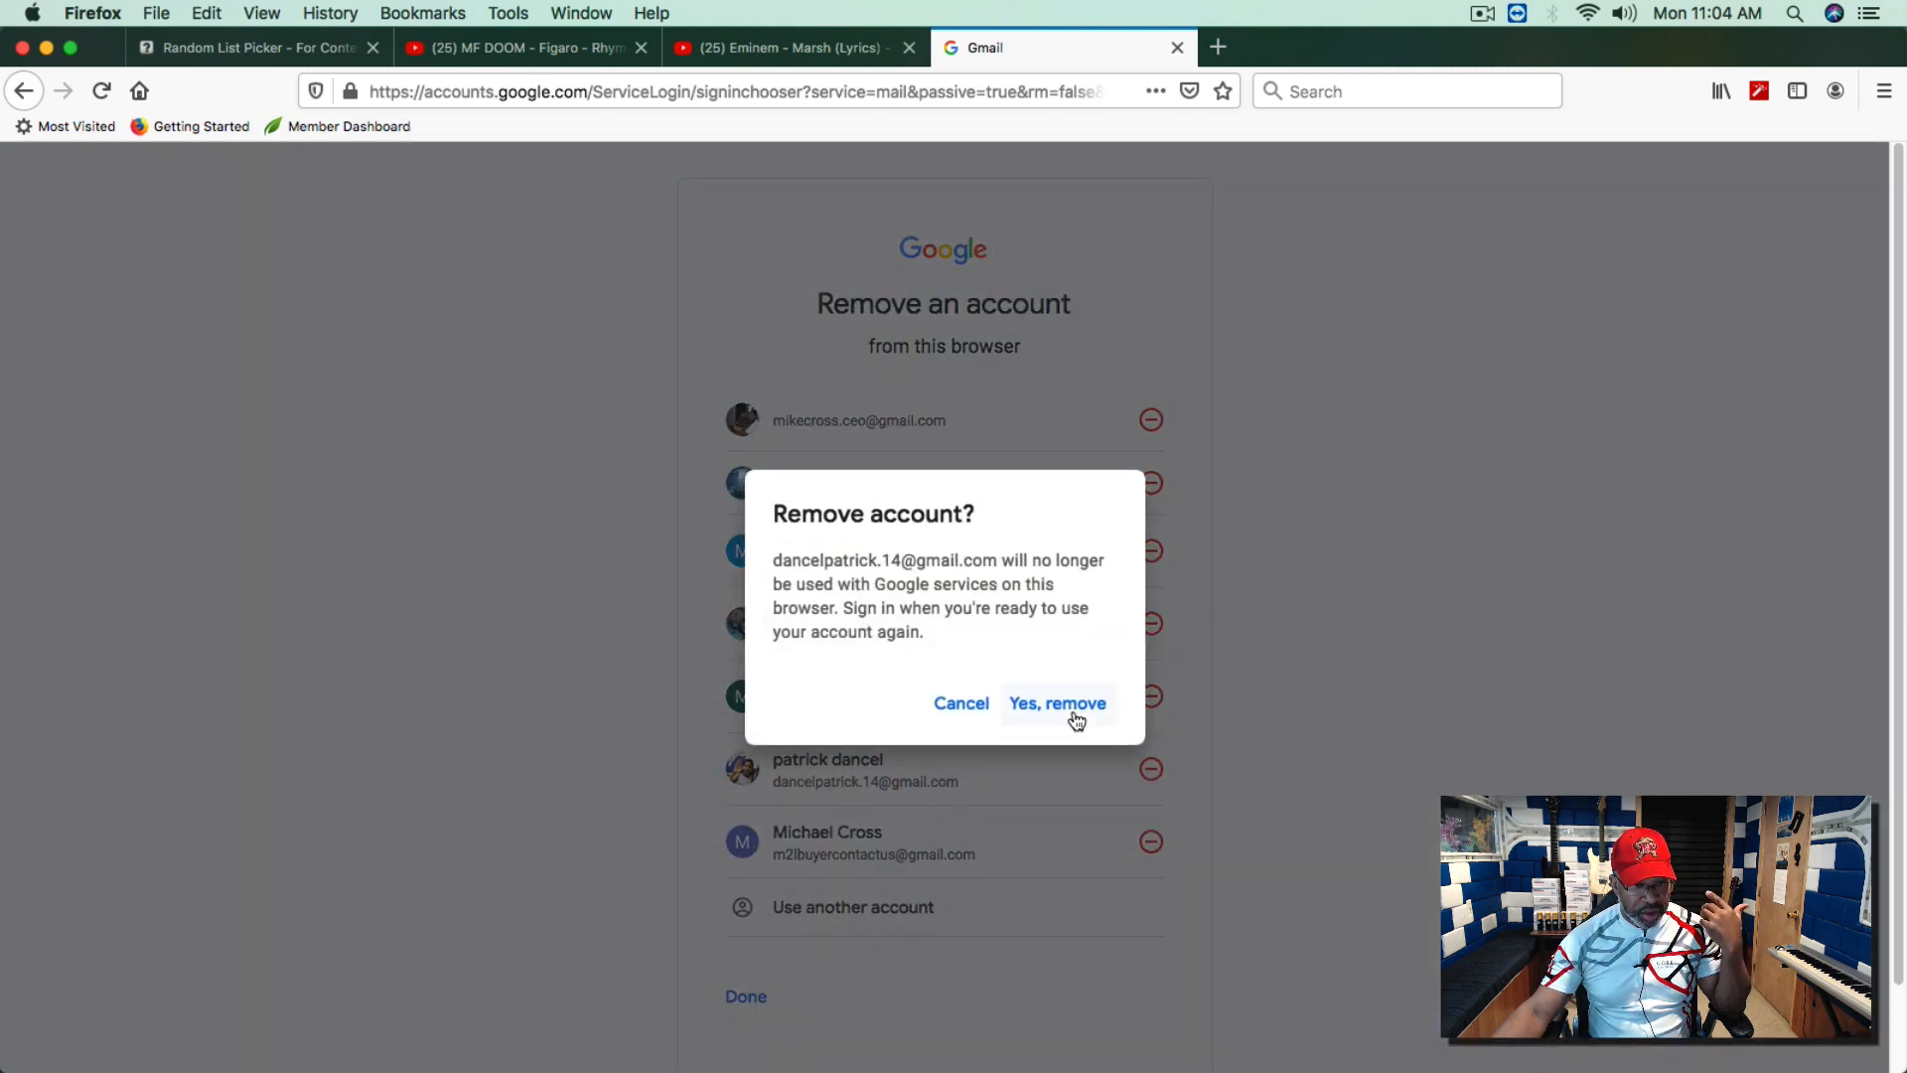
{"action": "left_click", "coordinate": [1056, 703]}
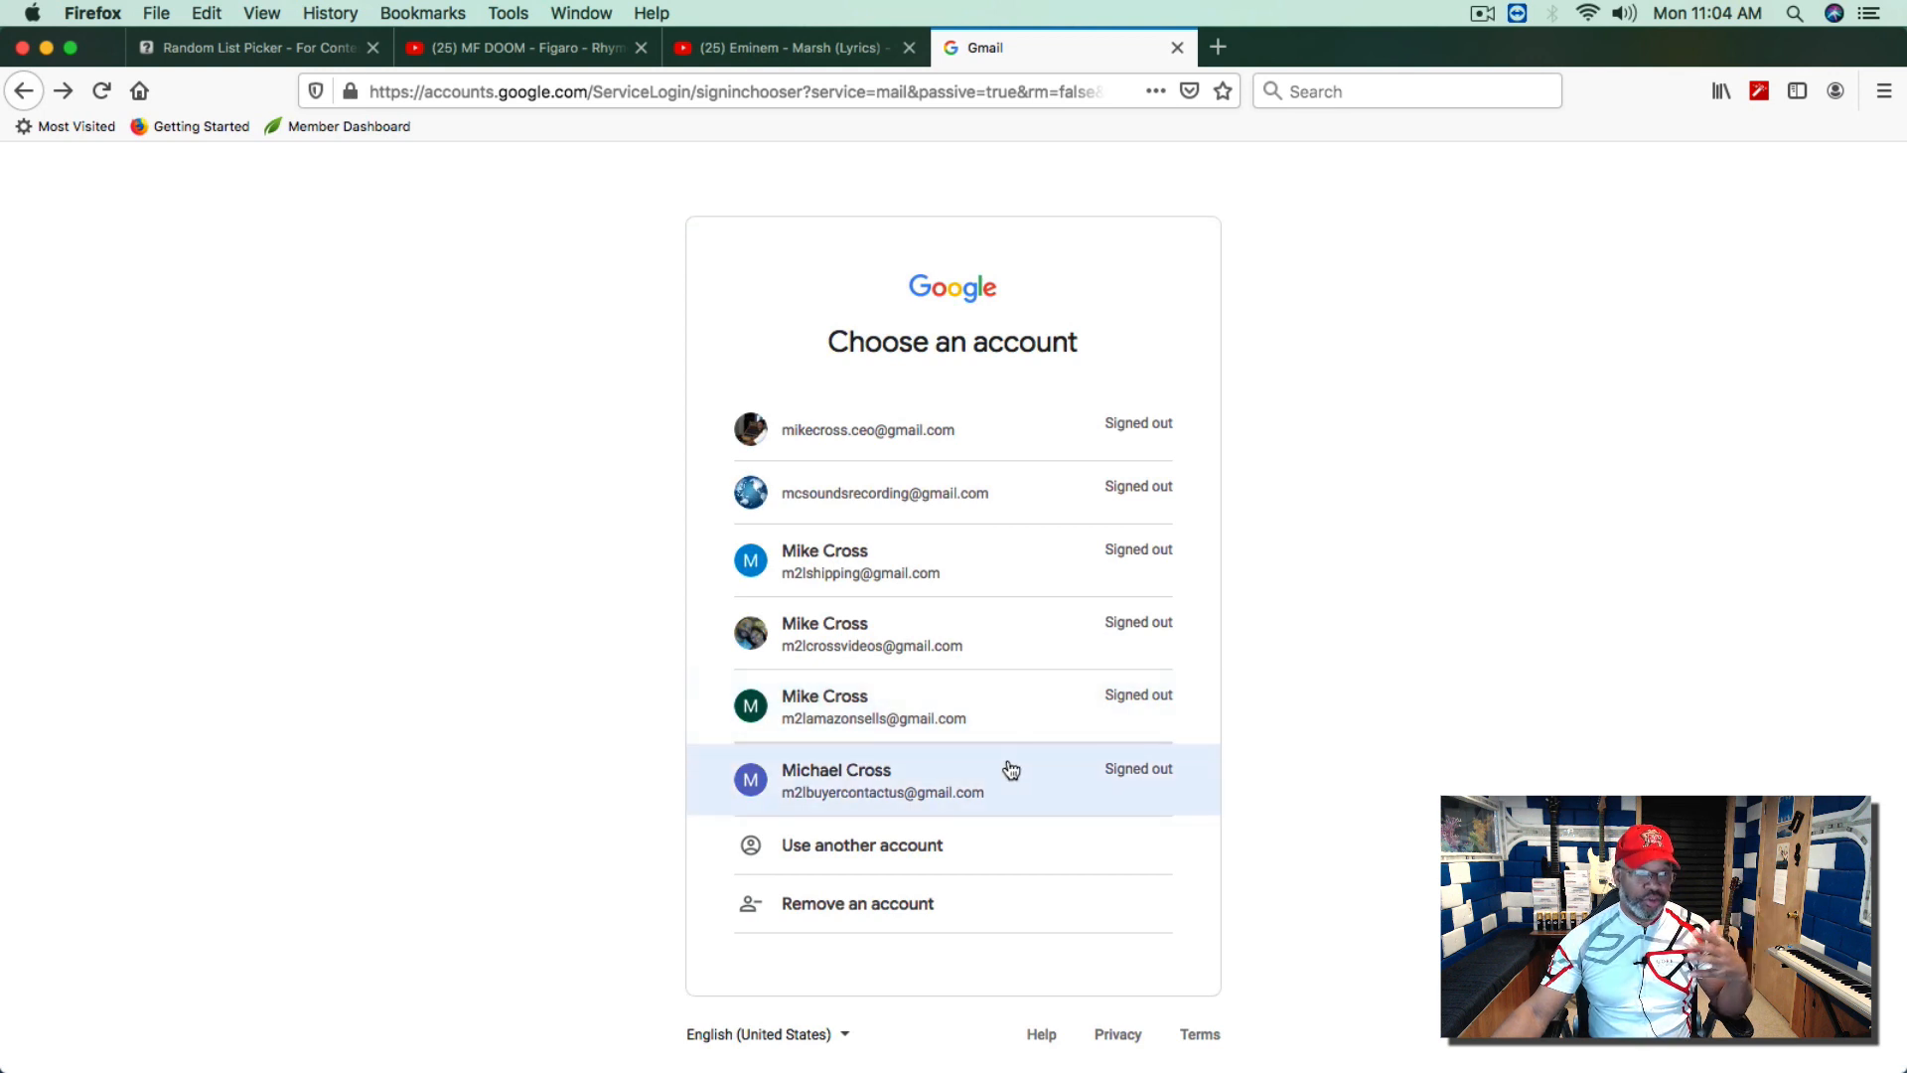
{"action": "mouse_move", "coordinate": [818, 852]}
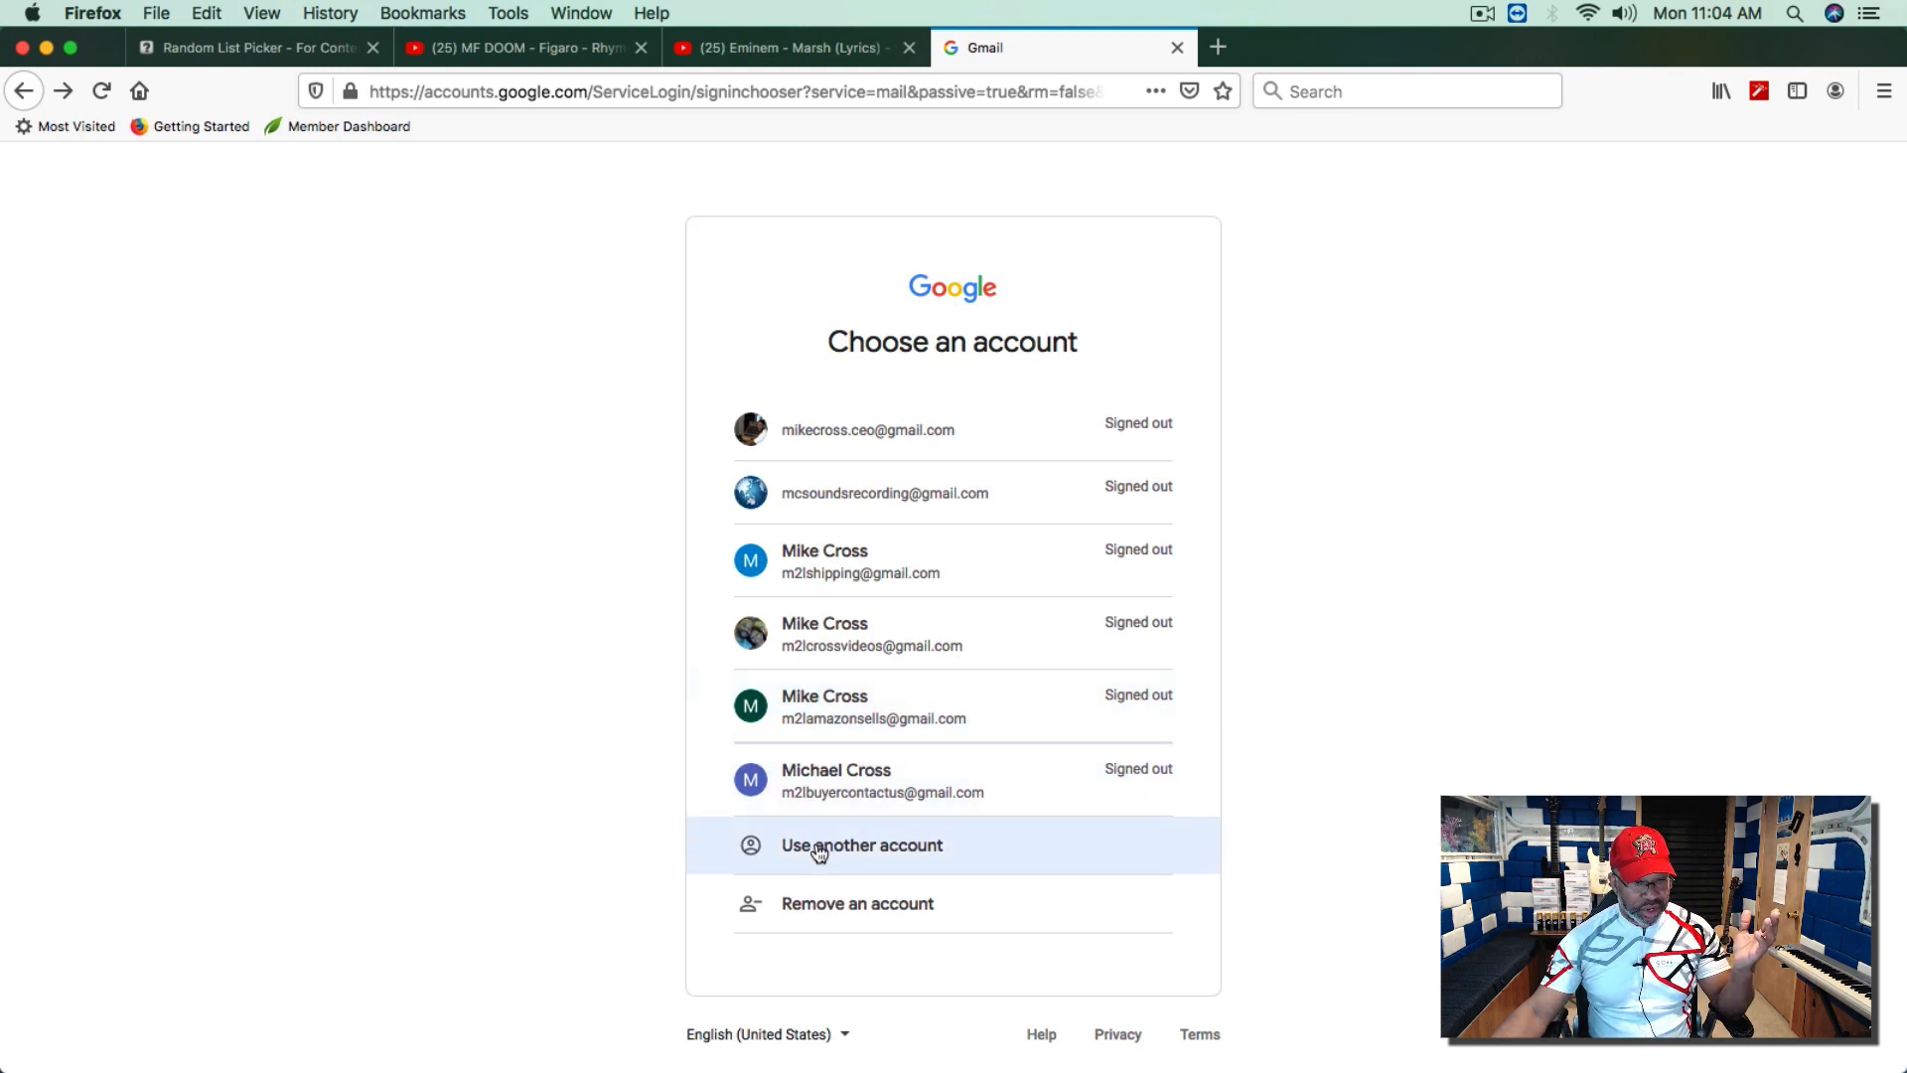
Use another account and start creating a new Google Account for myself
{"action": "left_click", "coordinate": [861, 844]}
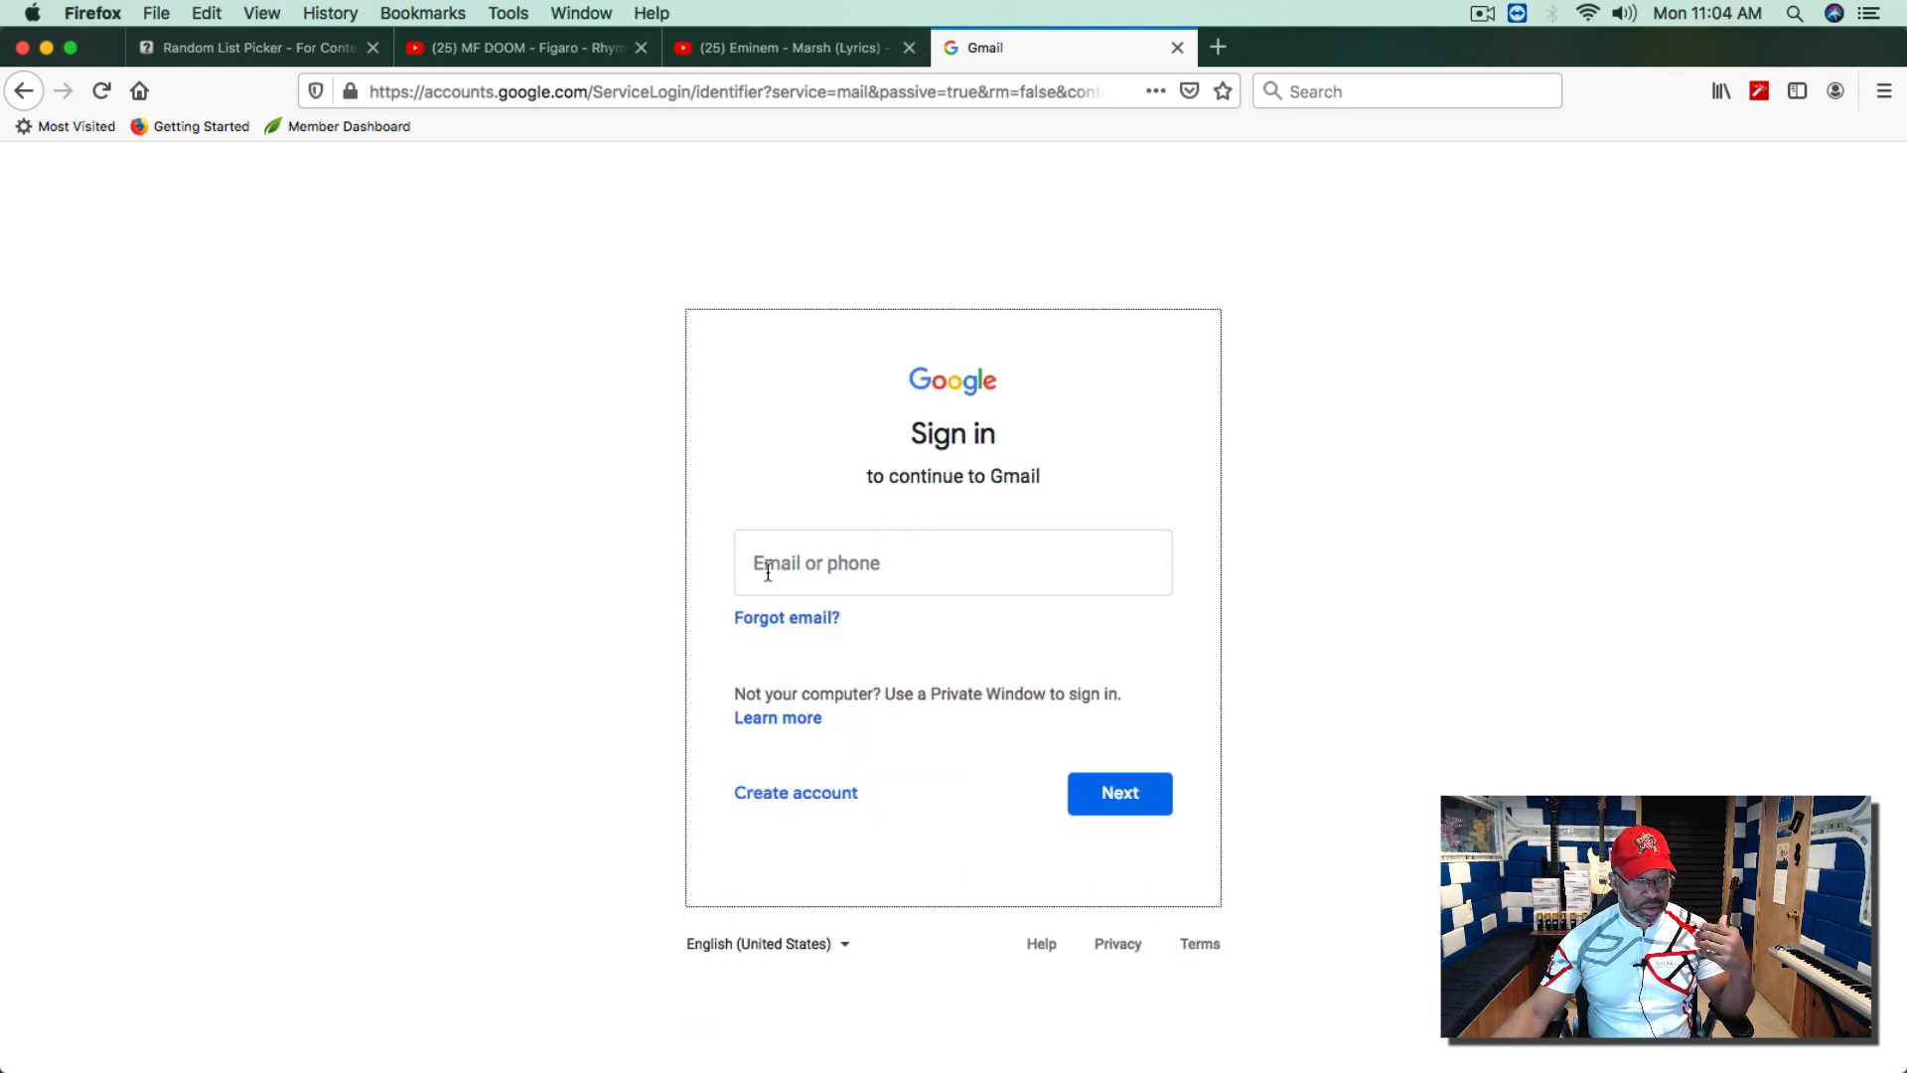
{"action": "mouse_move", "coordinate": [807, 735]}
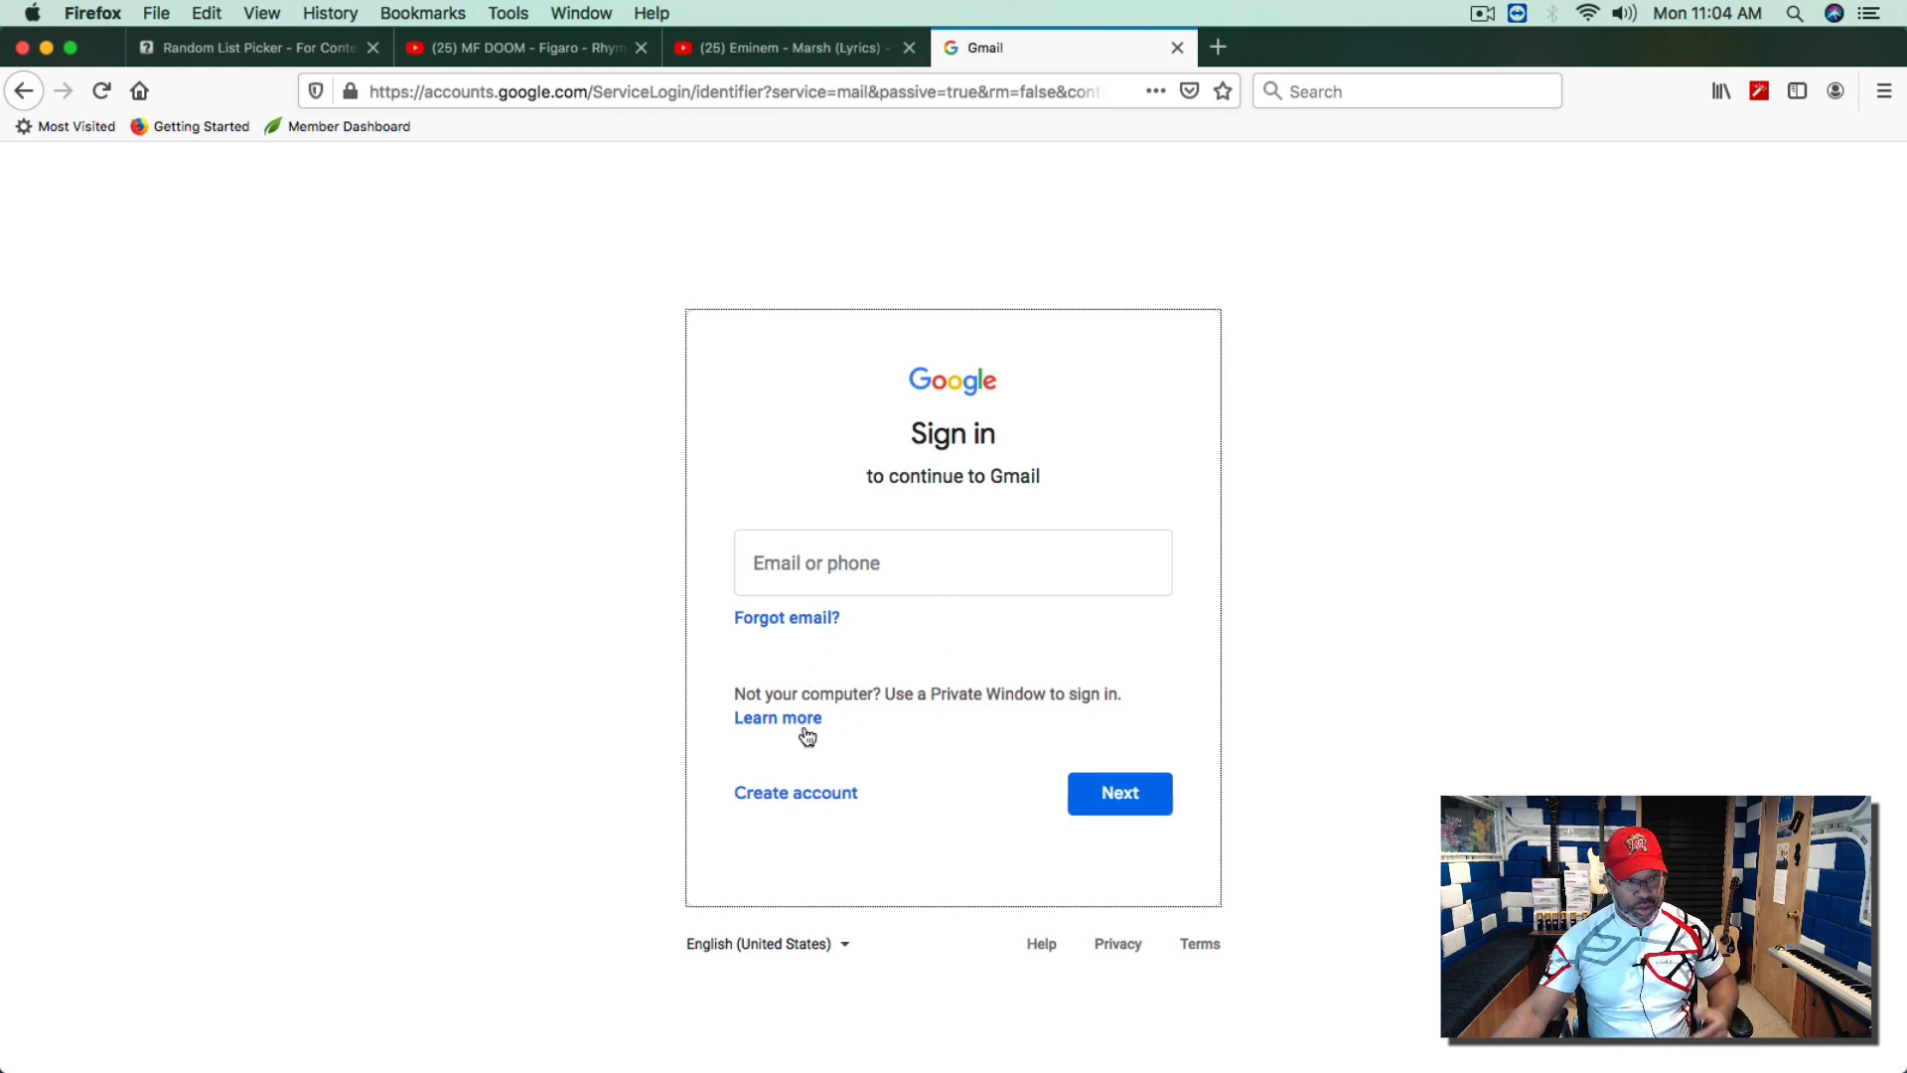
{"action": "mouse_move", "coordinate": [760, 801]}
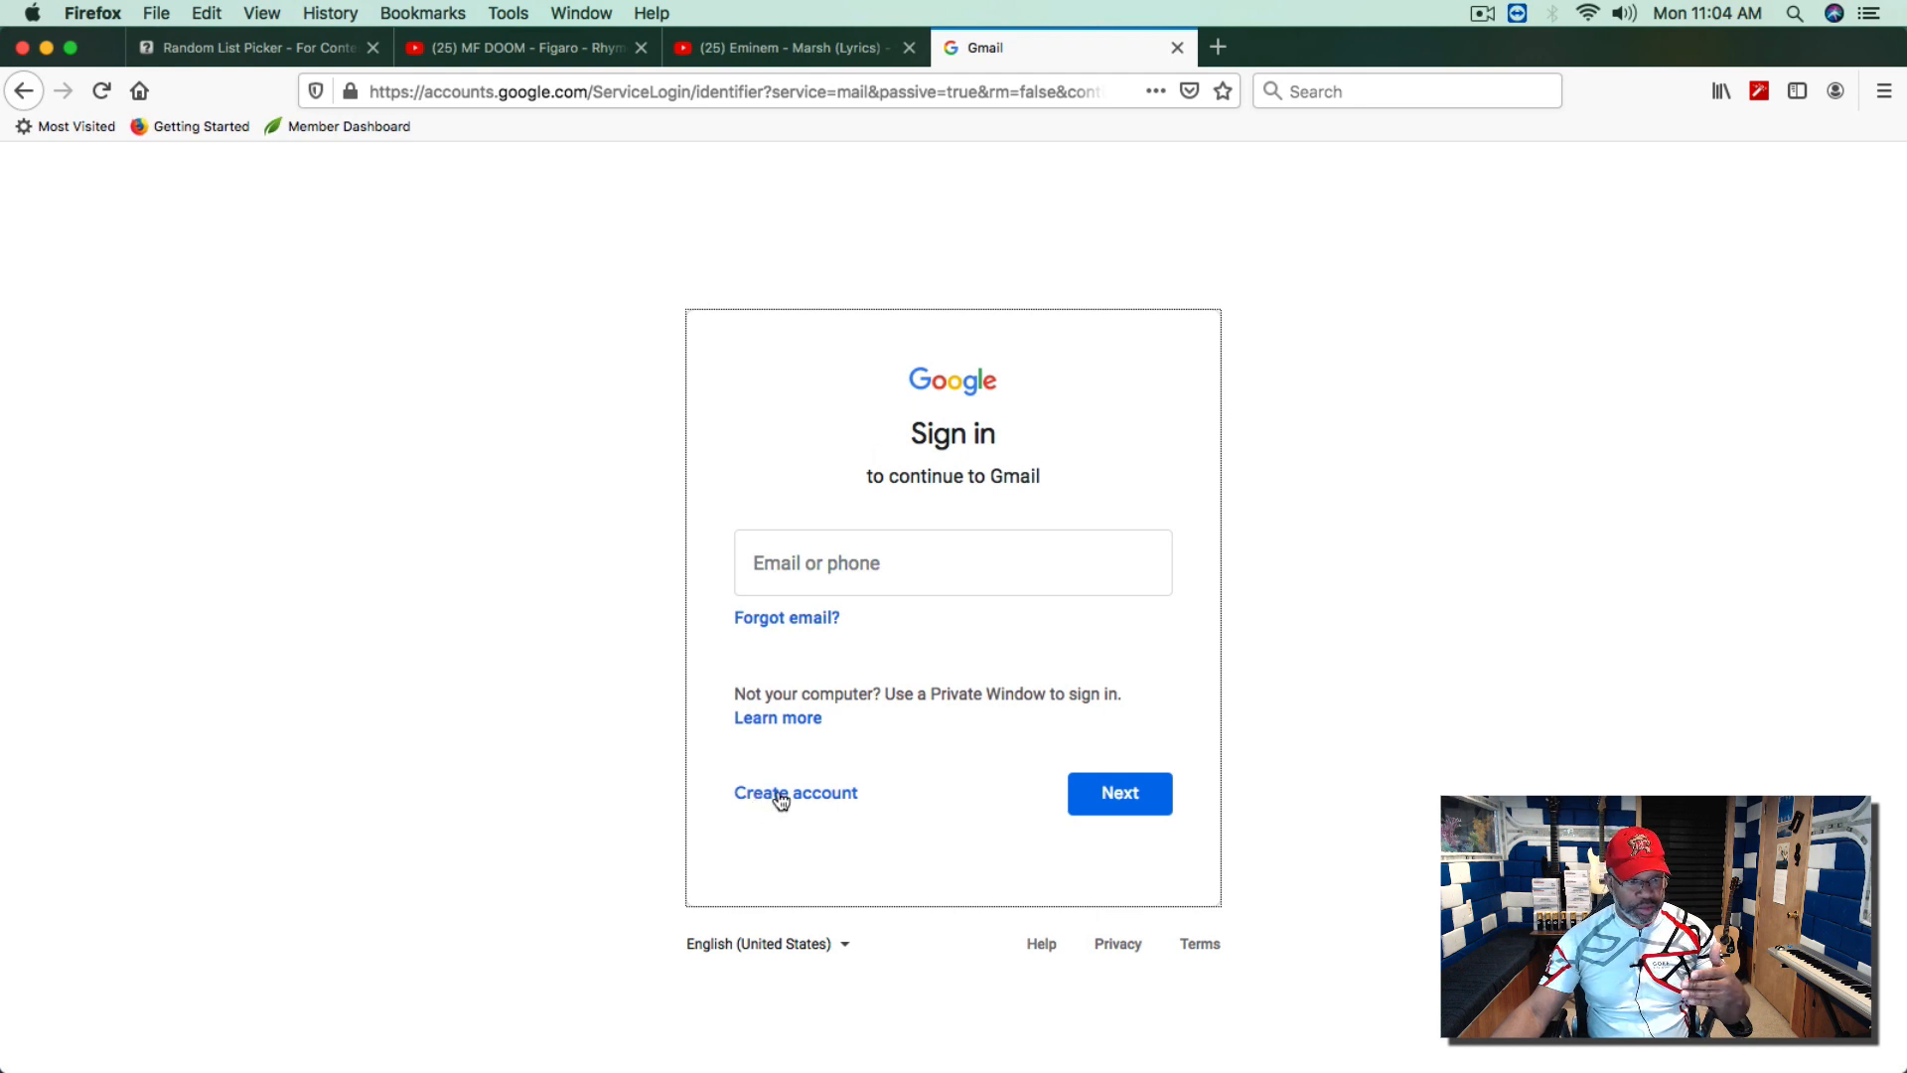
{"action": "left_click", "coordinate": [796, 792]}
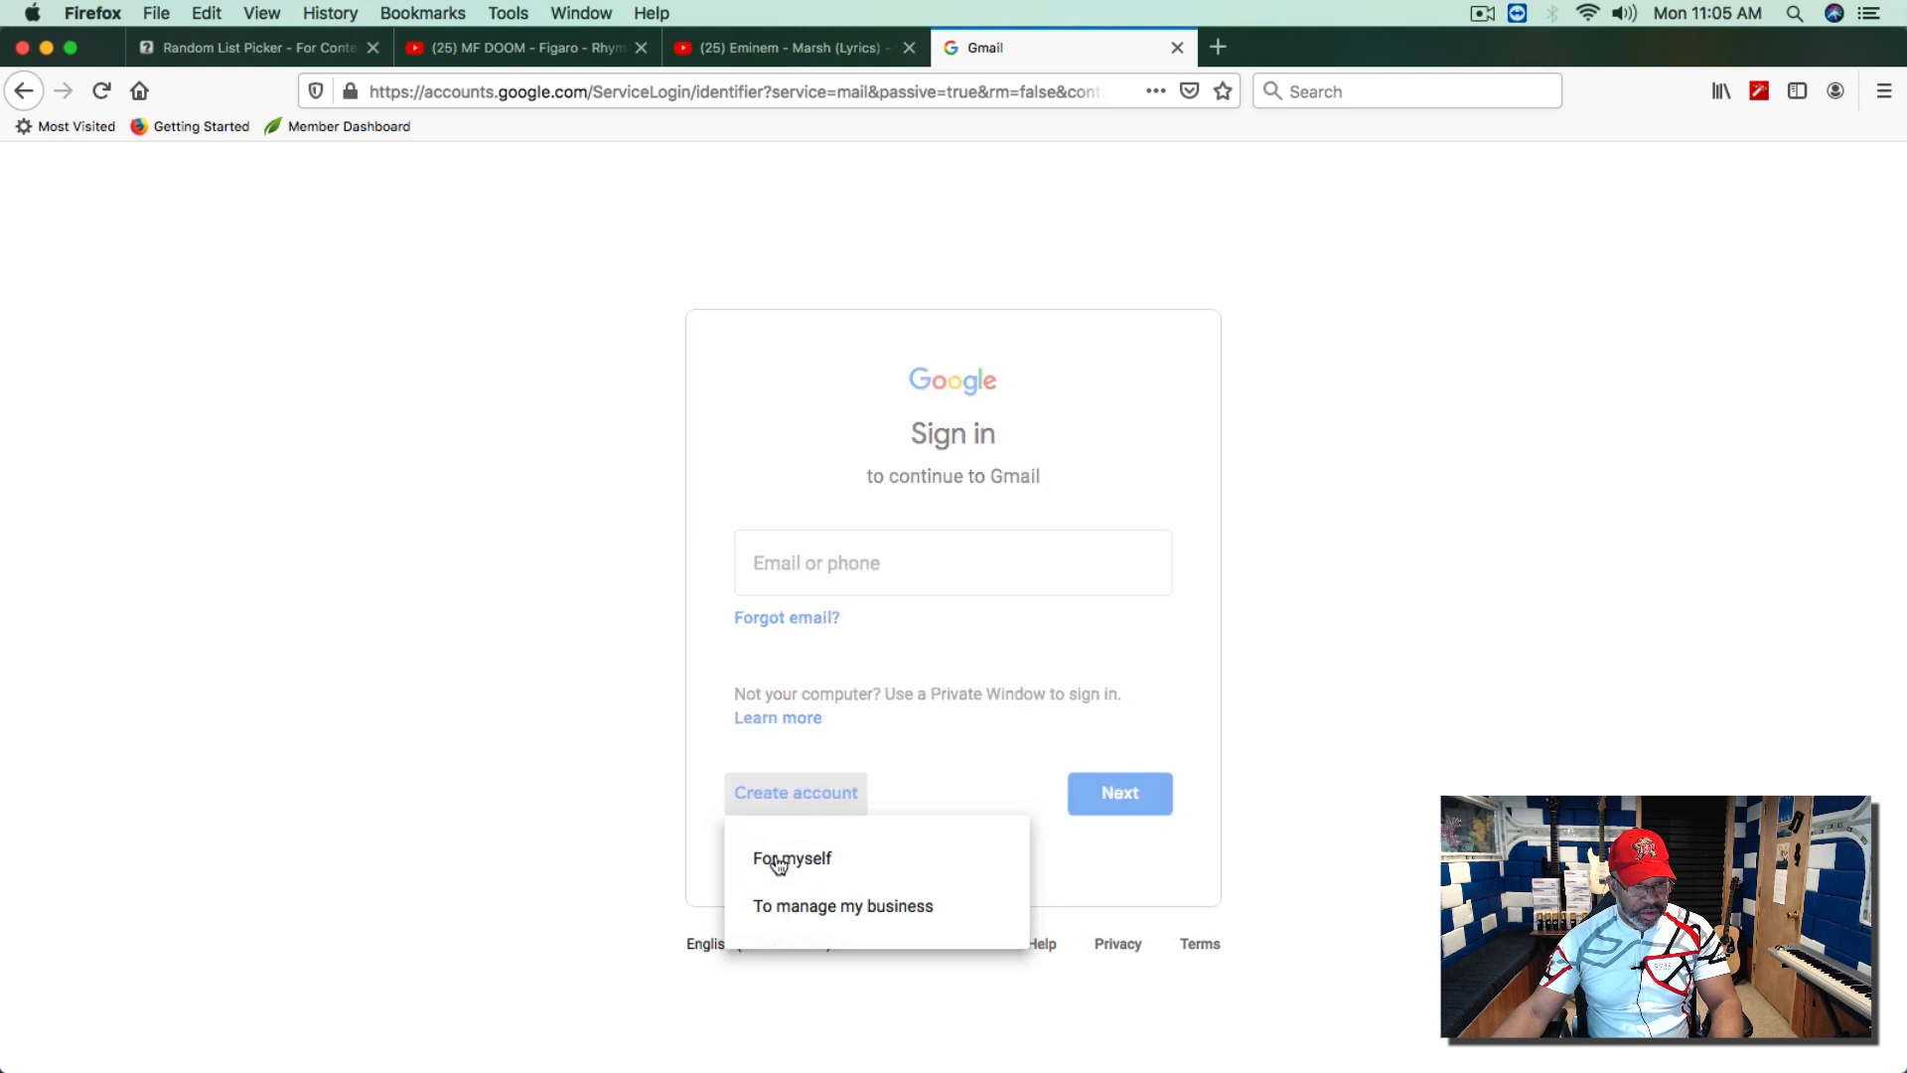
{"action": "left_click", "coordinate": [792, 857]}
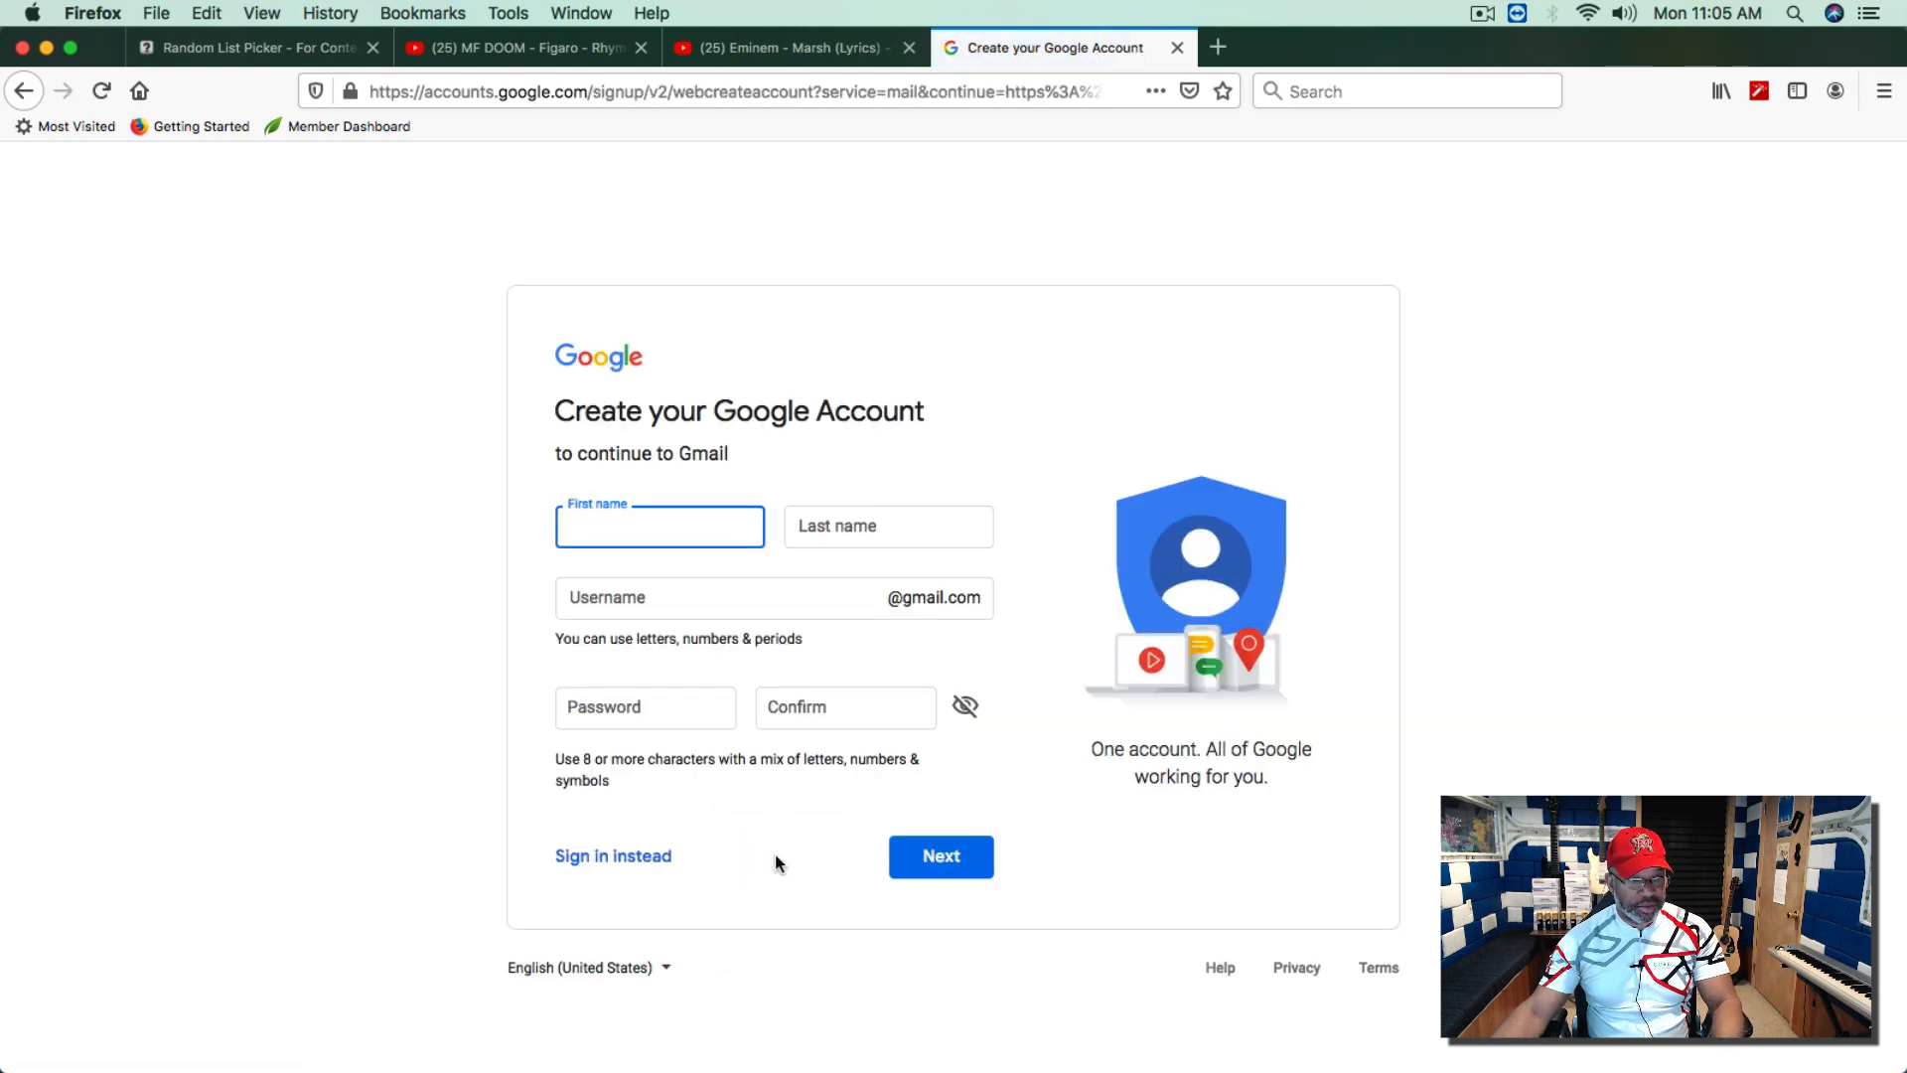
{"action": "left_click", "coordinate": [659, 526]}
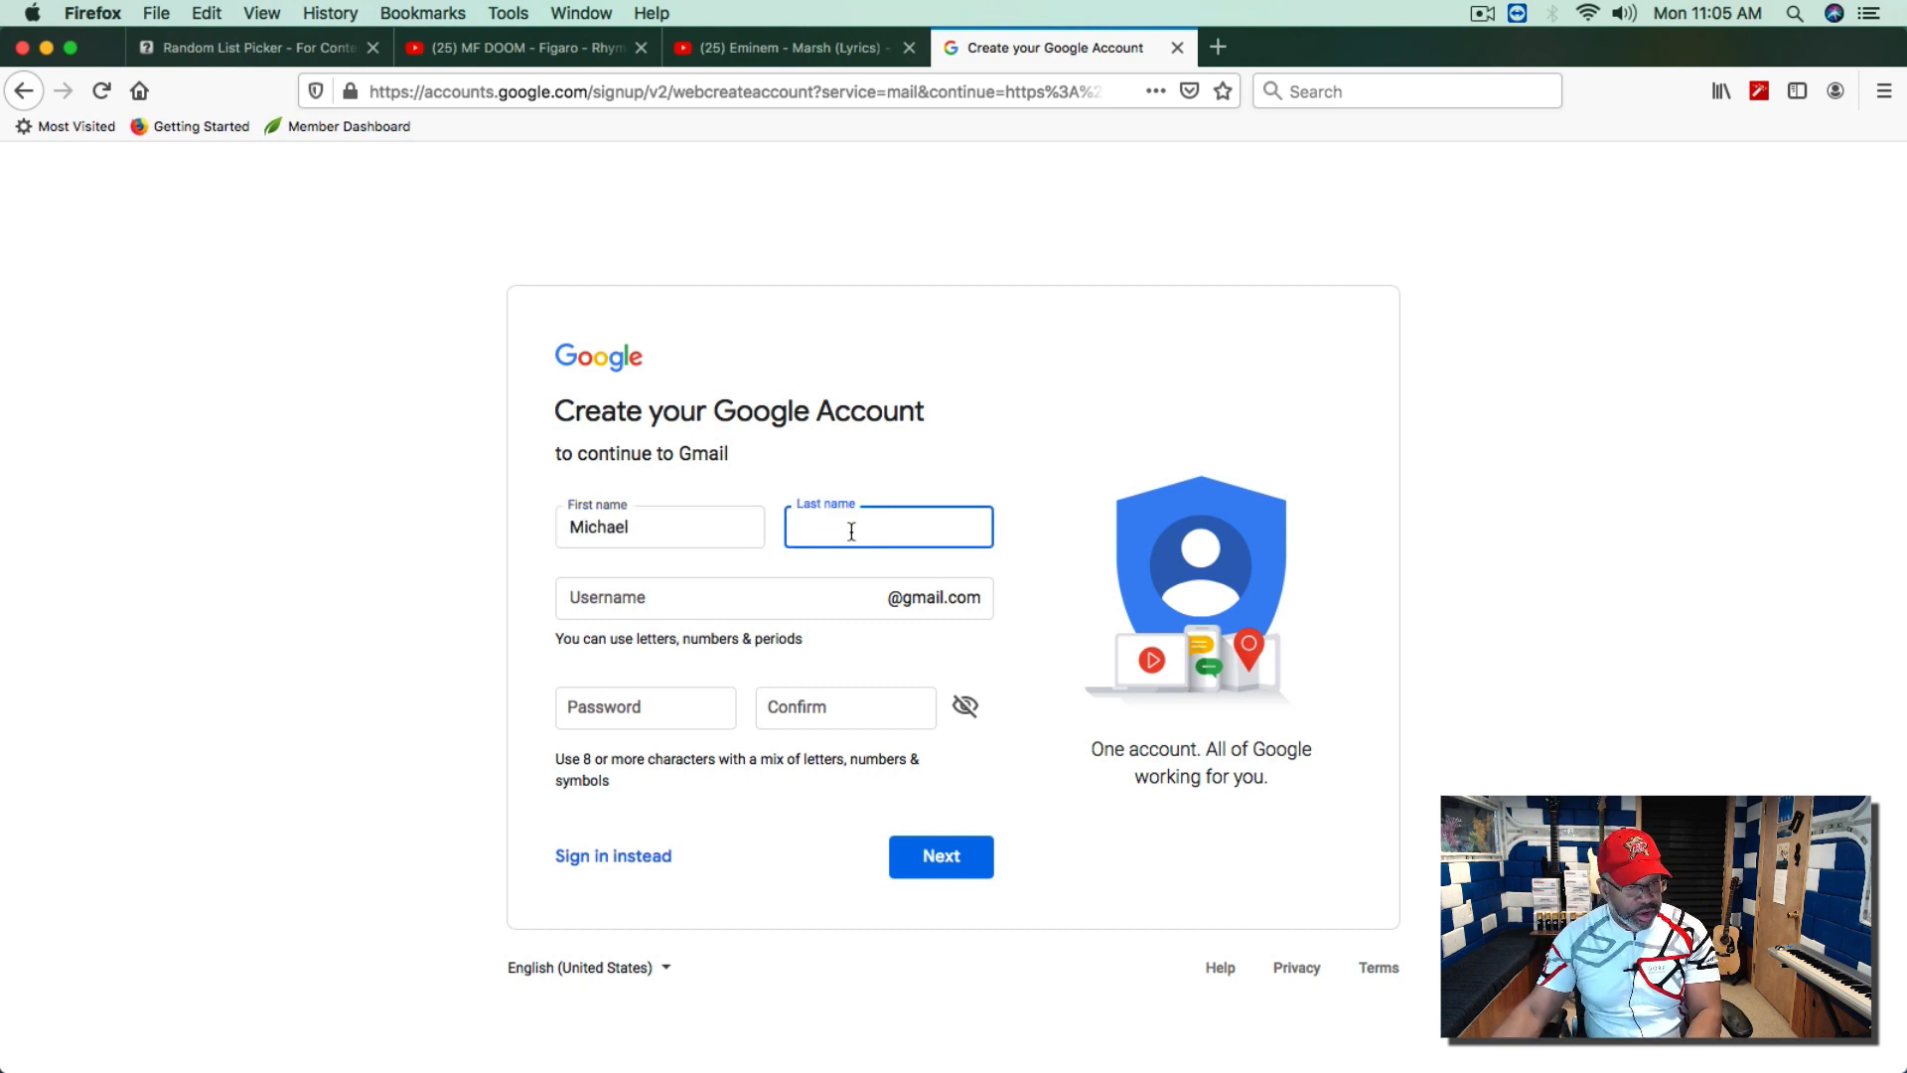
{"action": "type", "text": "Cross"}
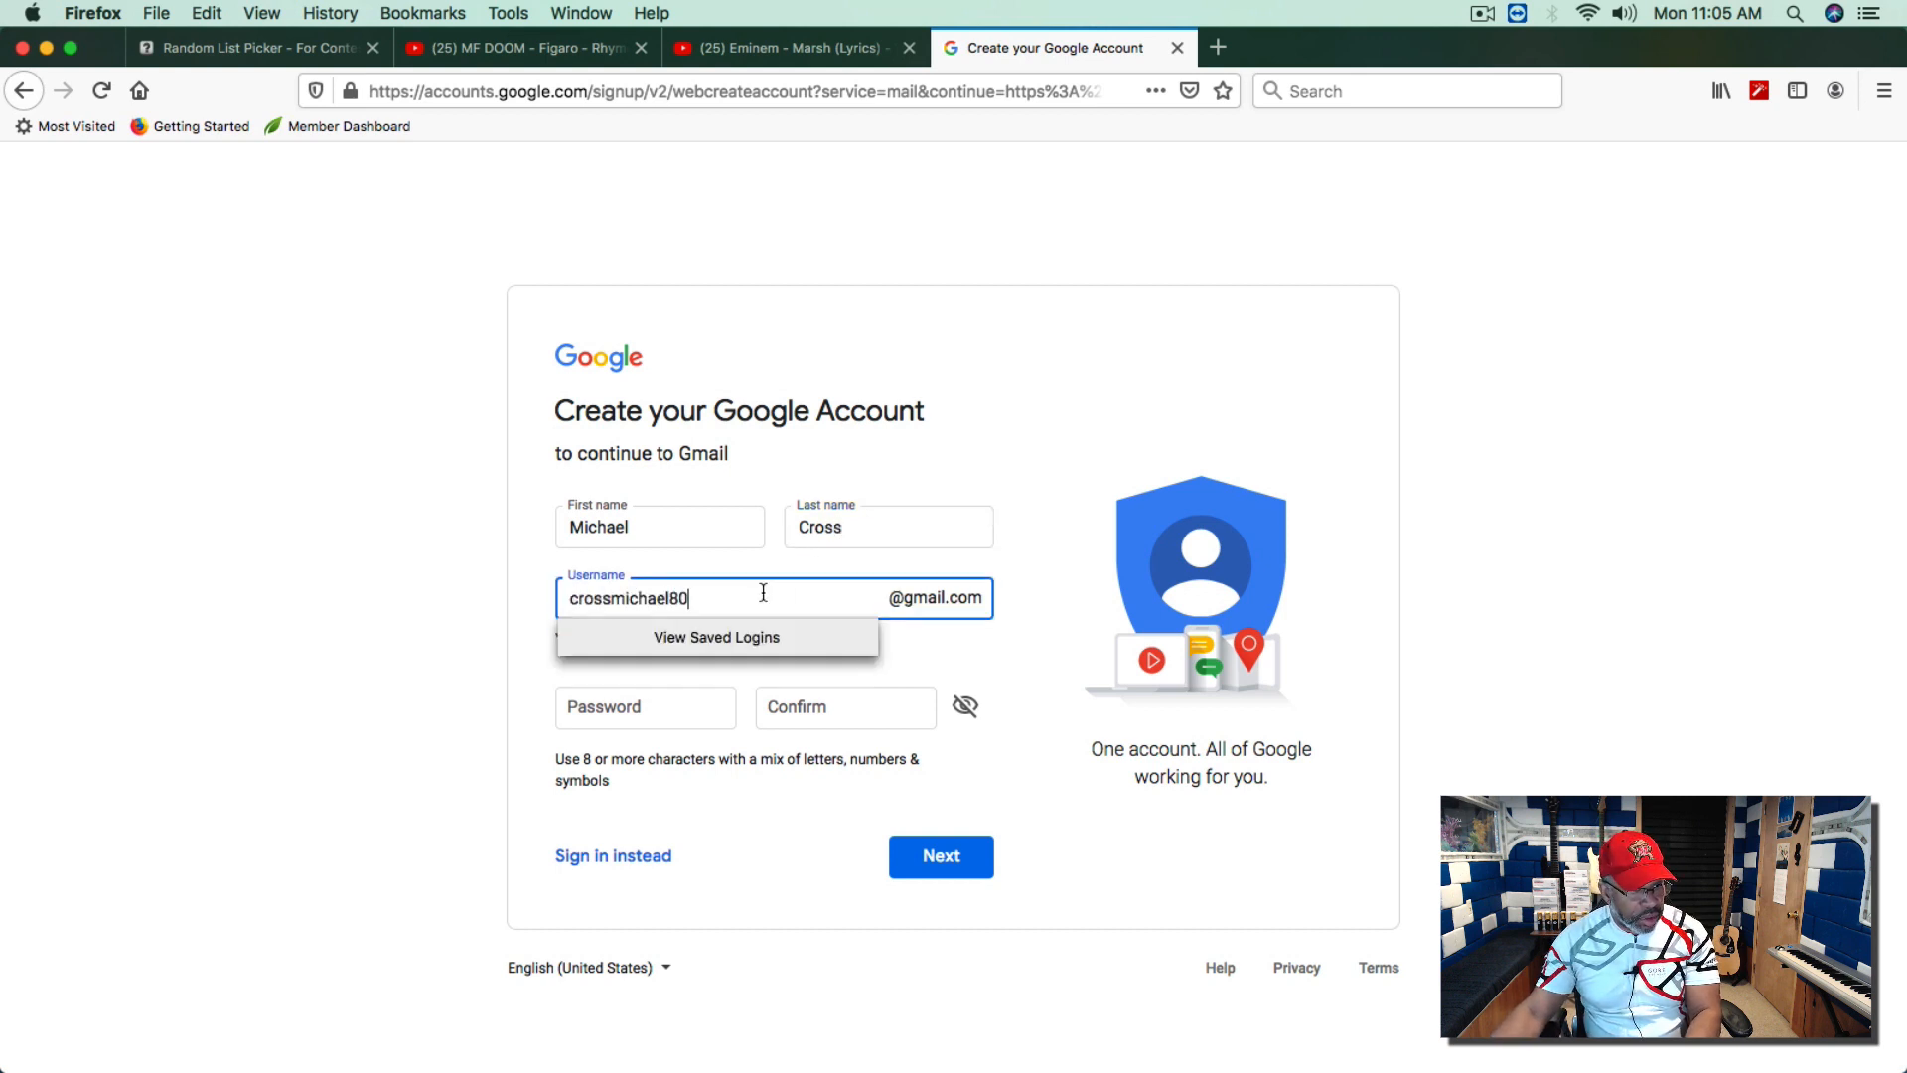
{"action": "key", "text": "backspace"}
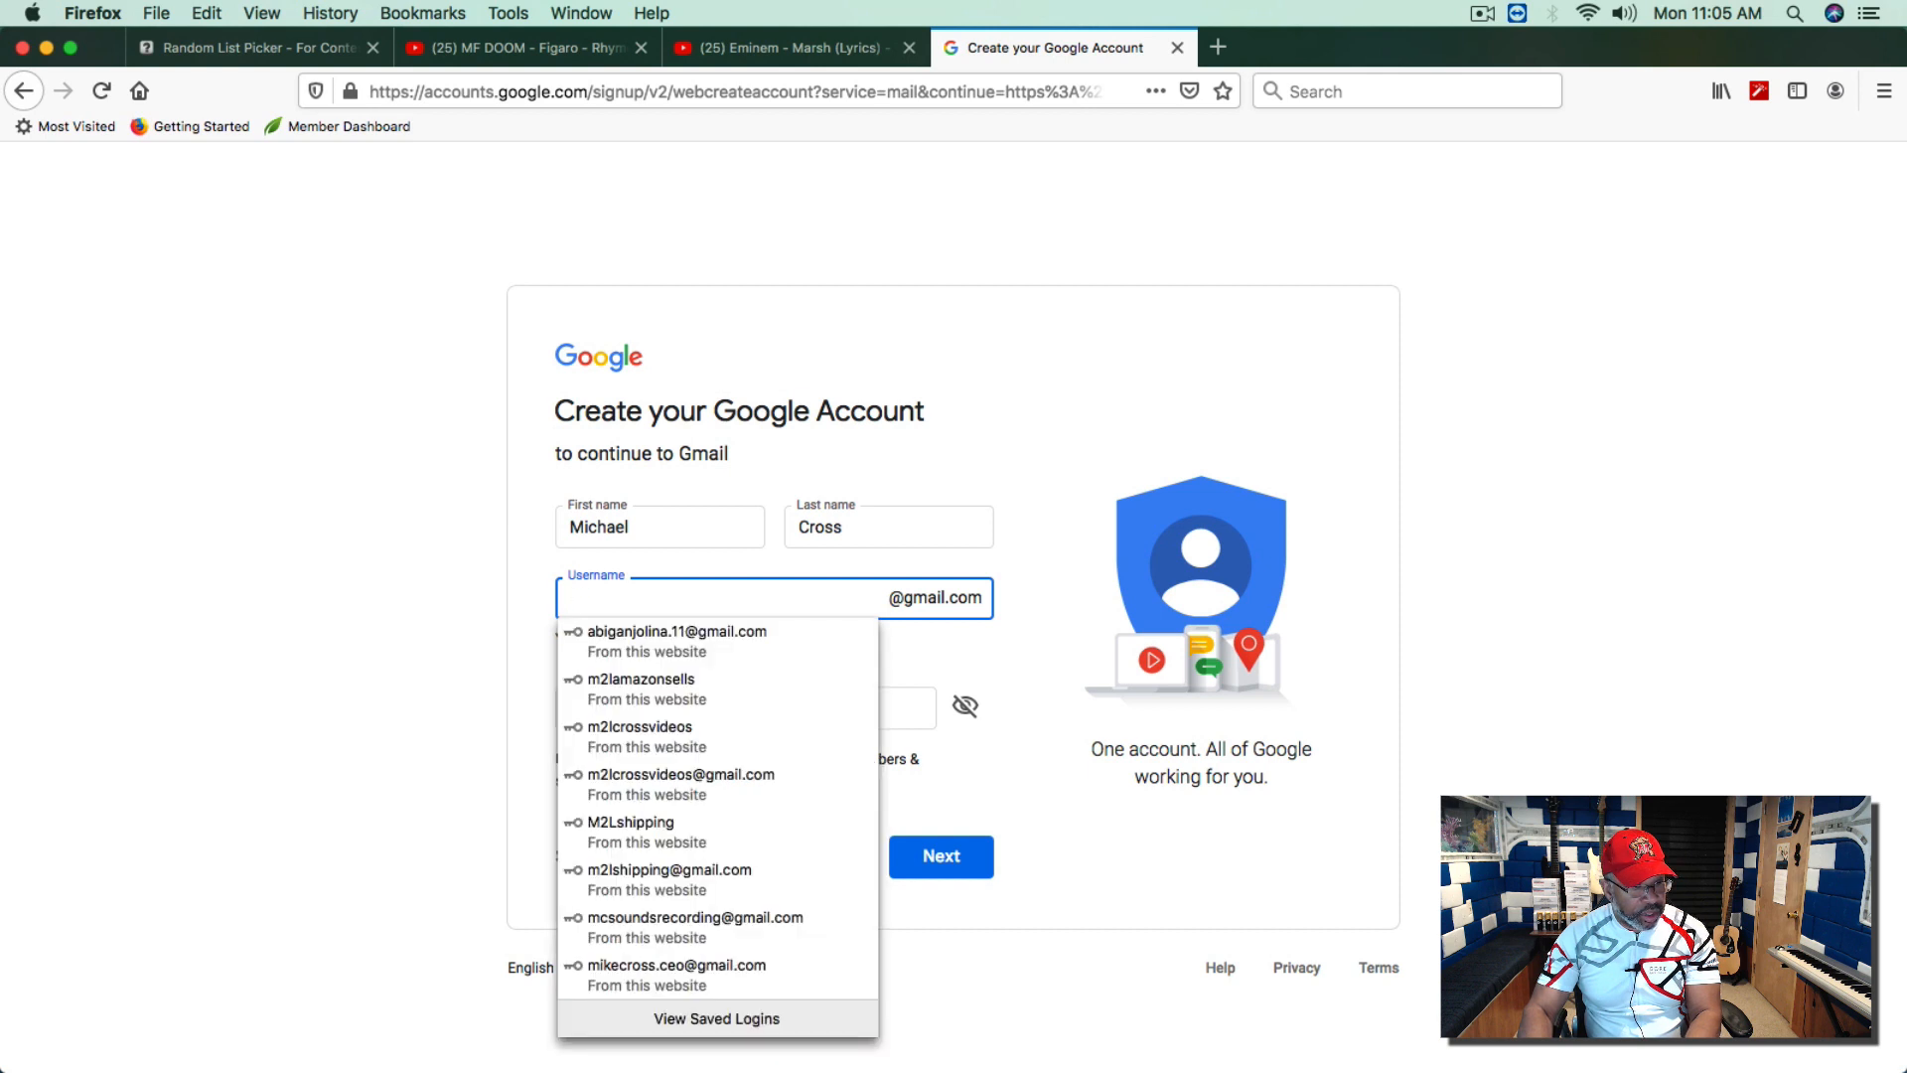
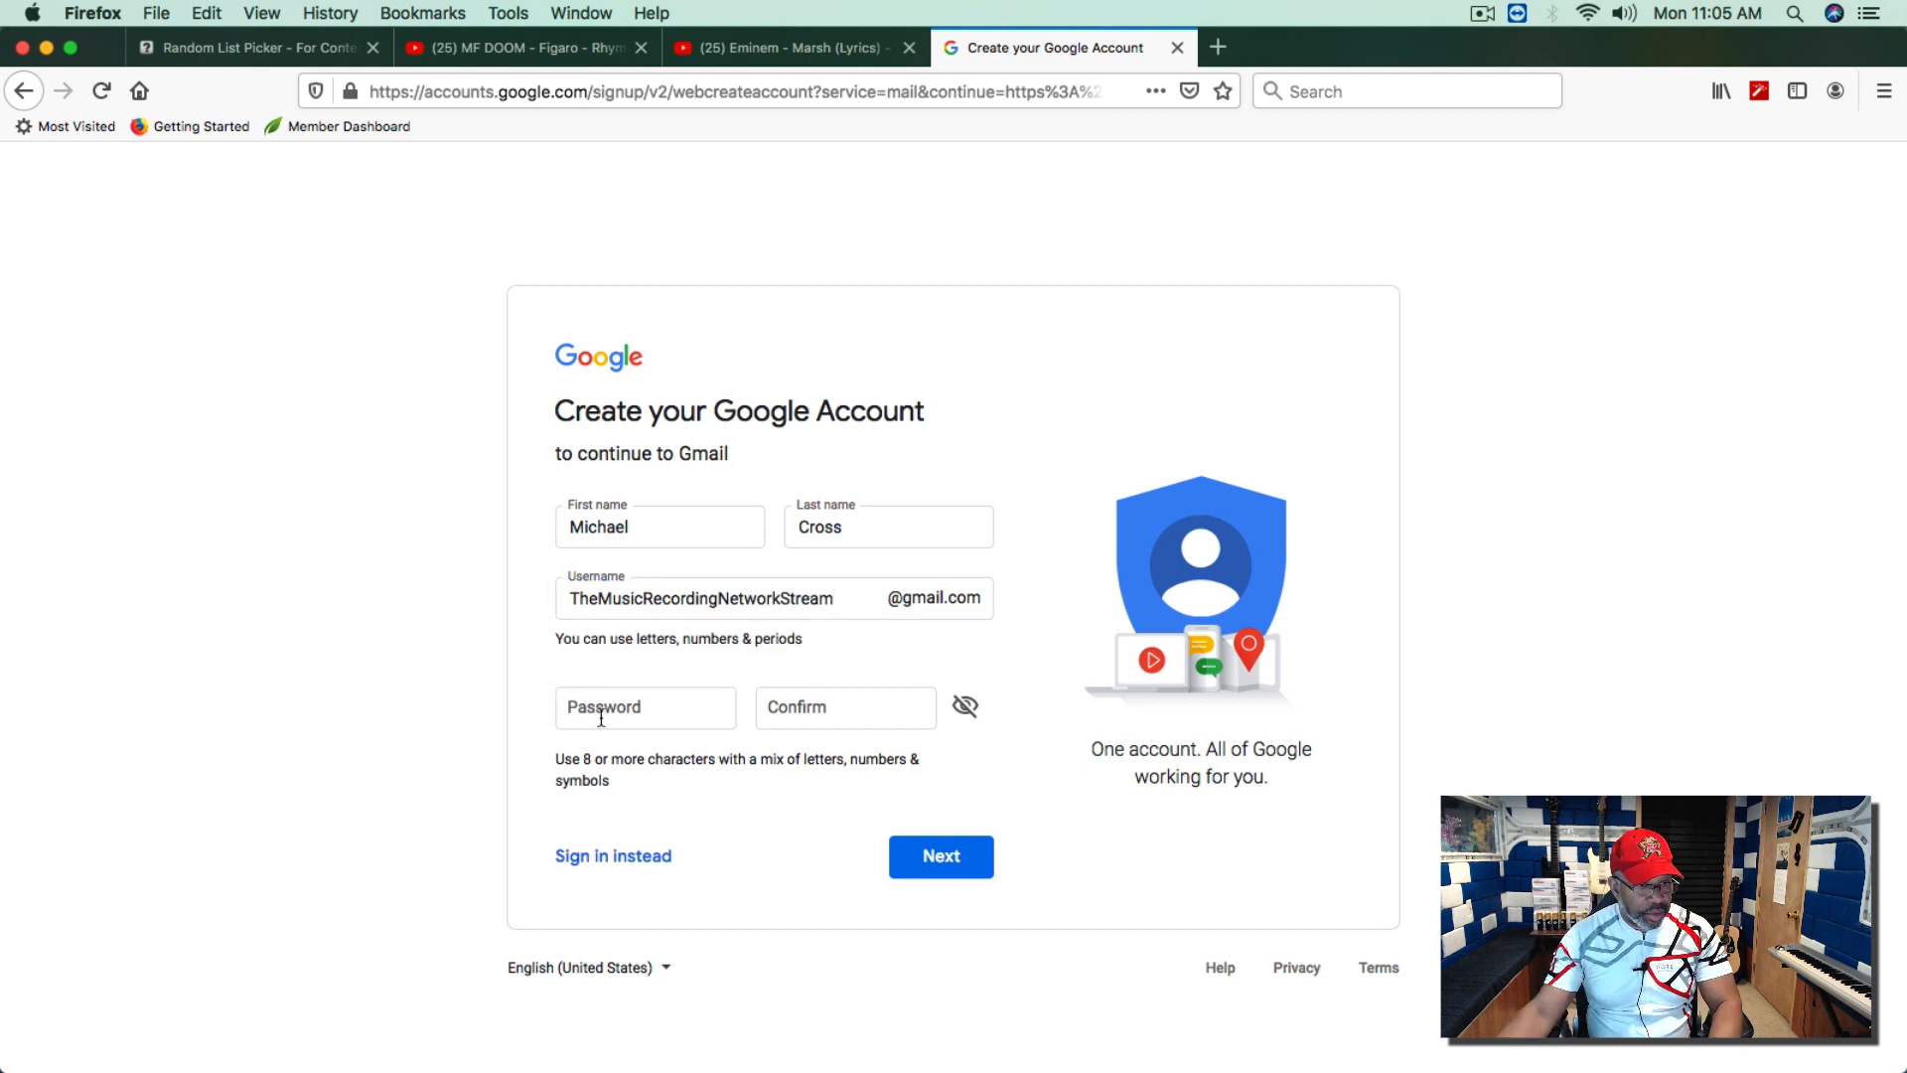
{"action": "left_click", "coordinate": [646, 707]}
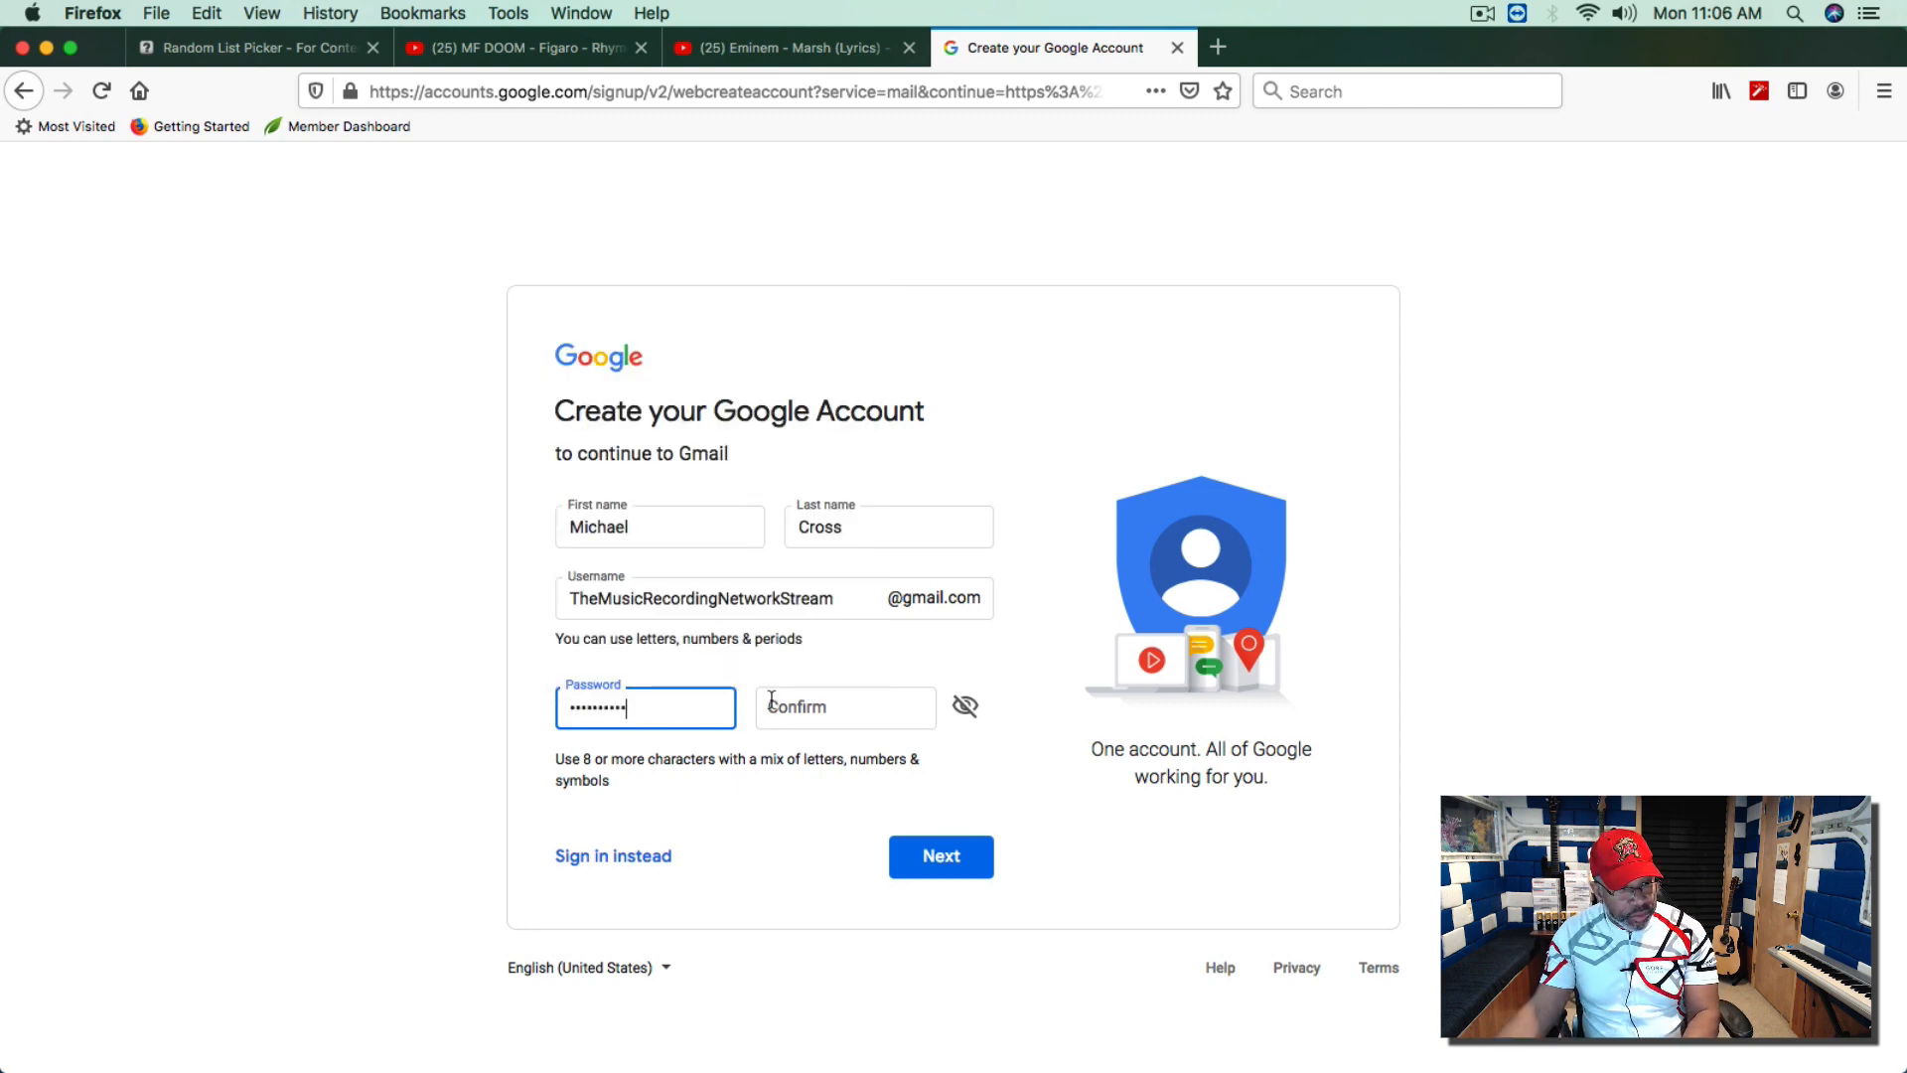
{"action": "left_click", "coordinate": [941, 855]}
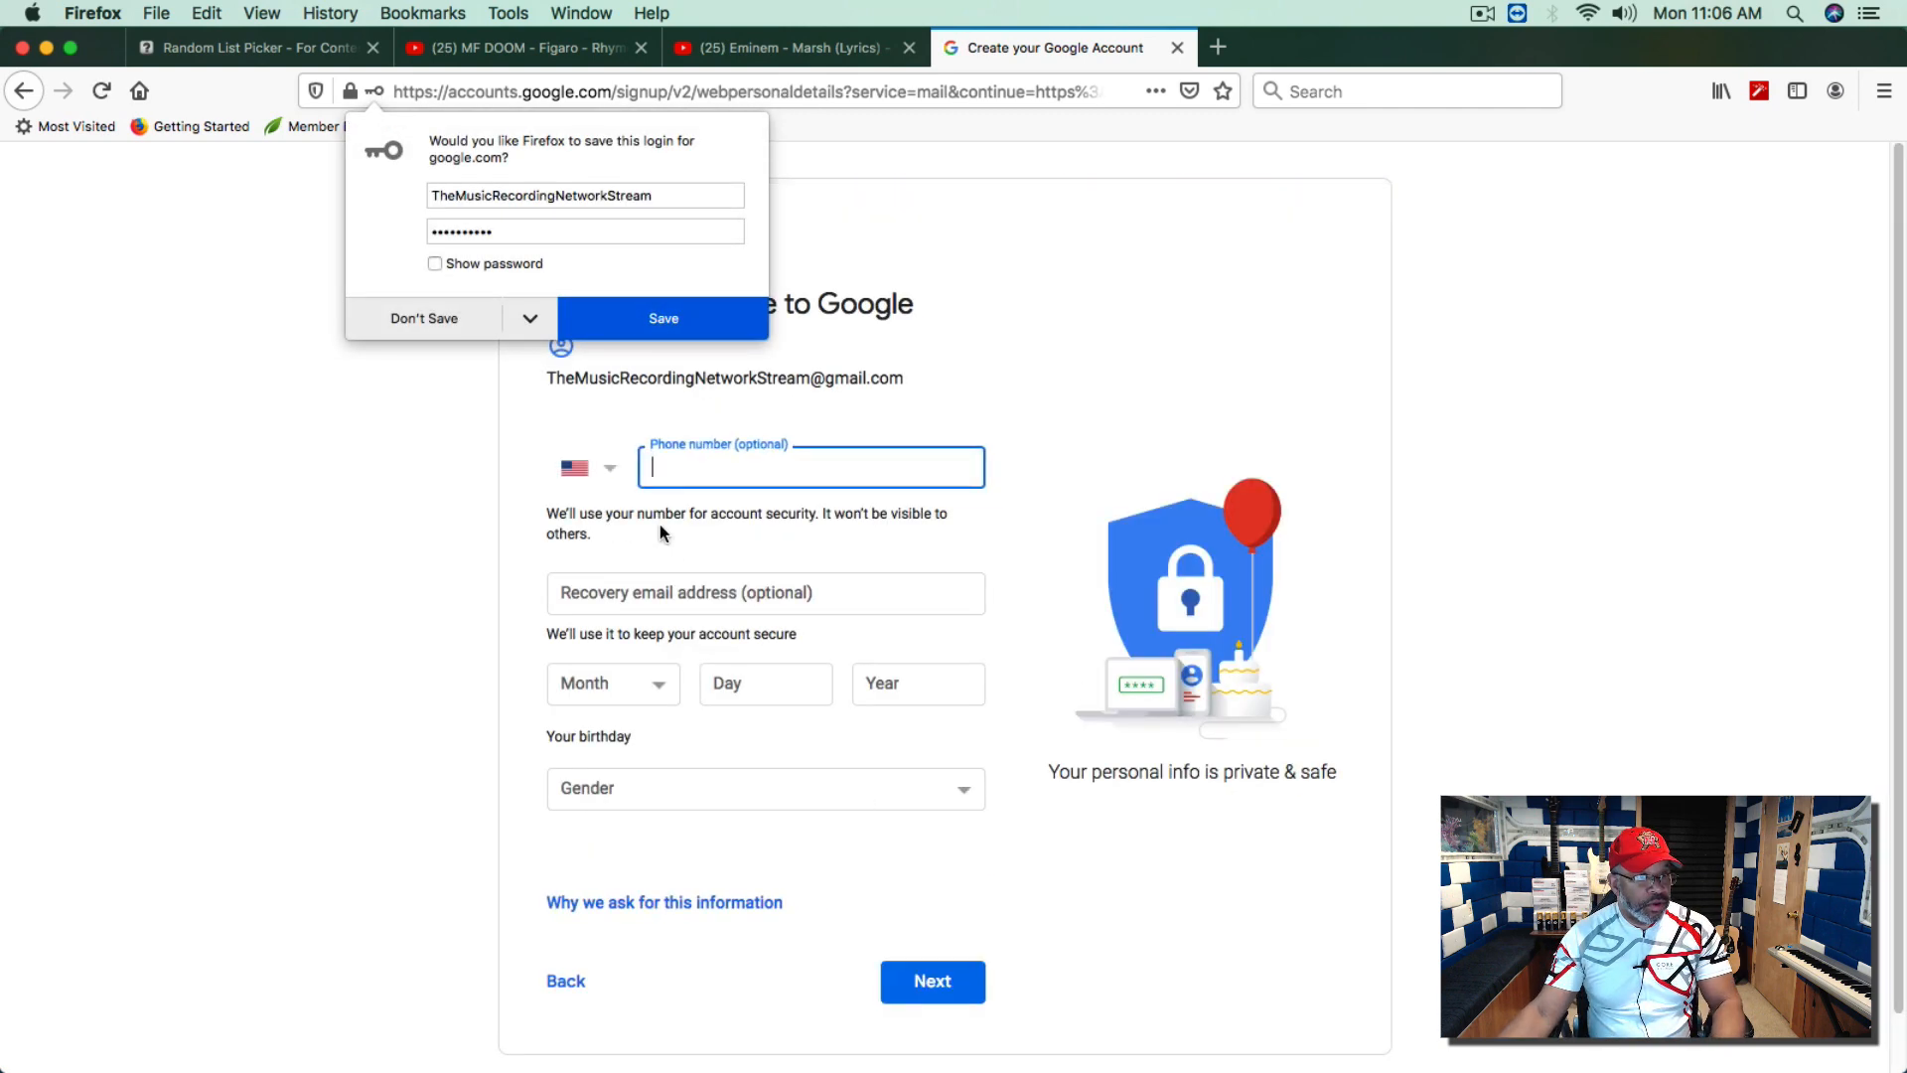
{"action": "left_click", "coordinate": [423, 318]}
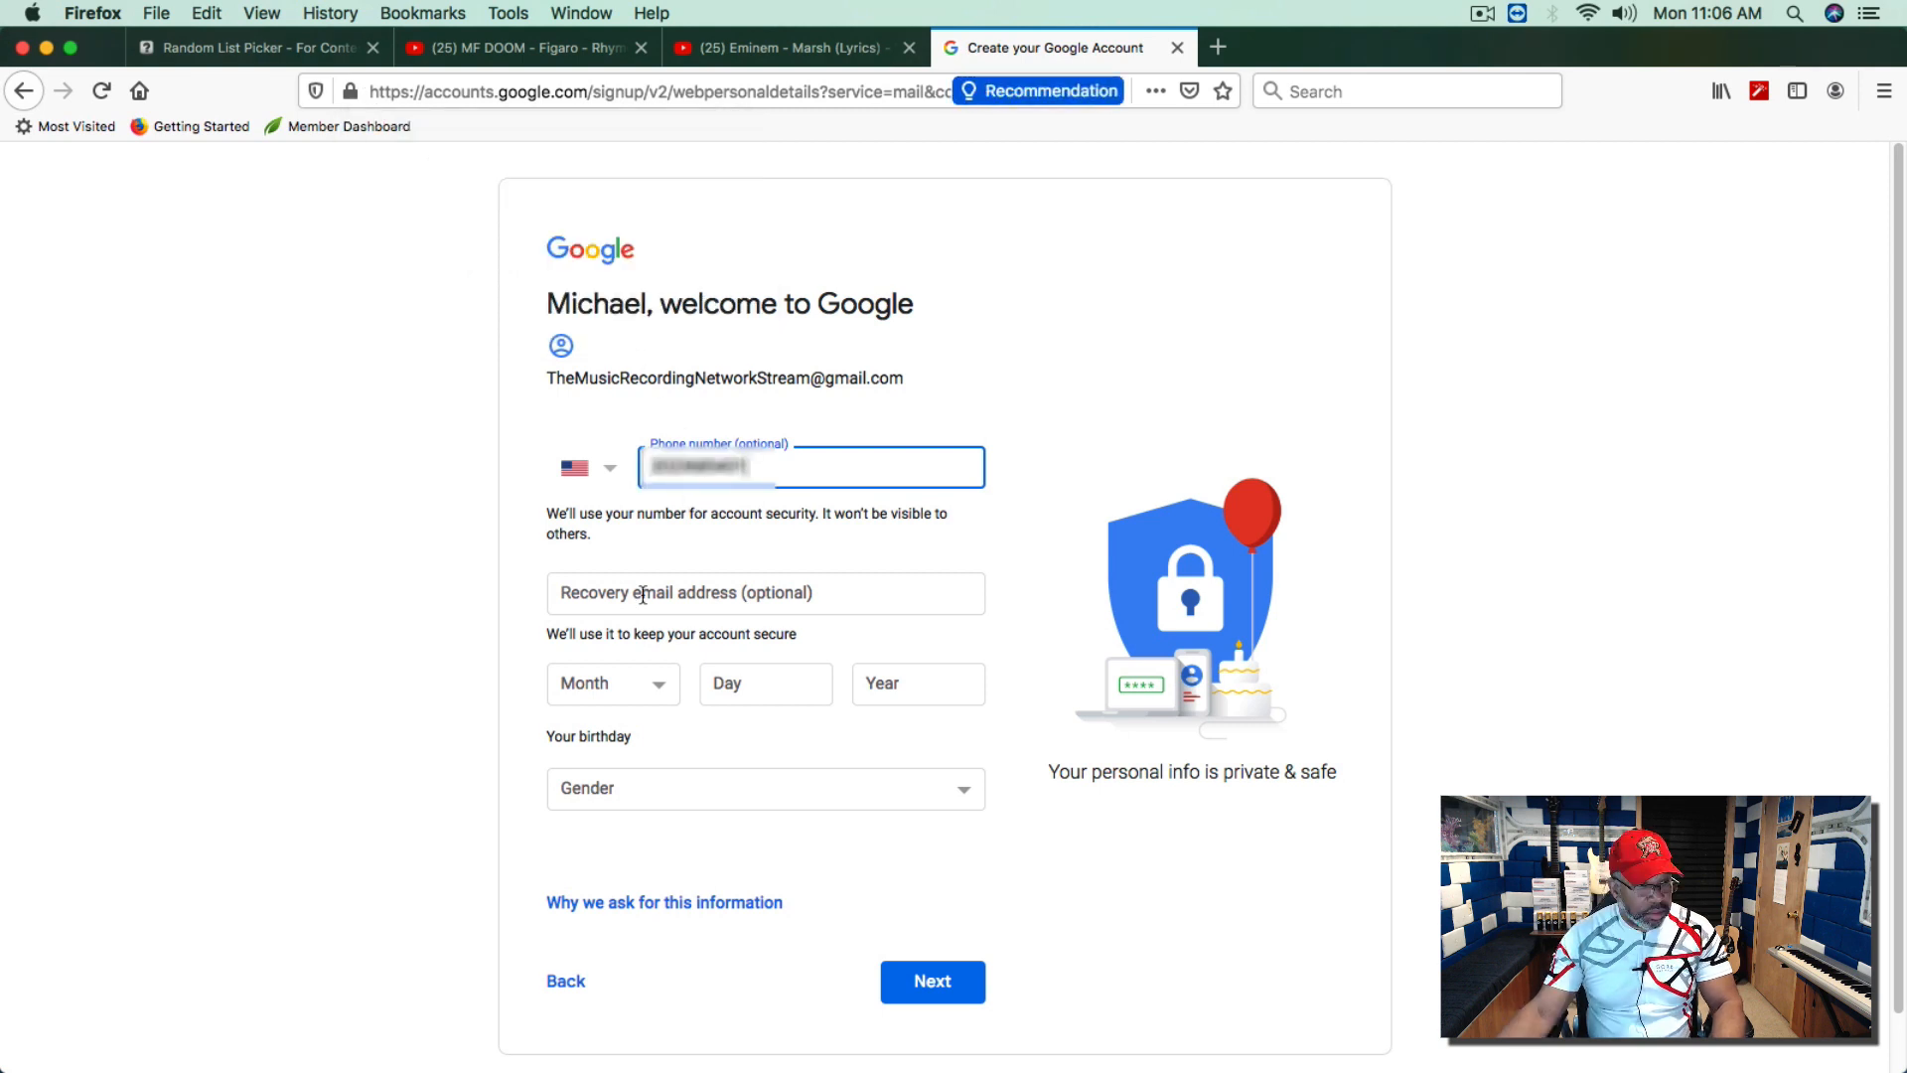
{"action": "mouse_move", "coordinate": [575, 656]}
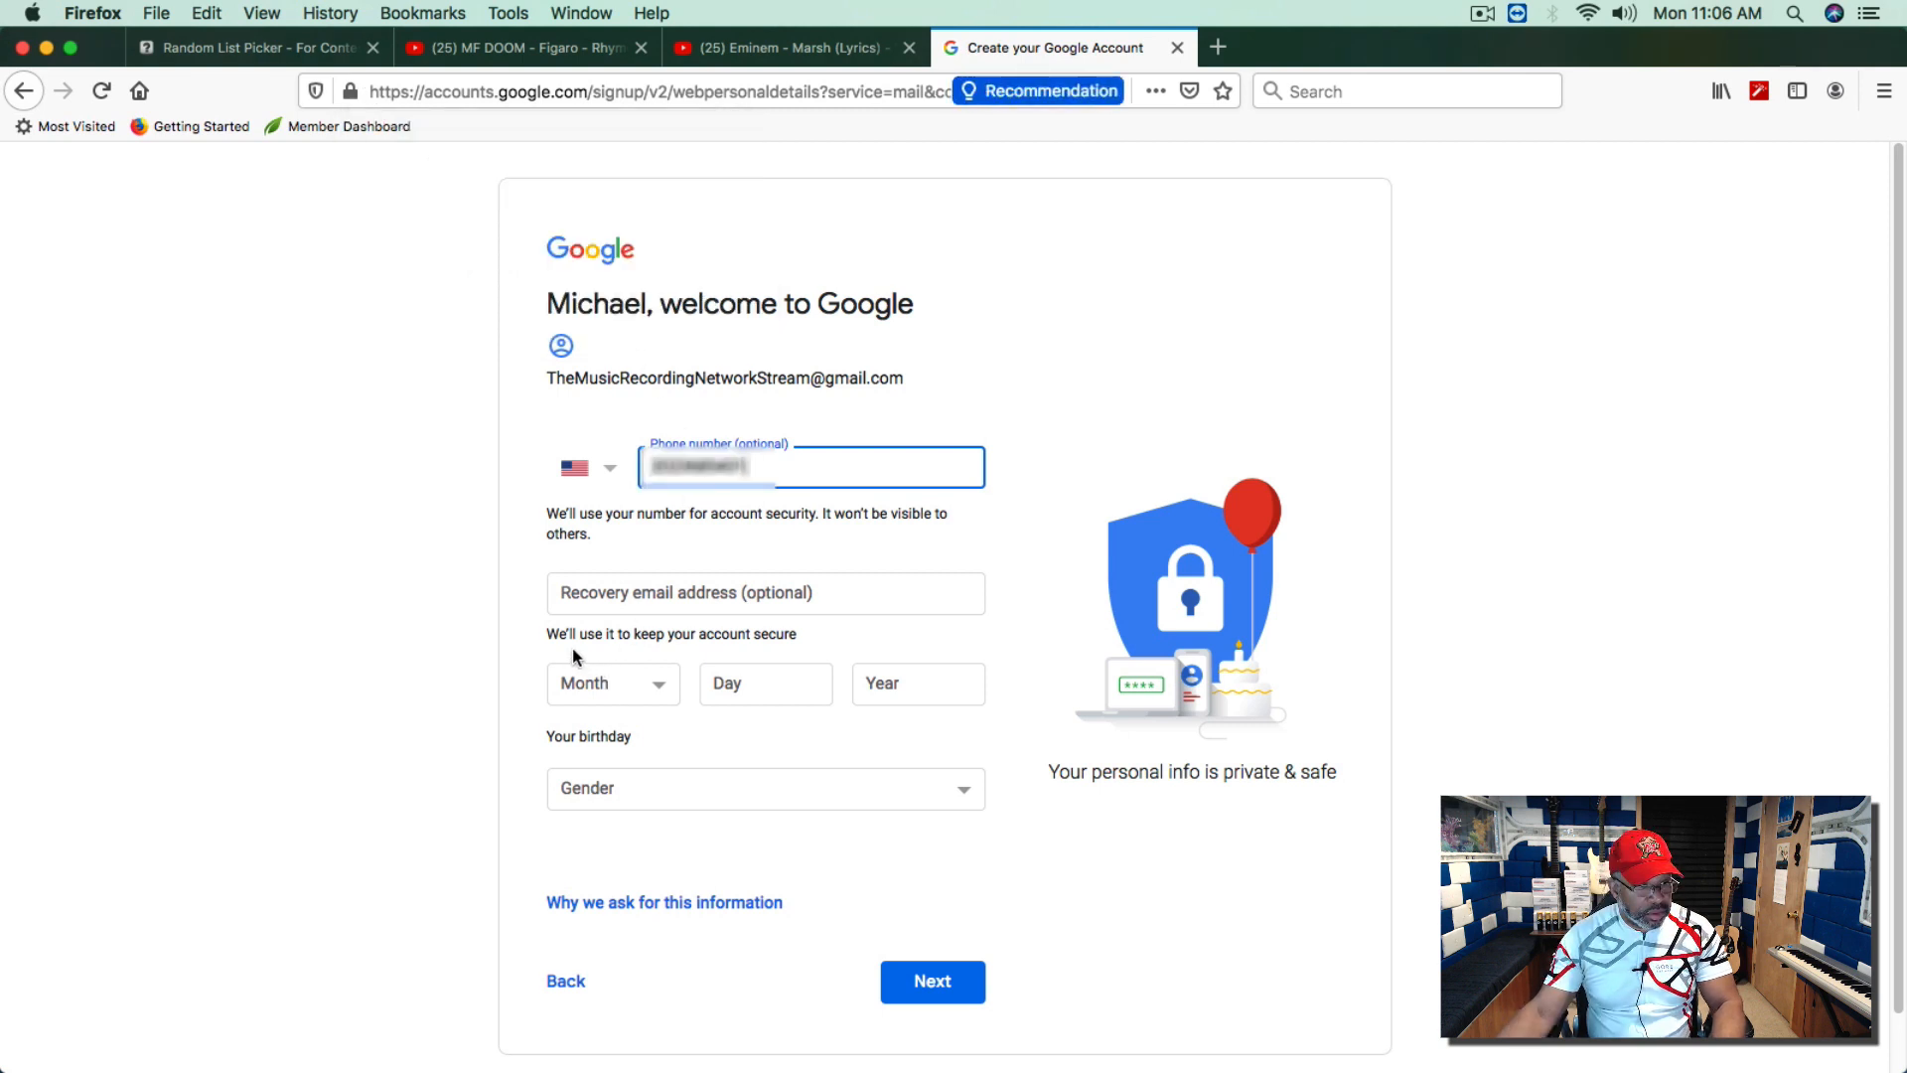
{"action": "left_click", "coordinate": [613, 682]}
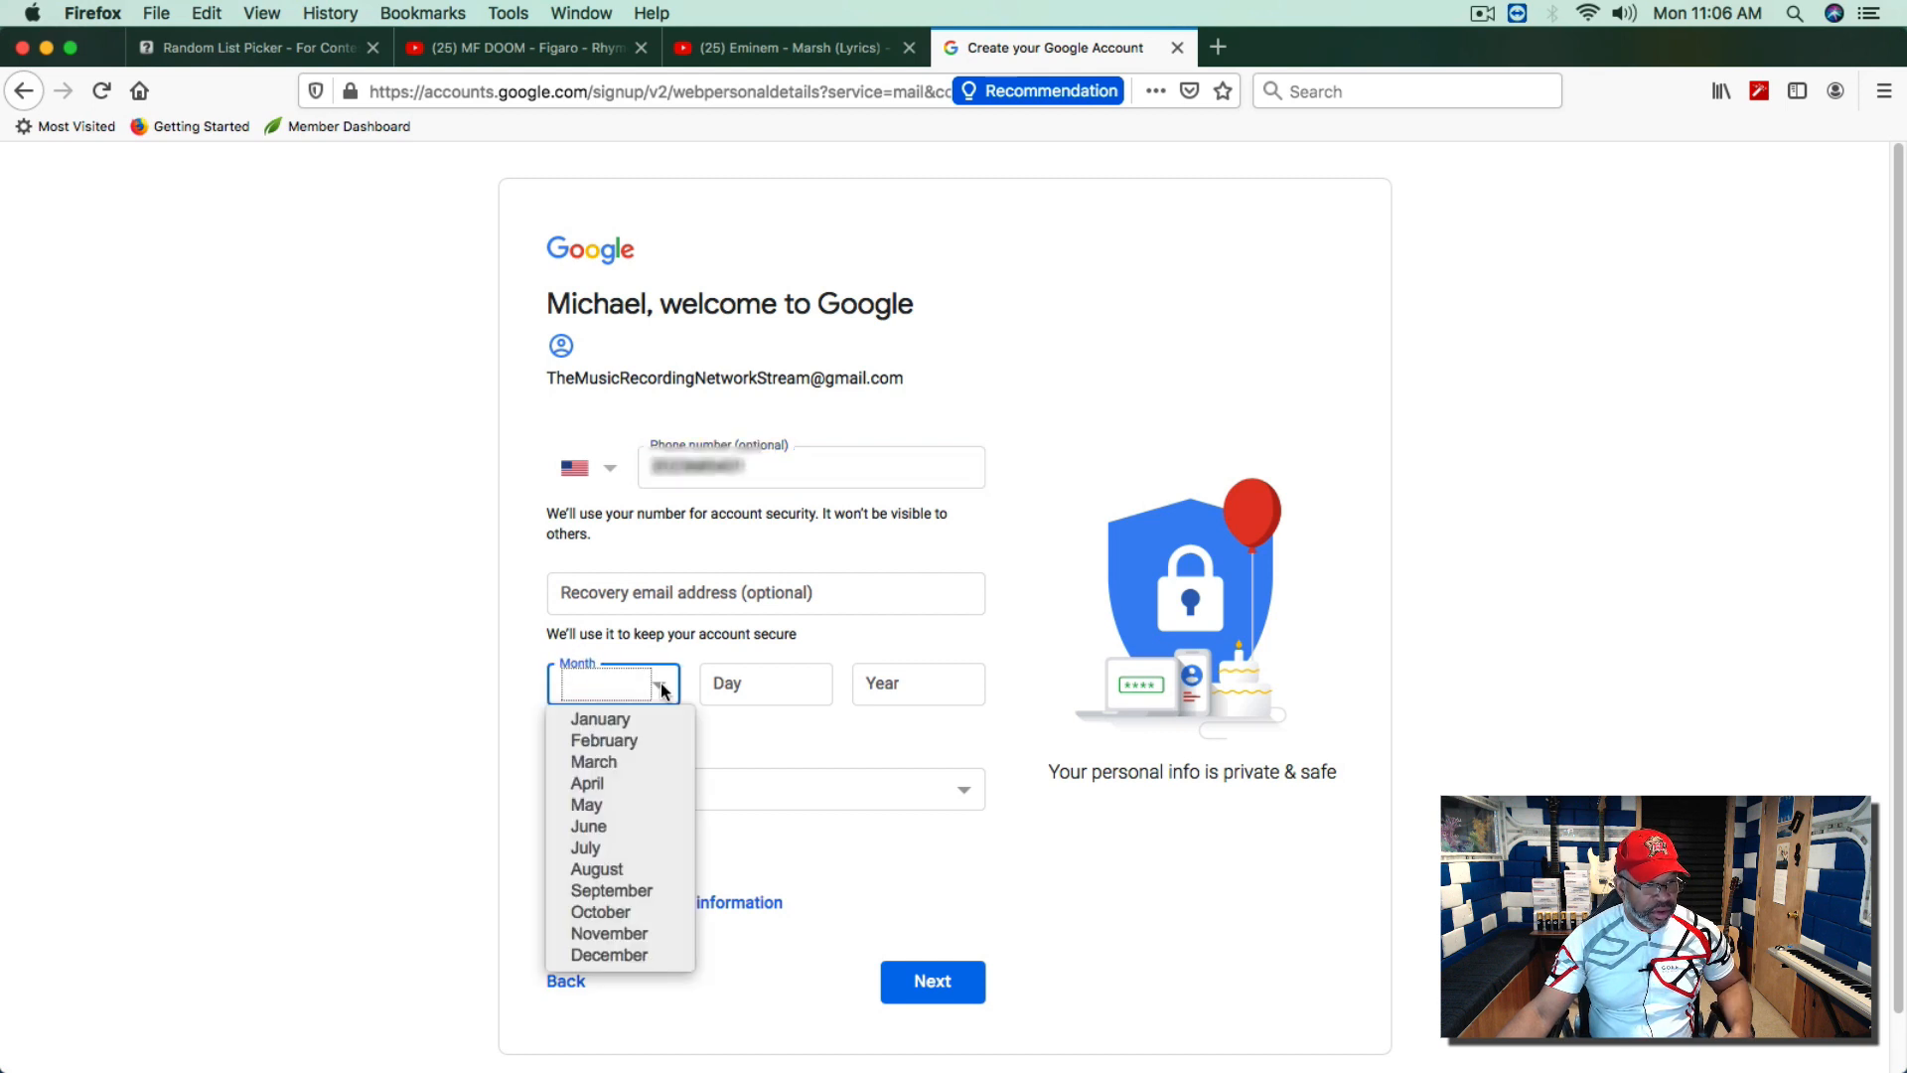
{"action": "left_click", "coordinate": [586, 781]}
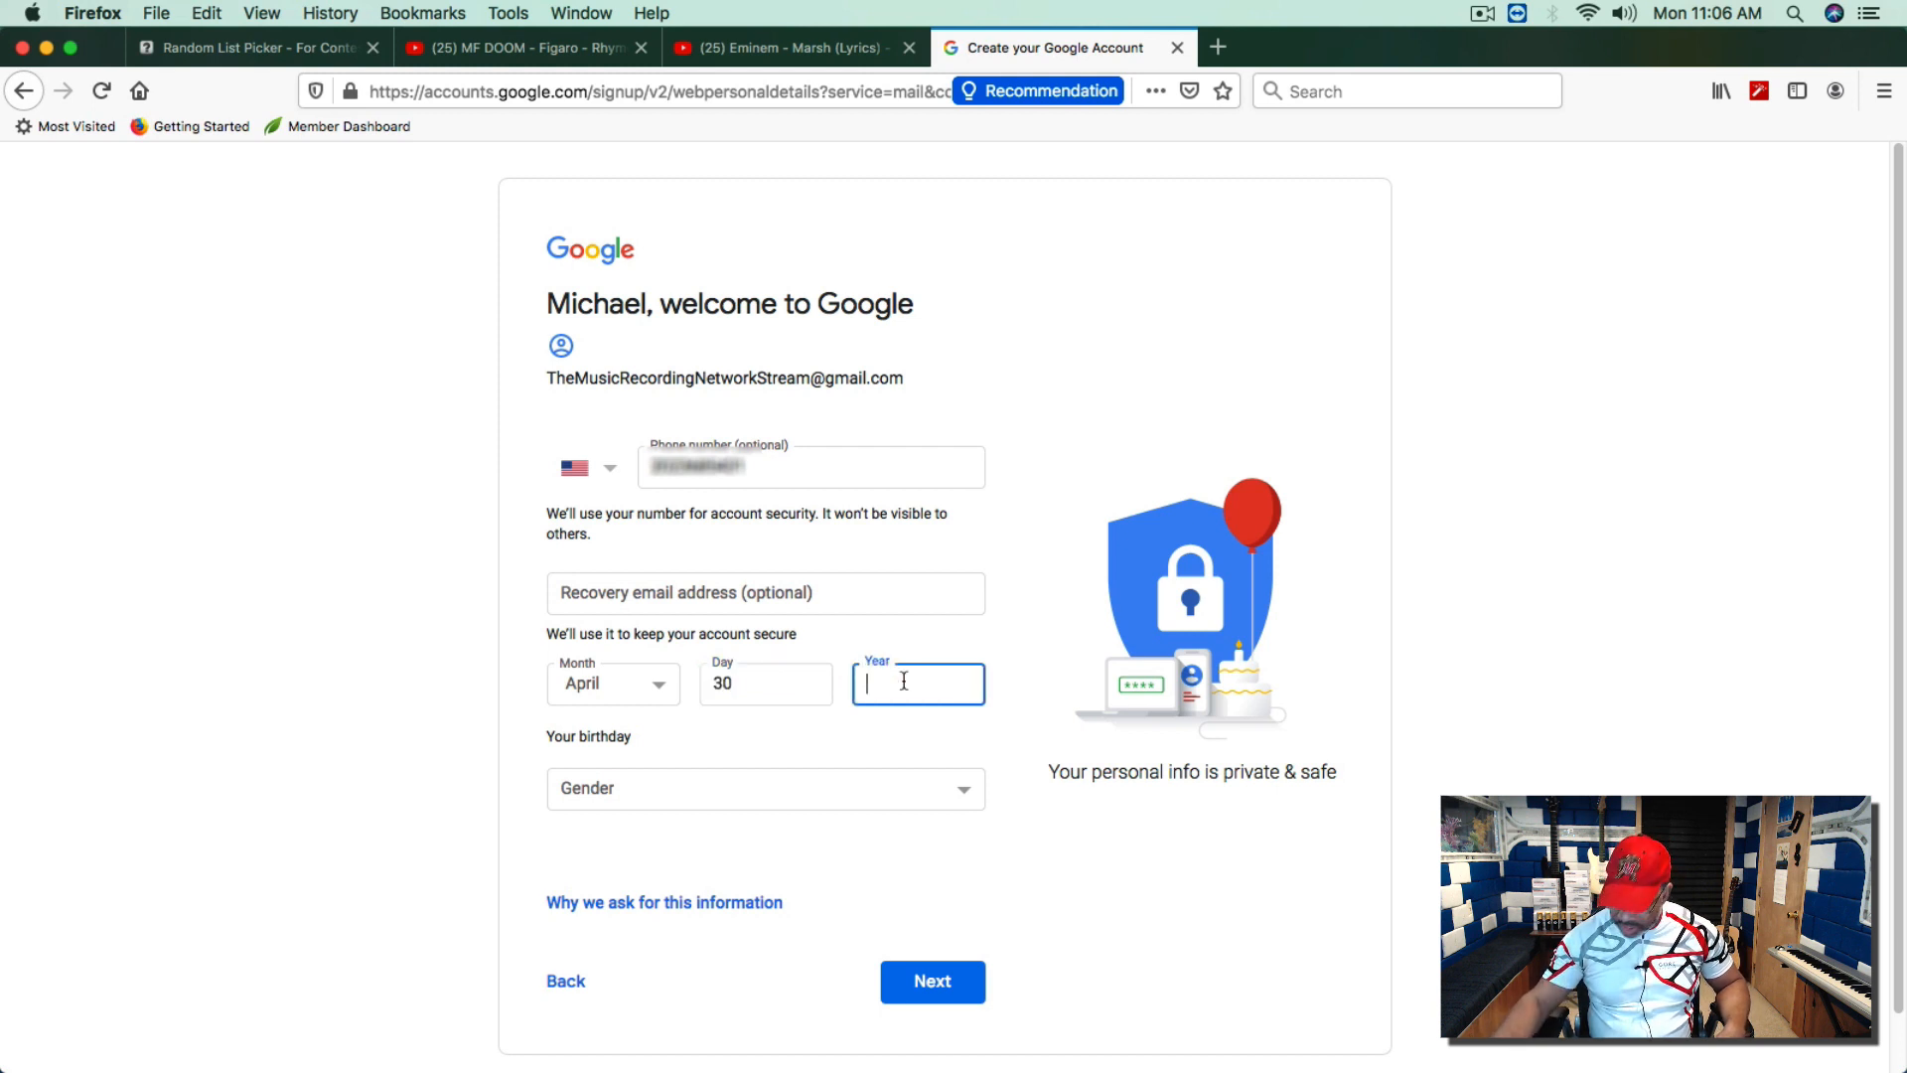
{"action": "type", "text": "19"}
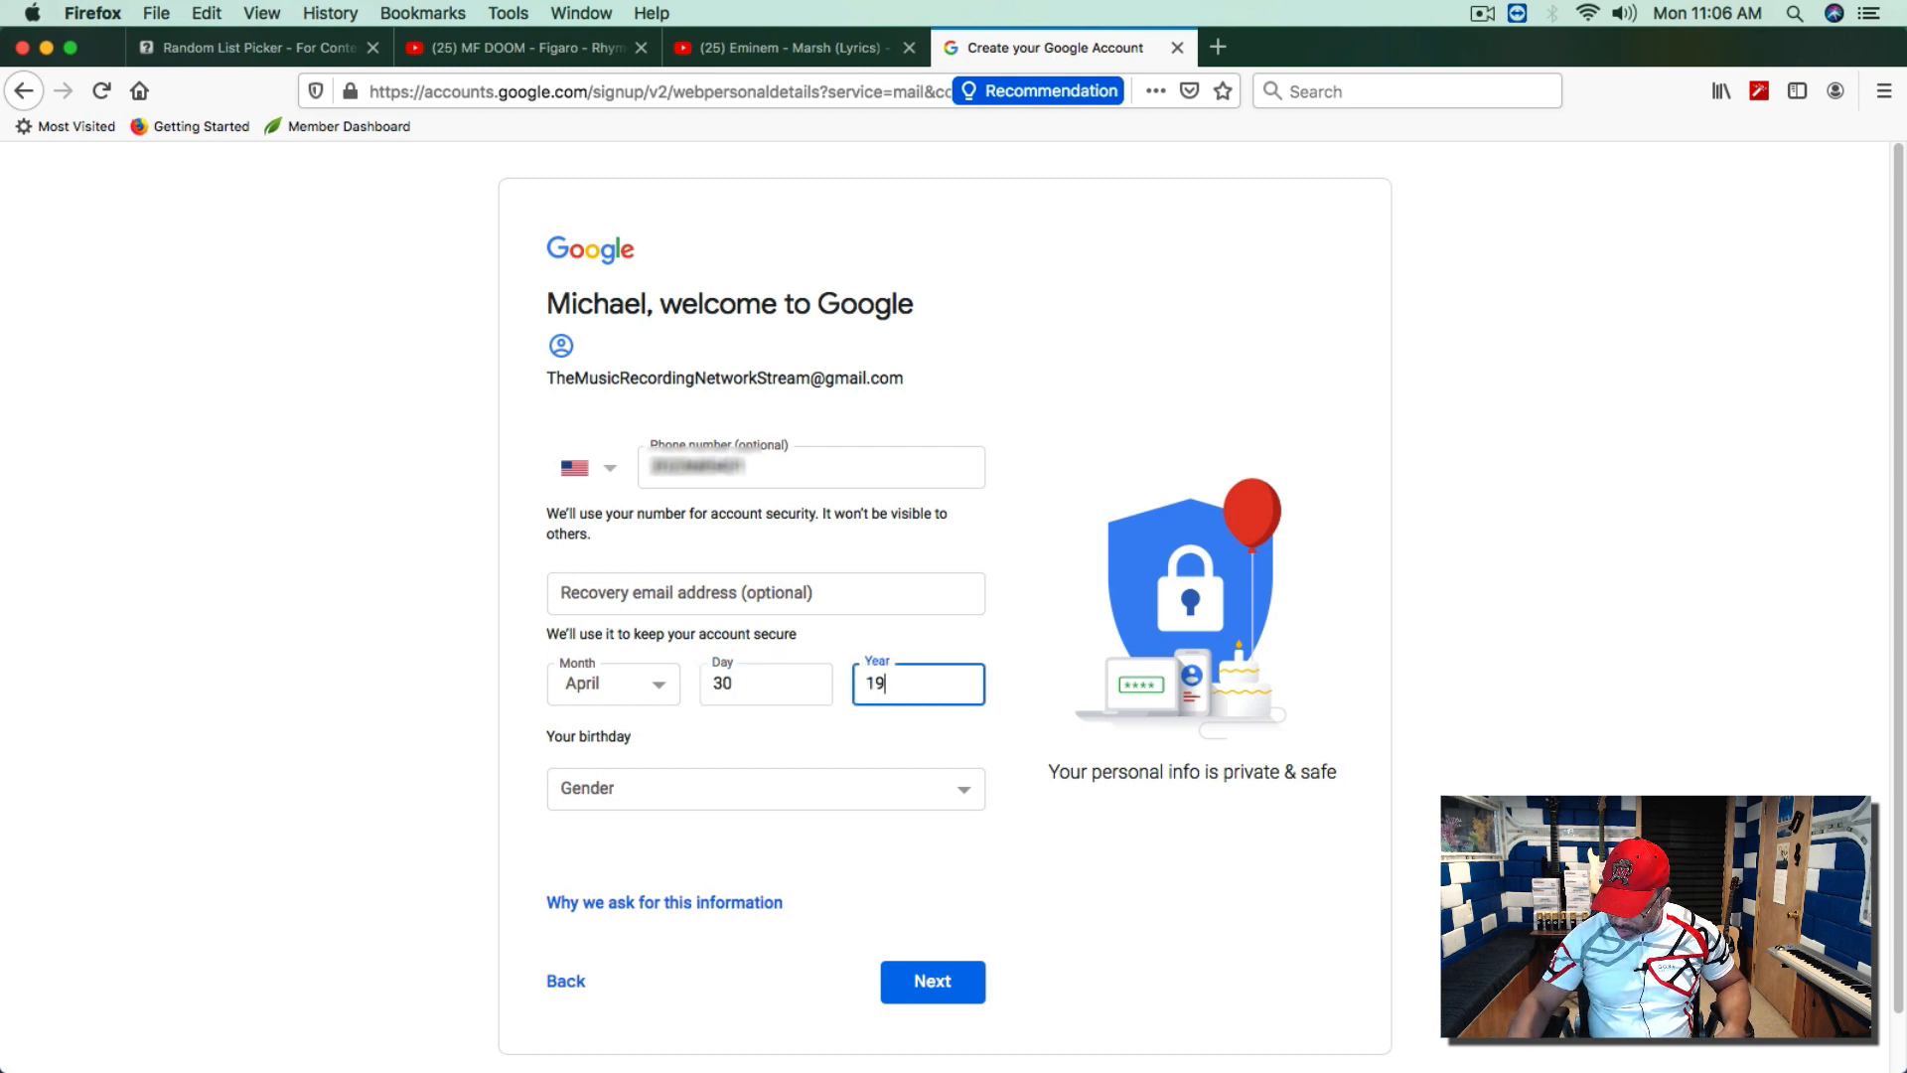
{"action": "type", "text": "66"}
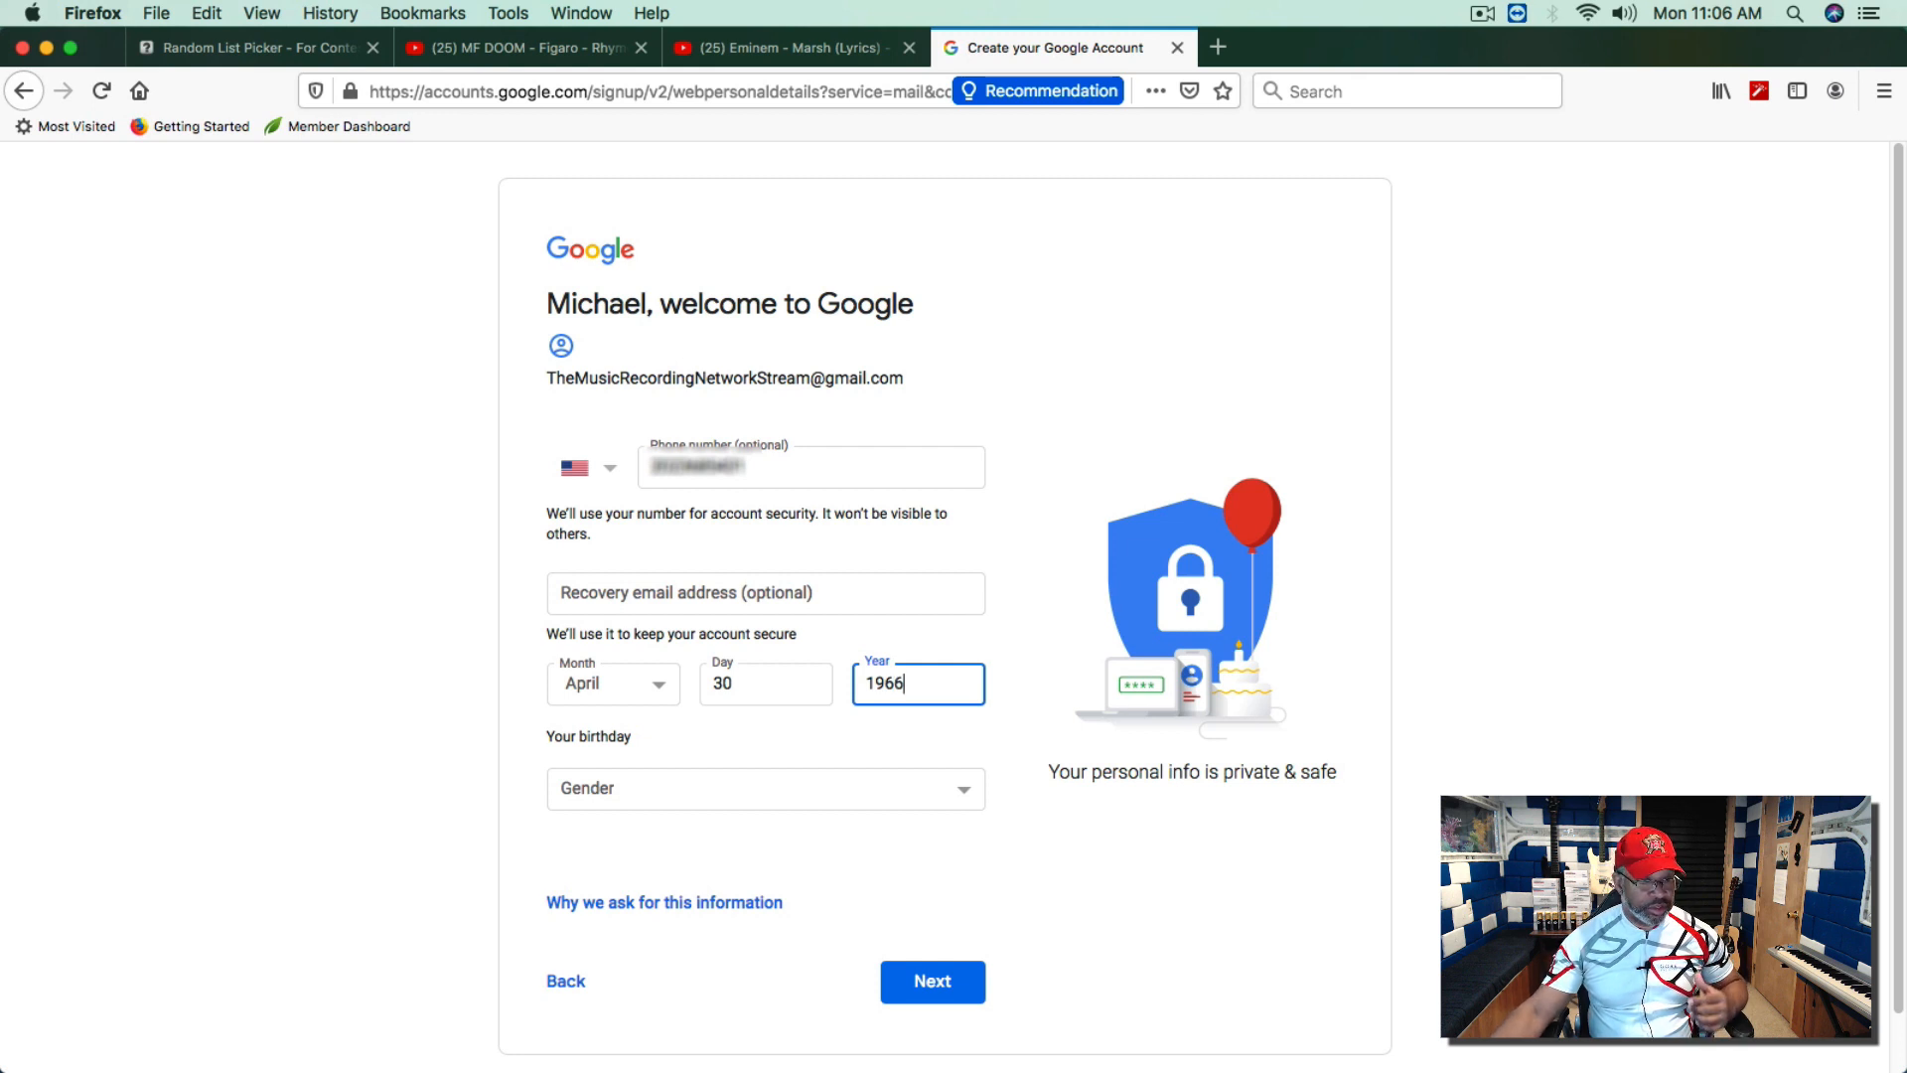
{"action": "left_click", "coordinate": [765, 787]}
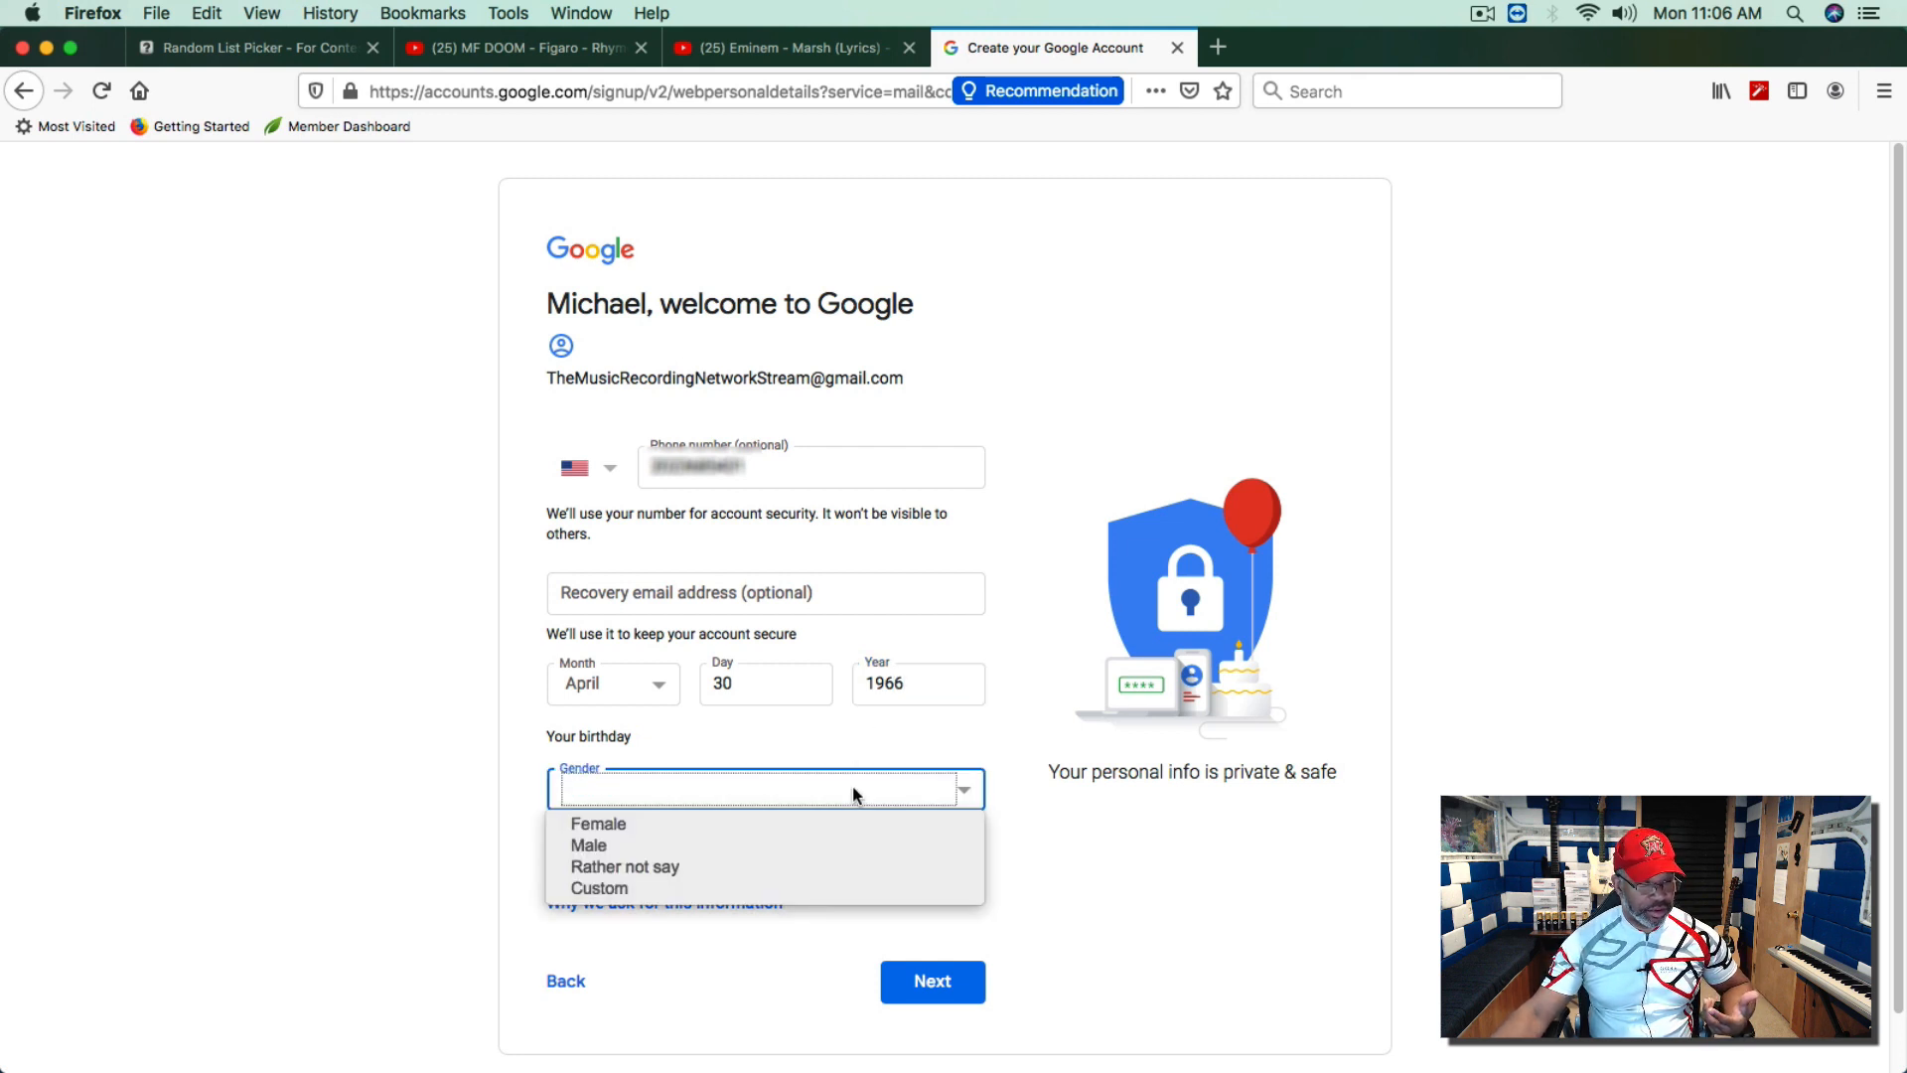
{"action": "left_click", "coordinate": [589, 844]}
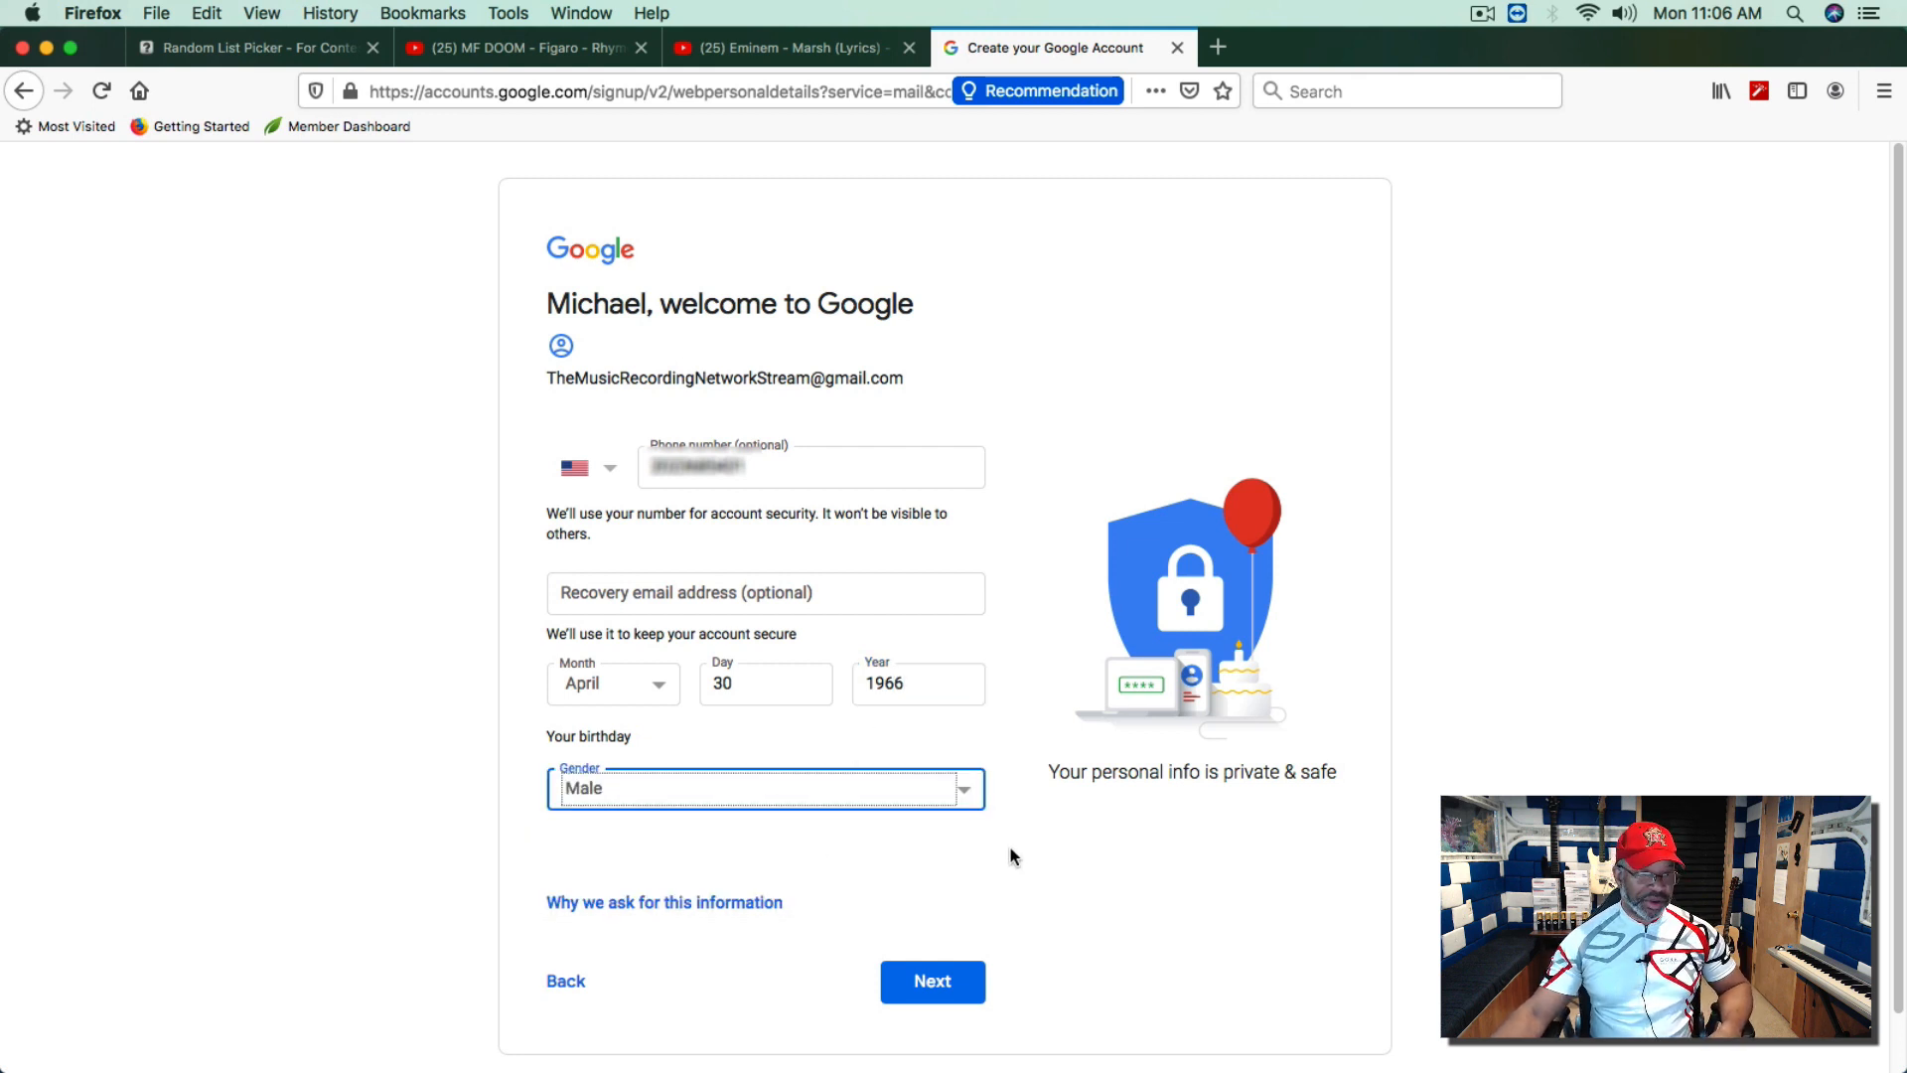
{"action": "scroll", "scroll_direction": "down", "scroll_amount": 3}
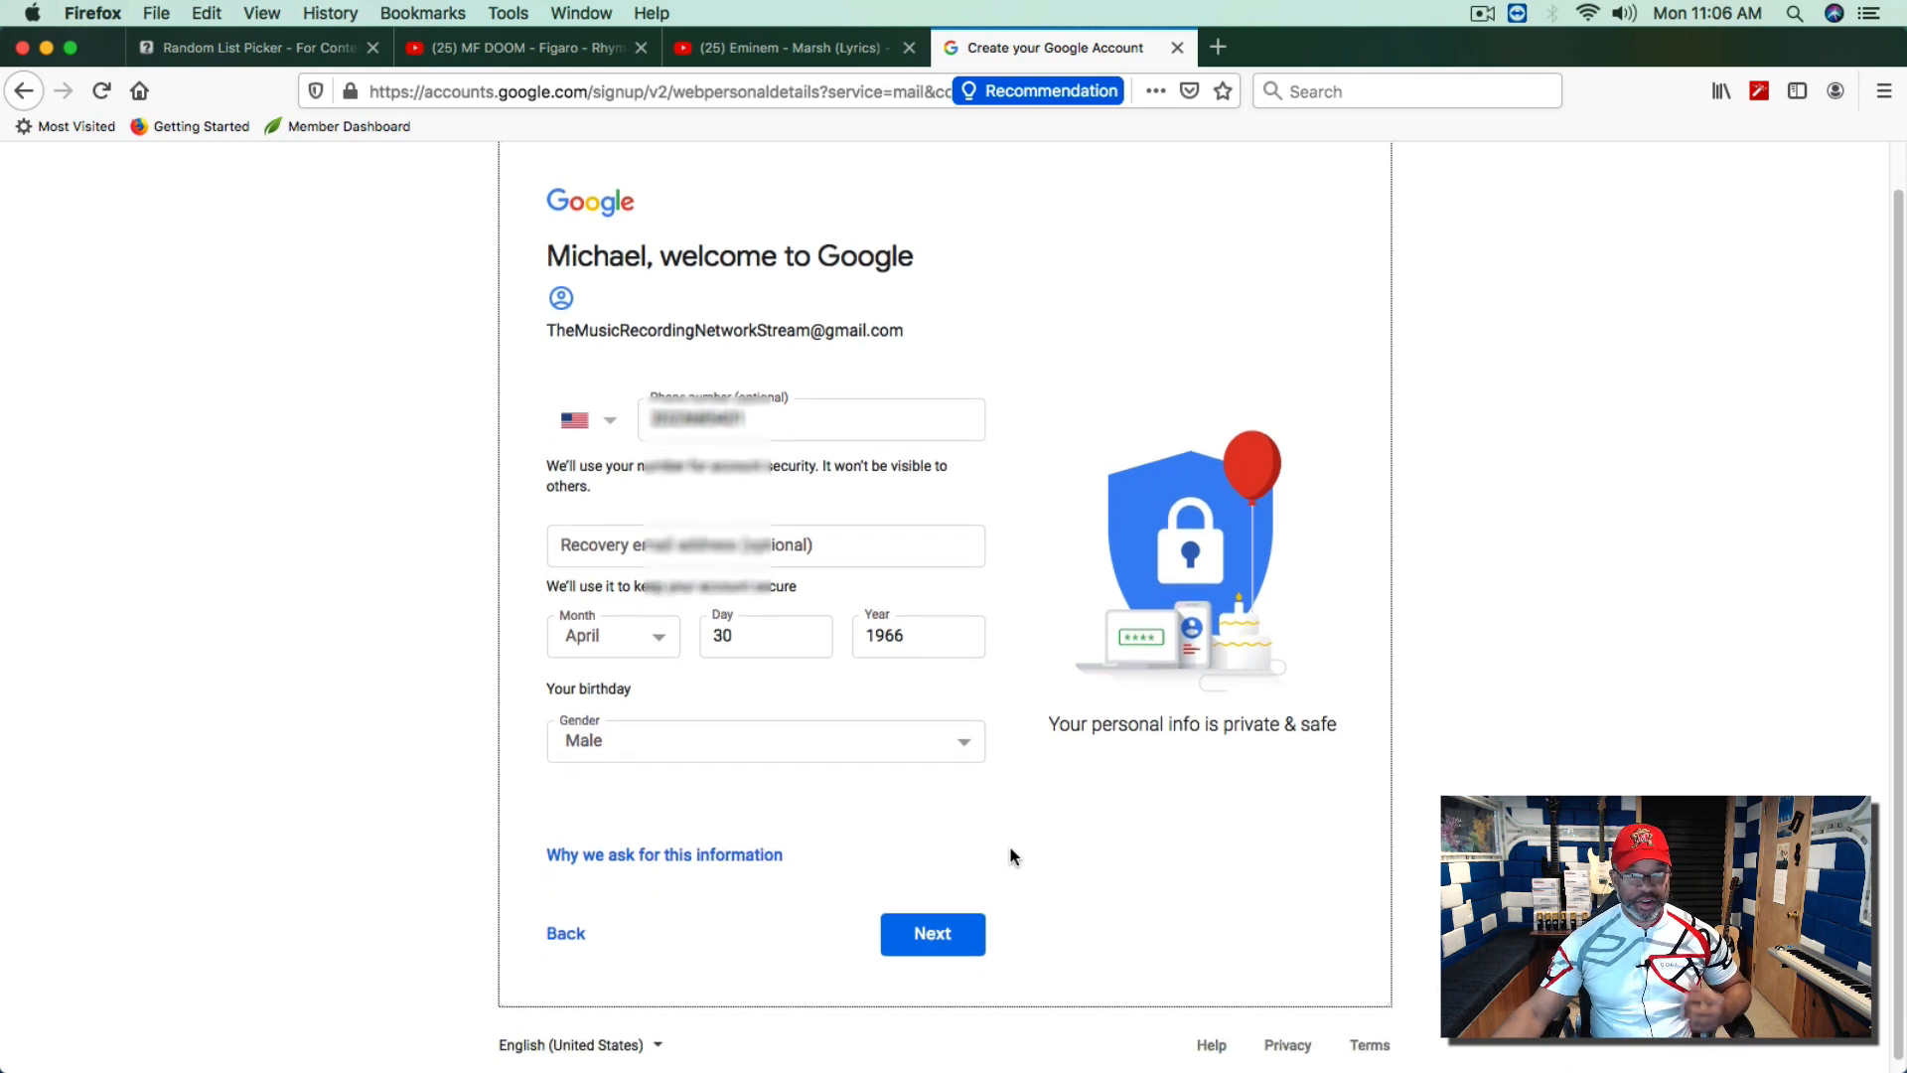
{"action": "left_click", "coordinate": [932, 932]}
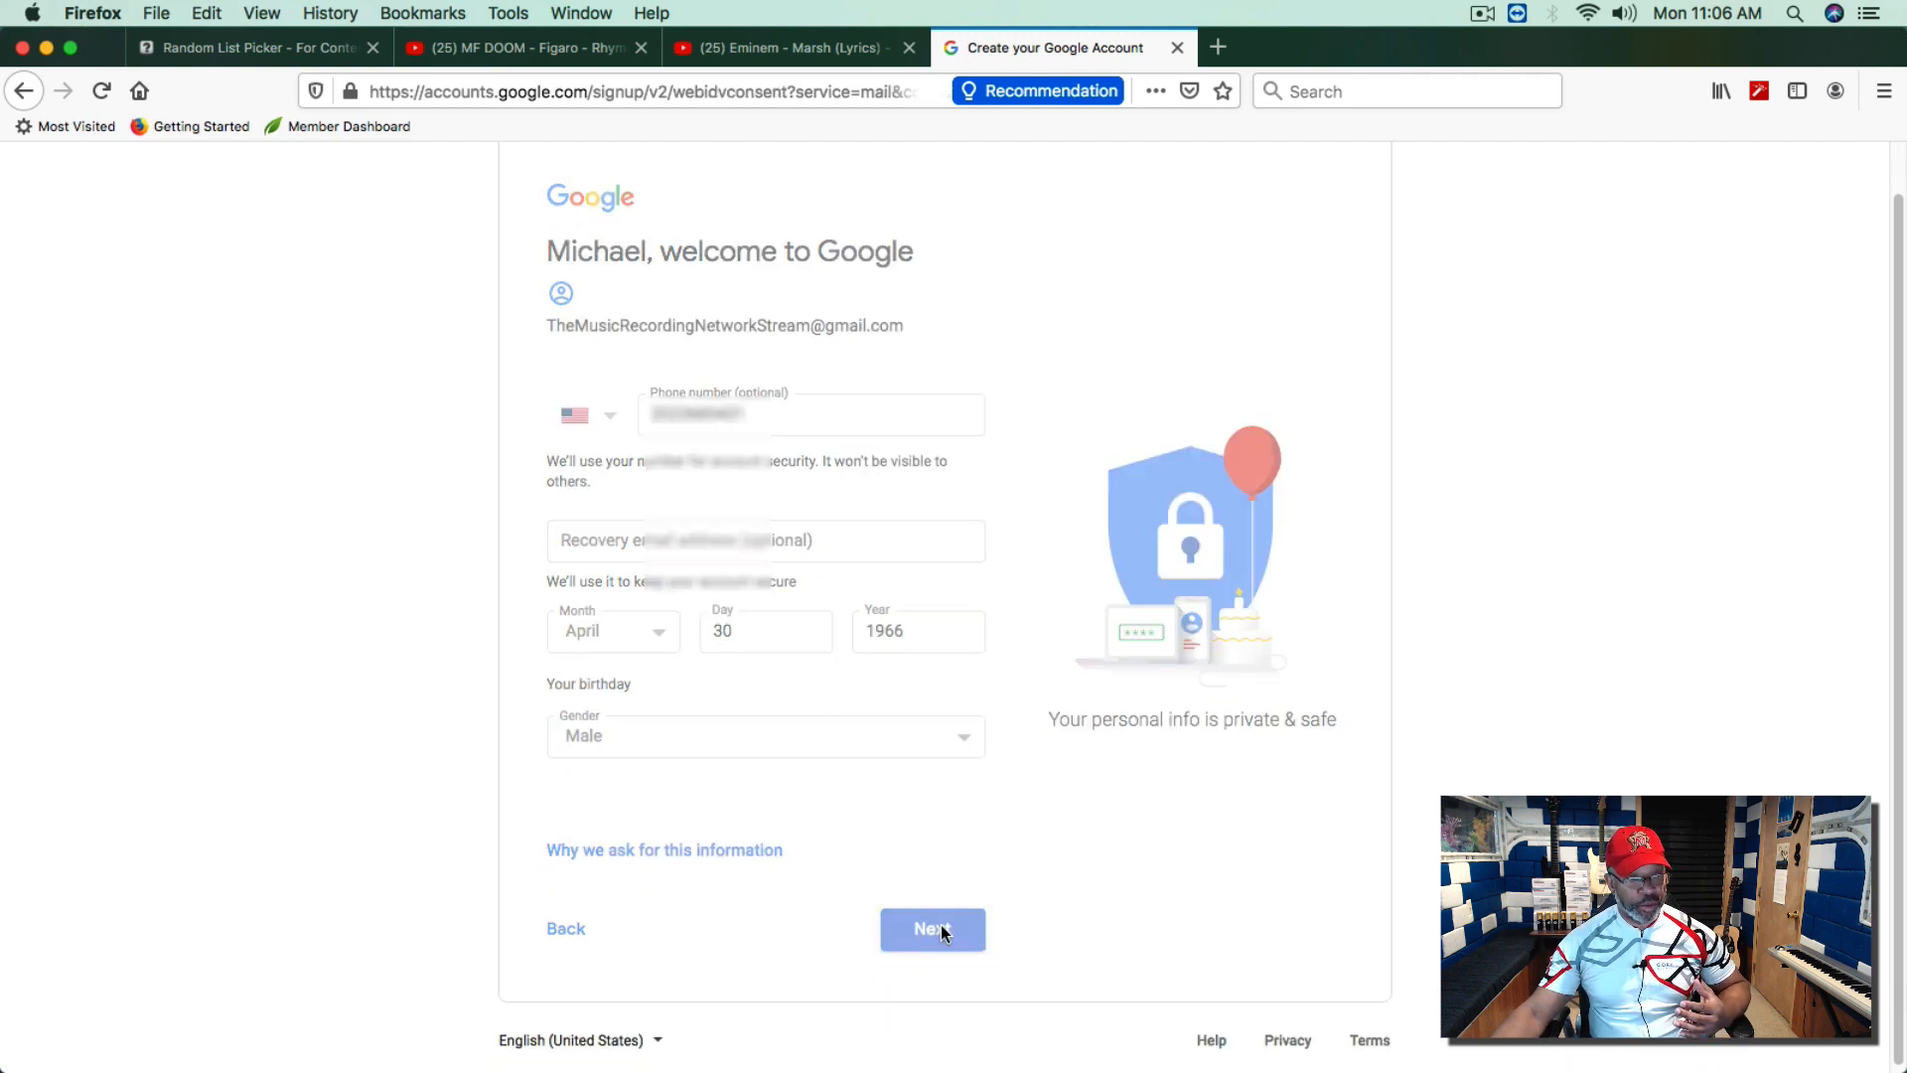
{"action": "left_click", "coordinate": [931, 930]}
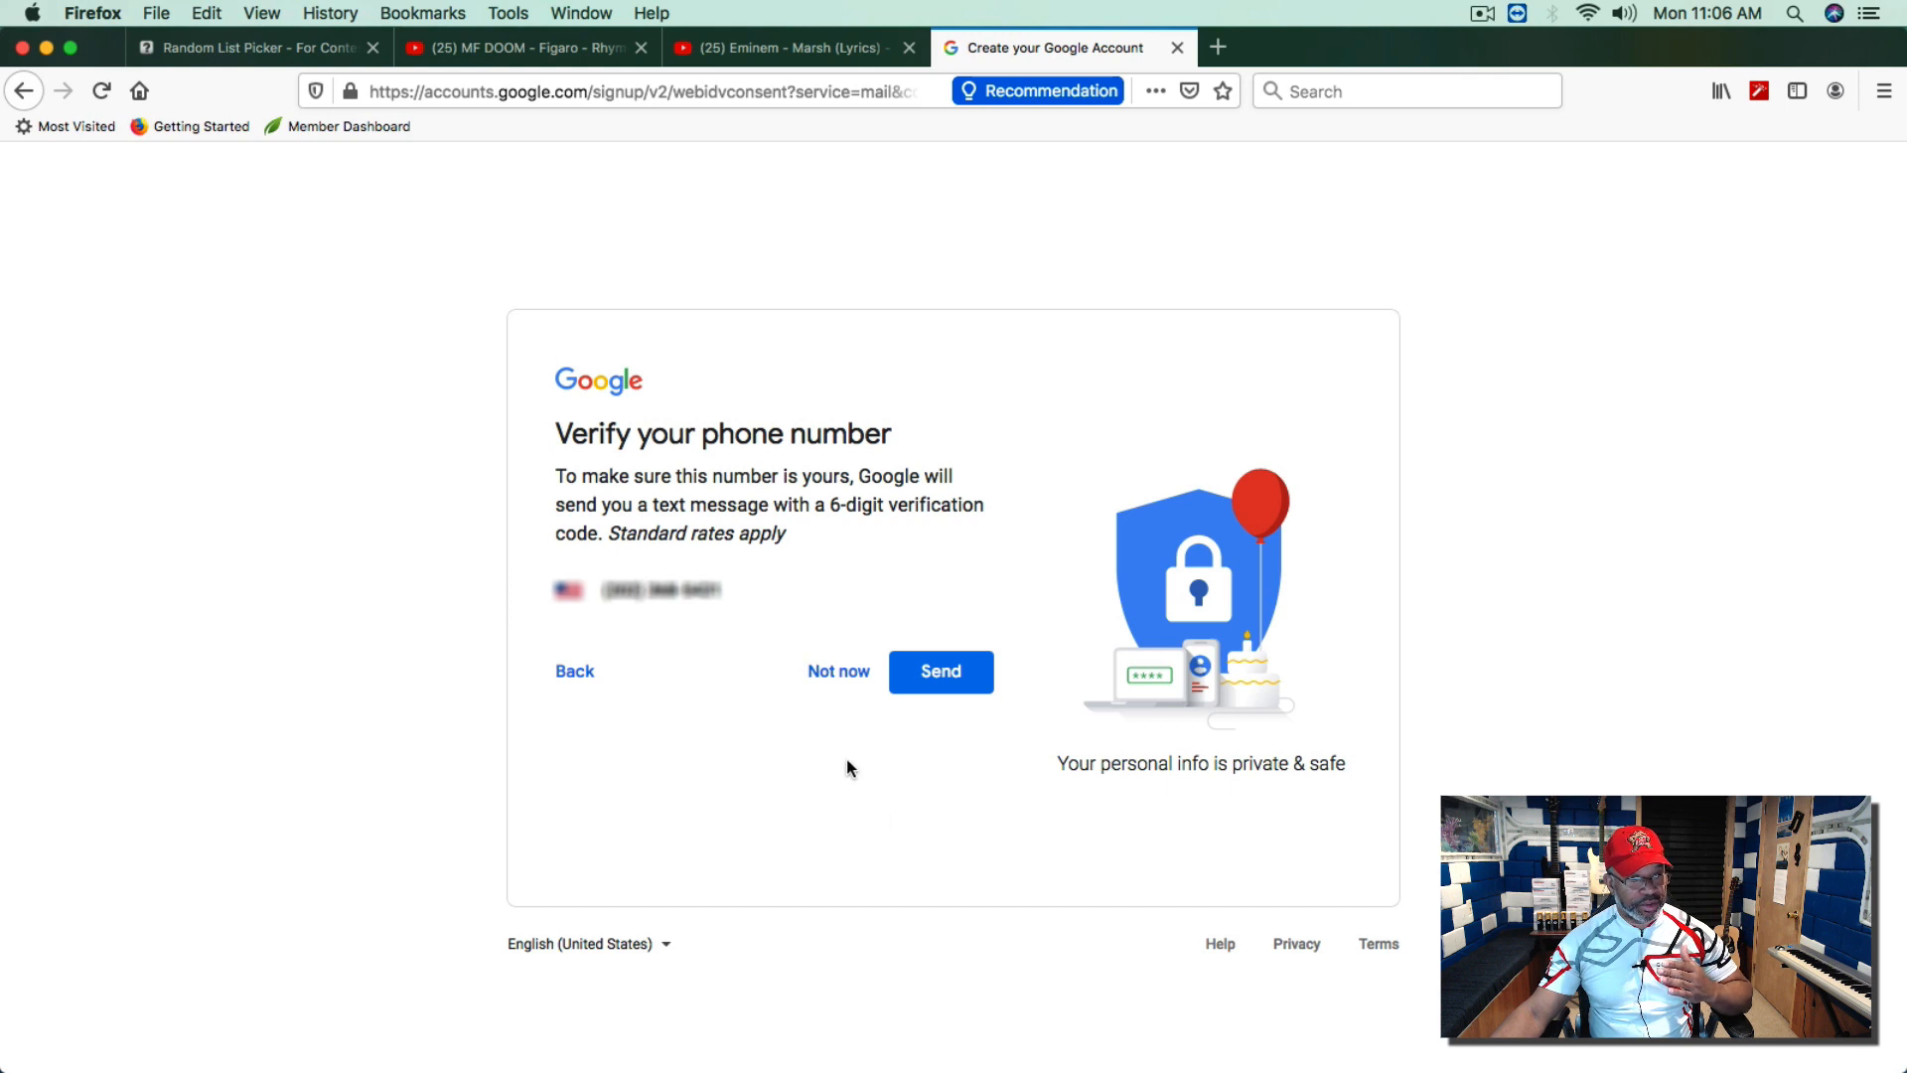
{"action": "left_click", "coordinate": [941, 672]}
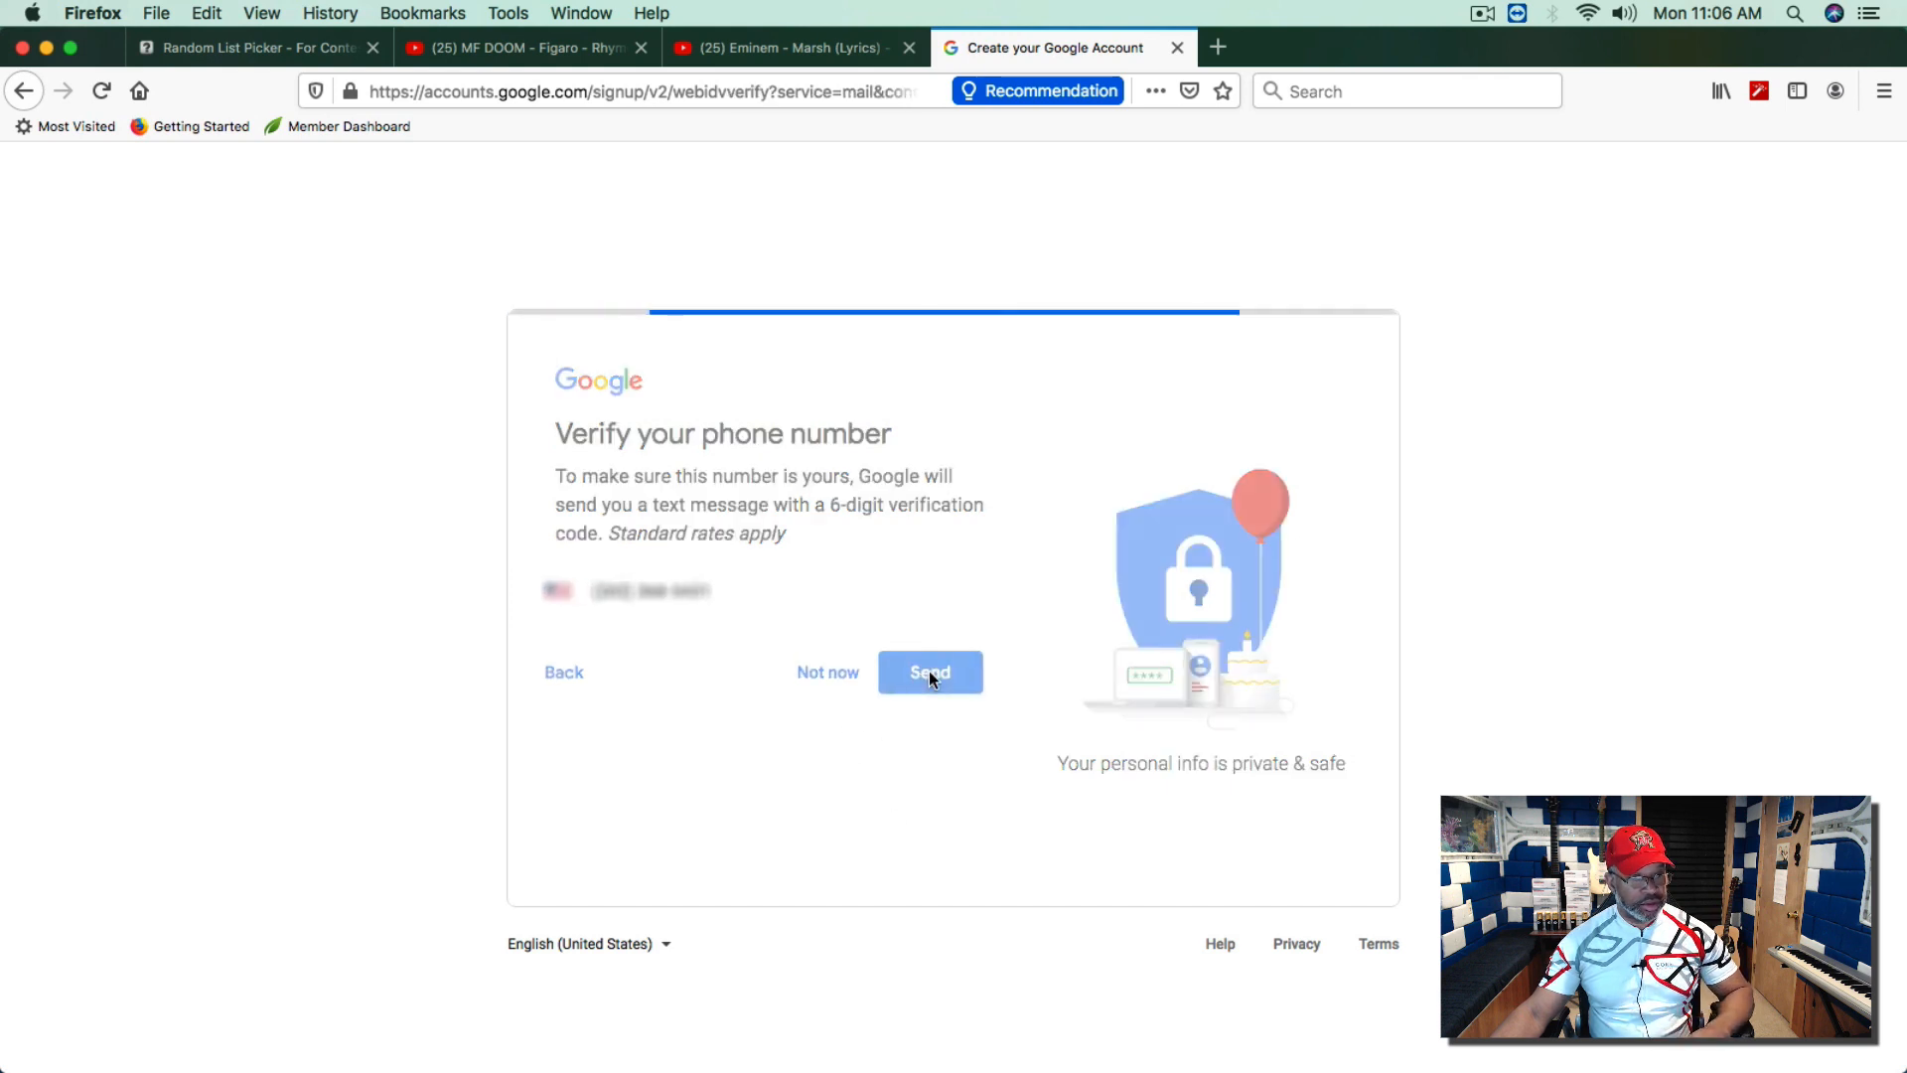
{"action": "left_click", "coordinate": [929, 672]}
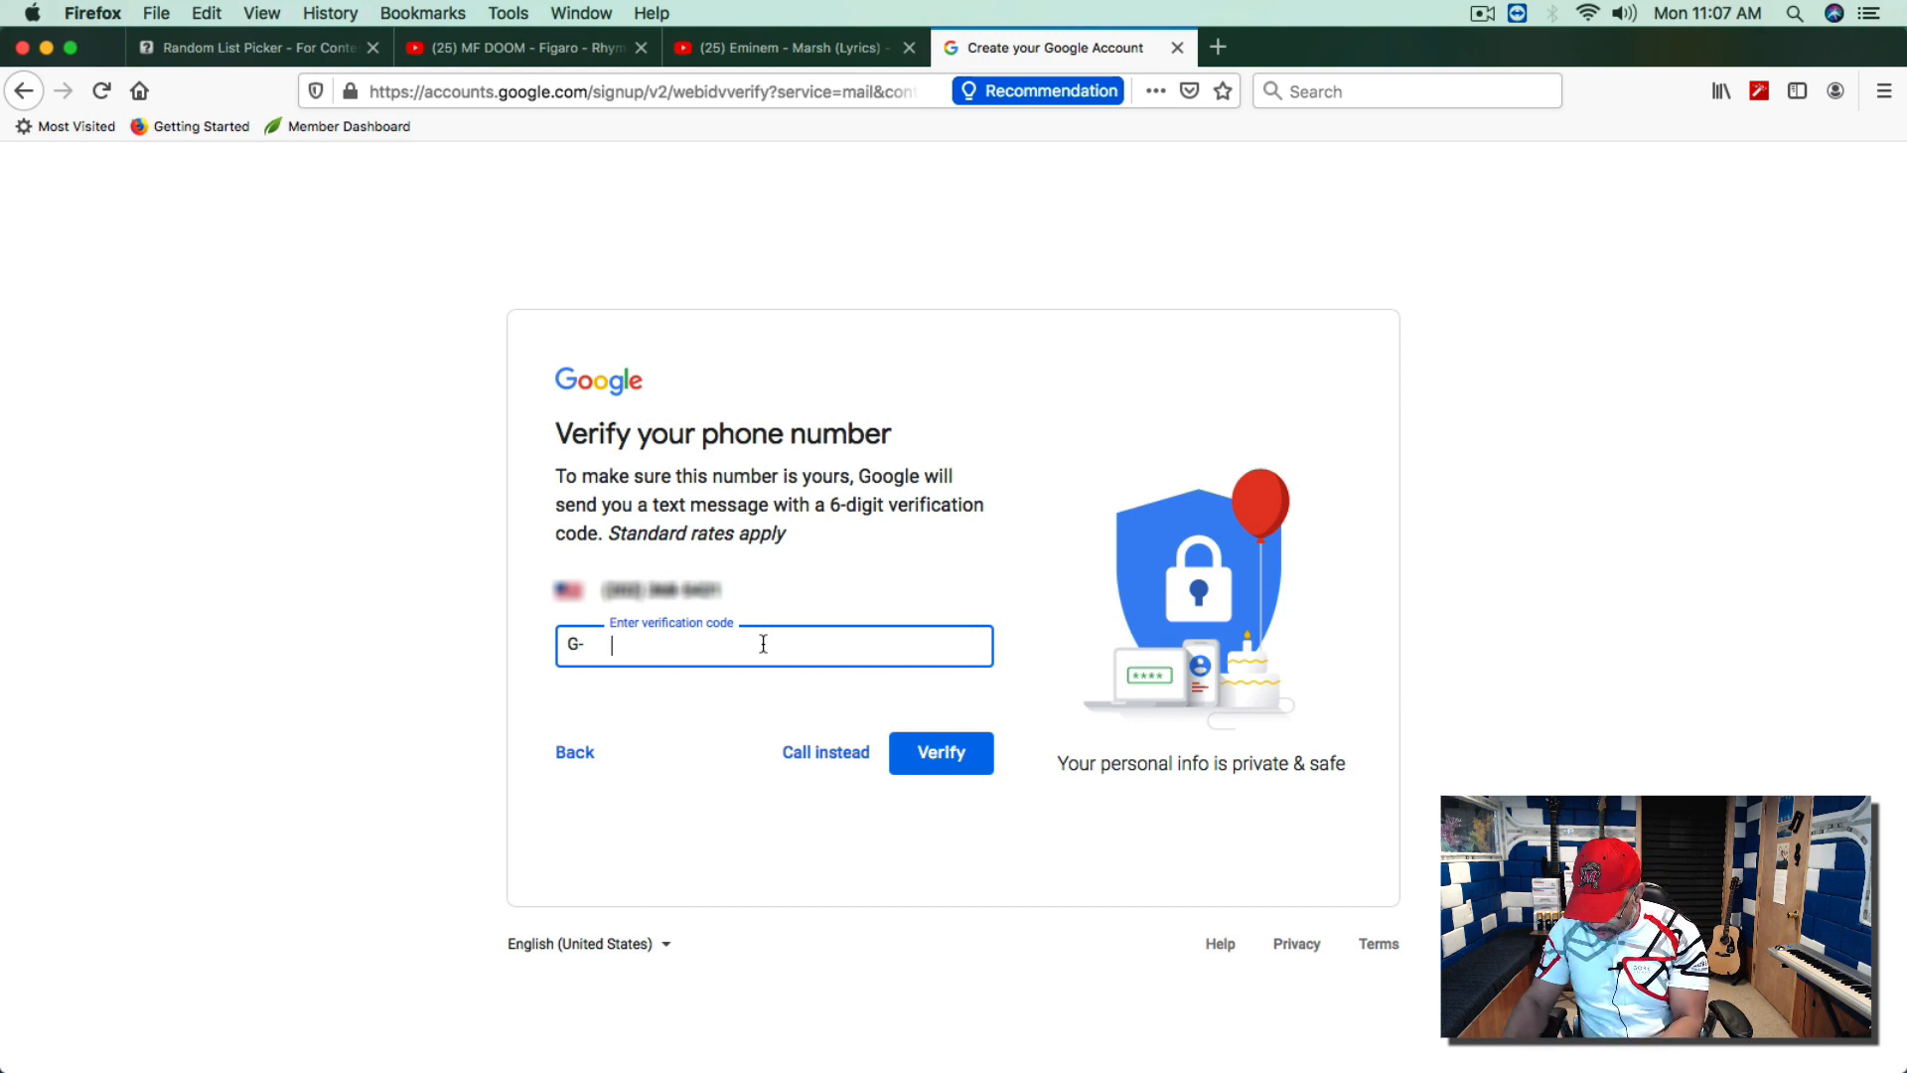
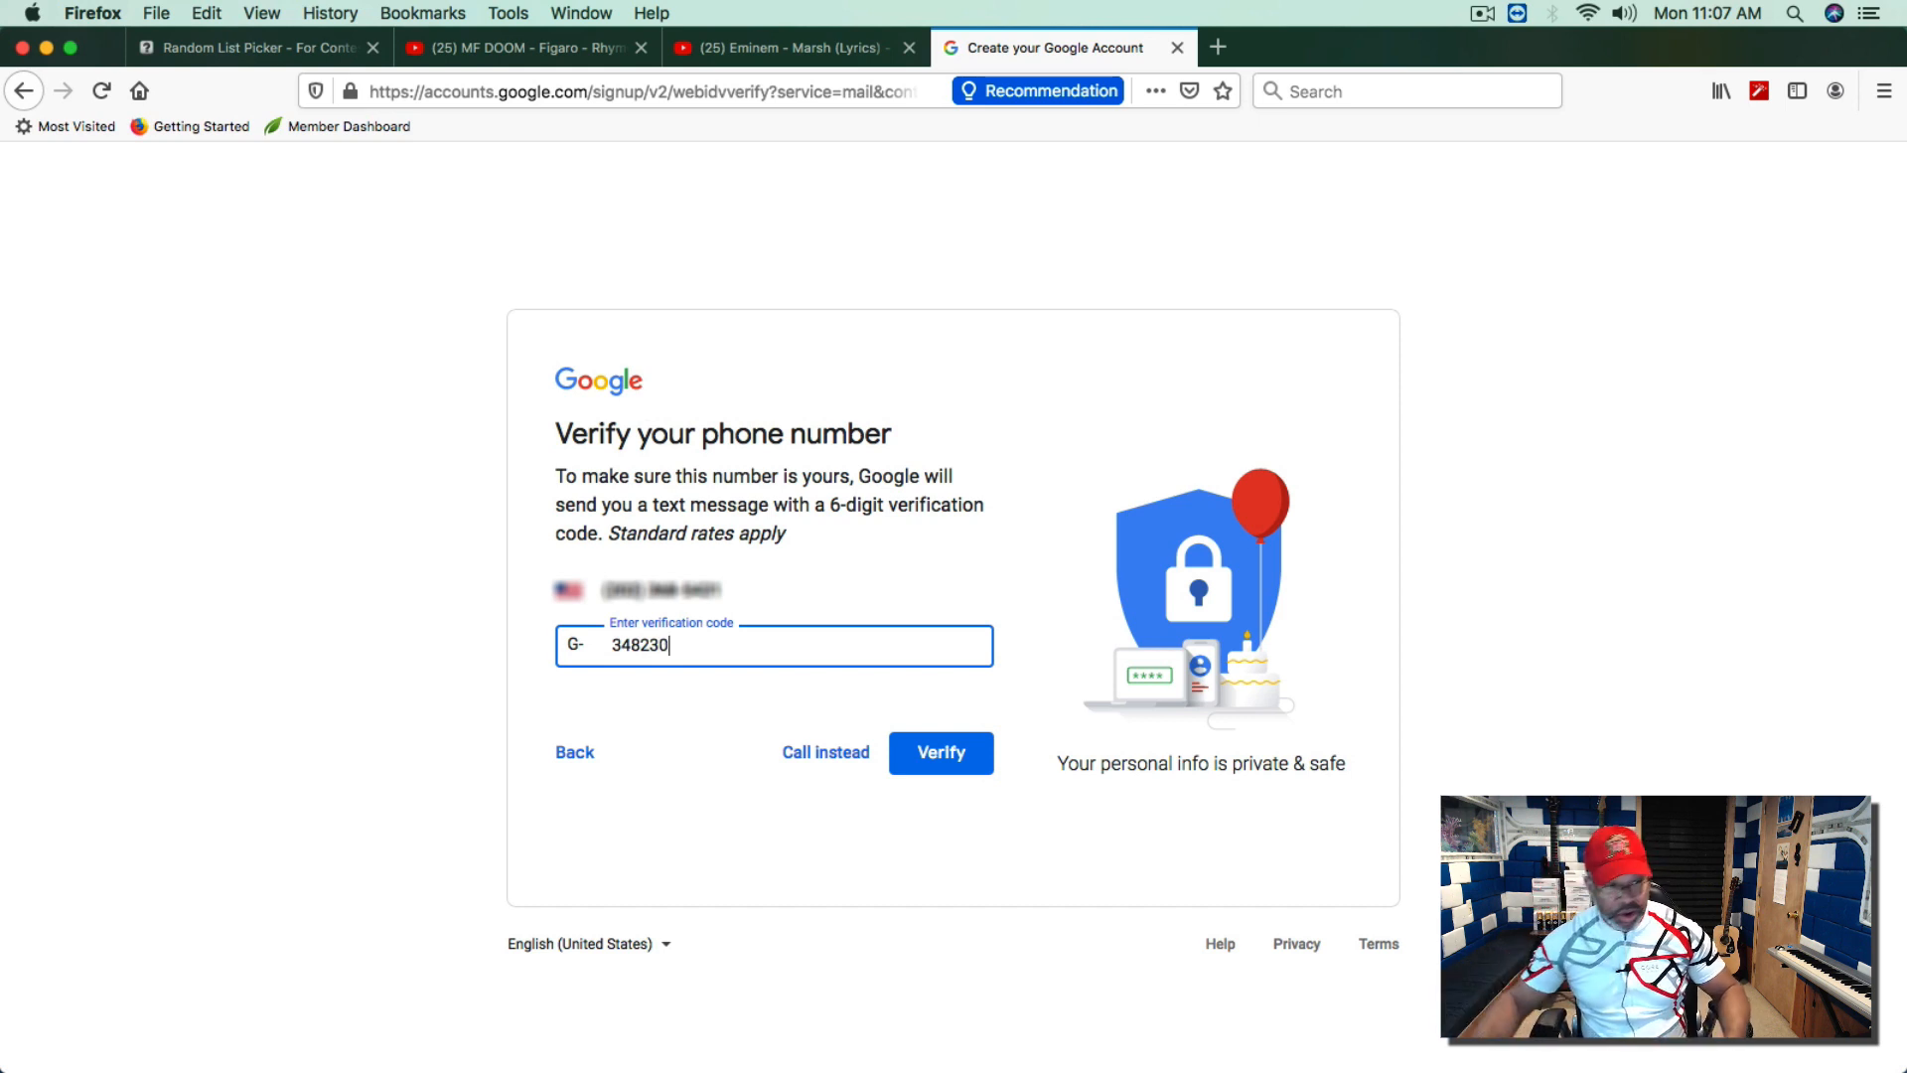
{"action": "mouse_move", "coordinate": [941, 752]}
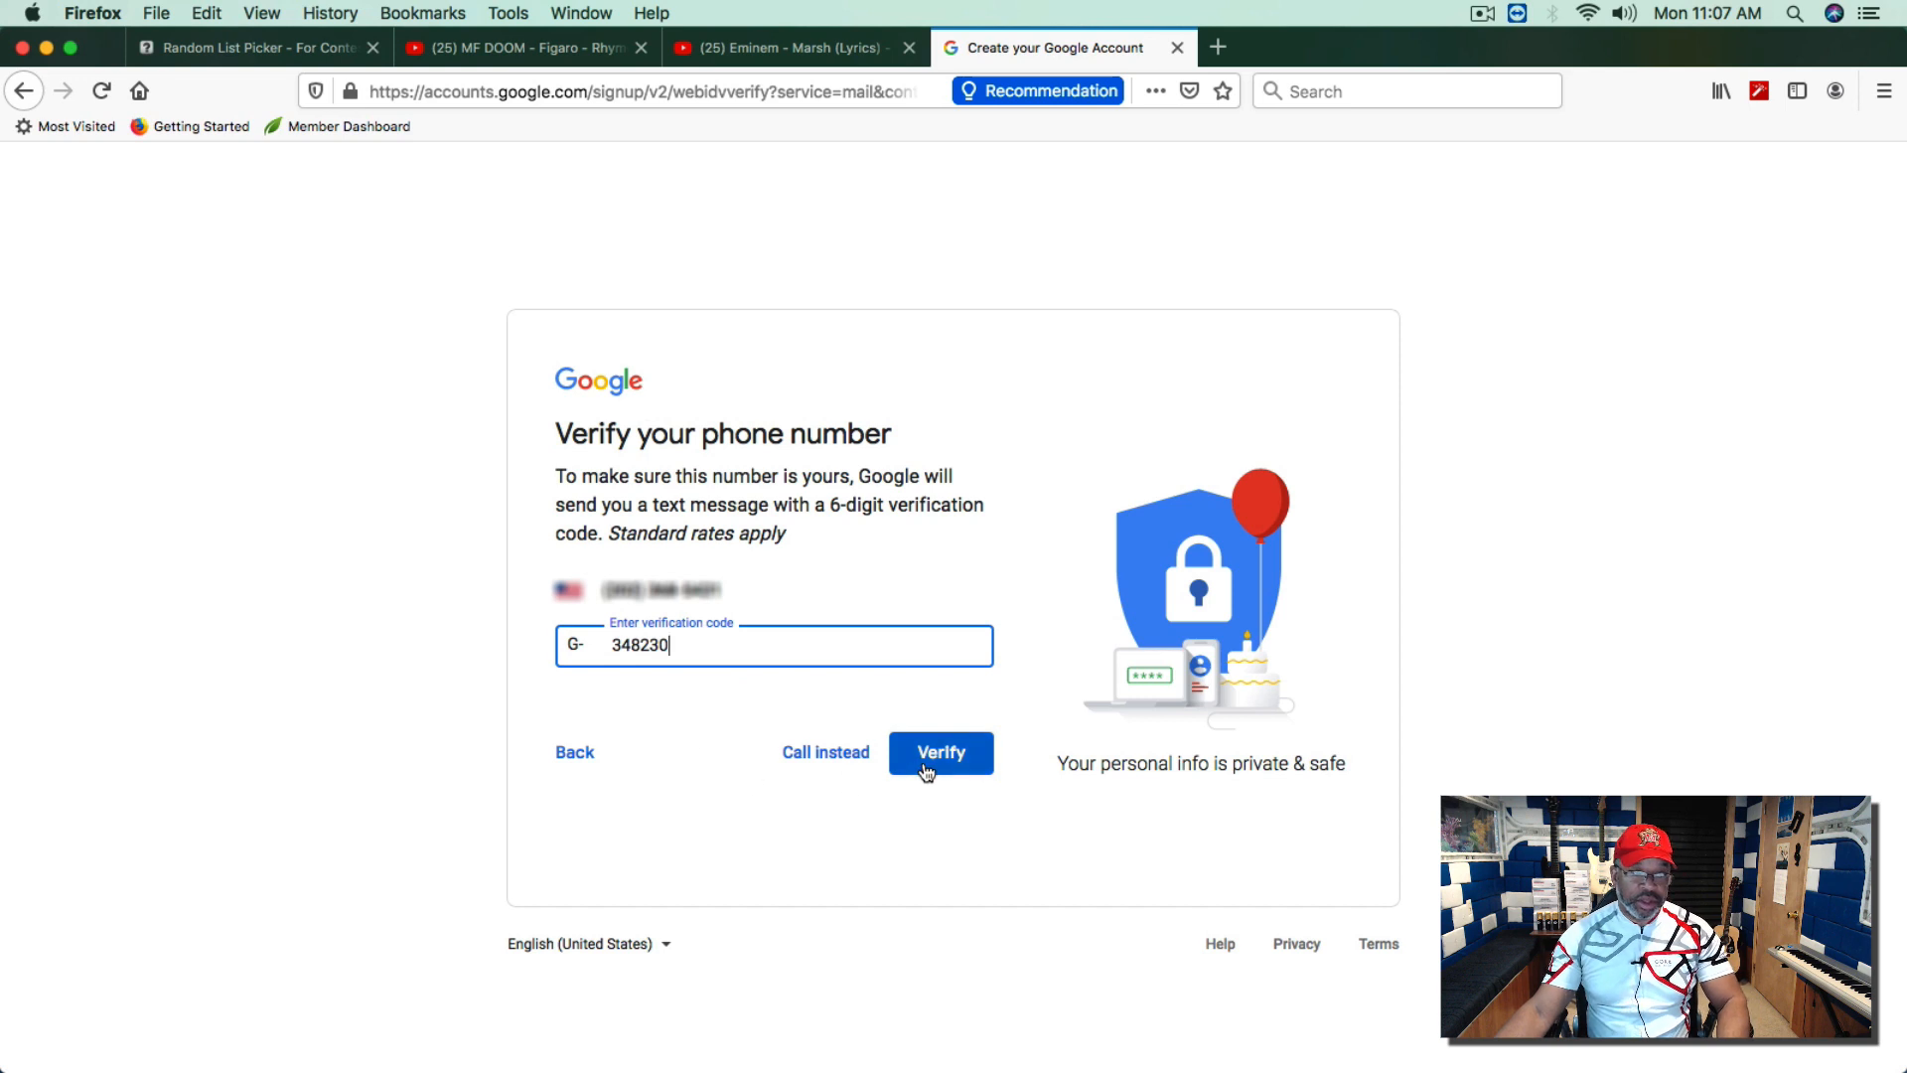
{"action": "left_click", "coordinate": [941, 752]}
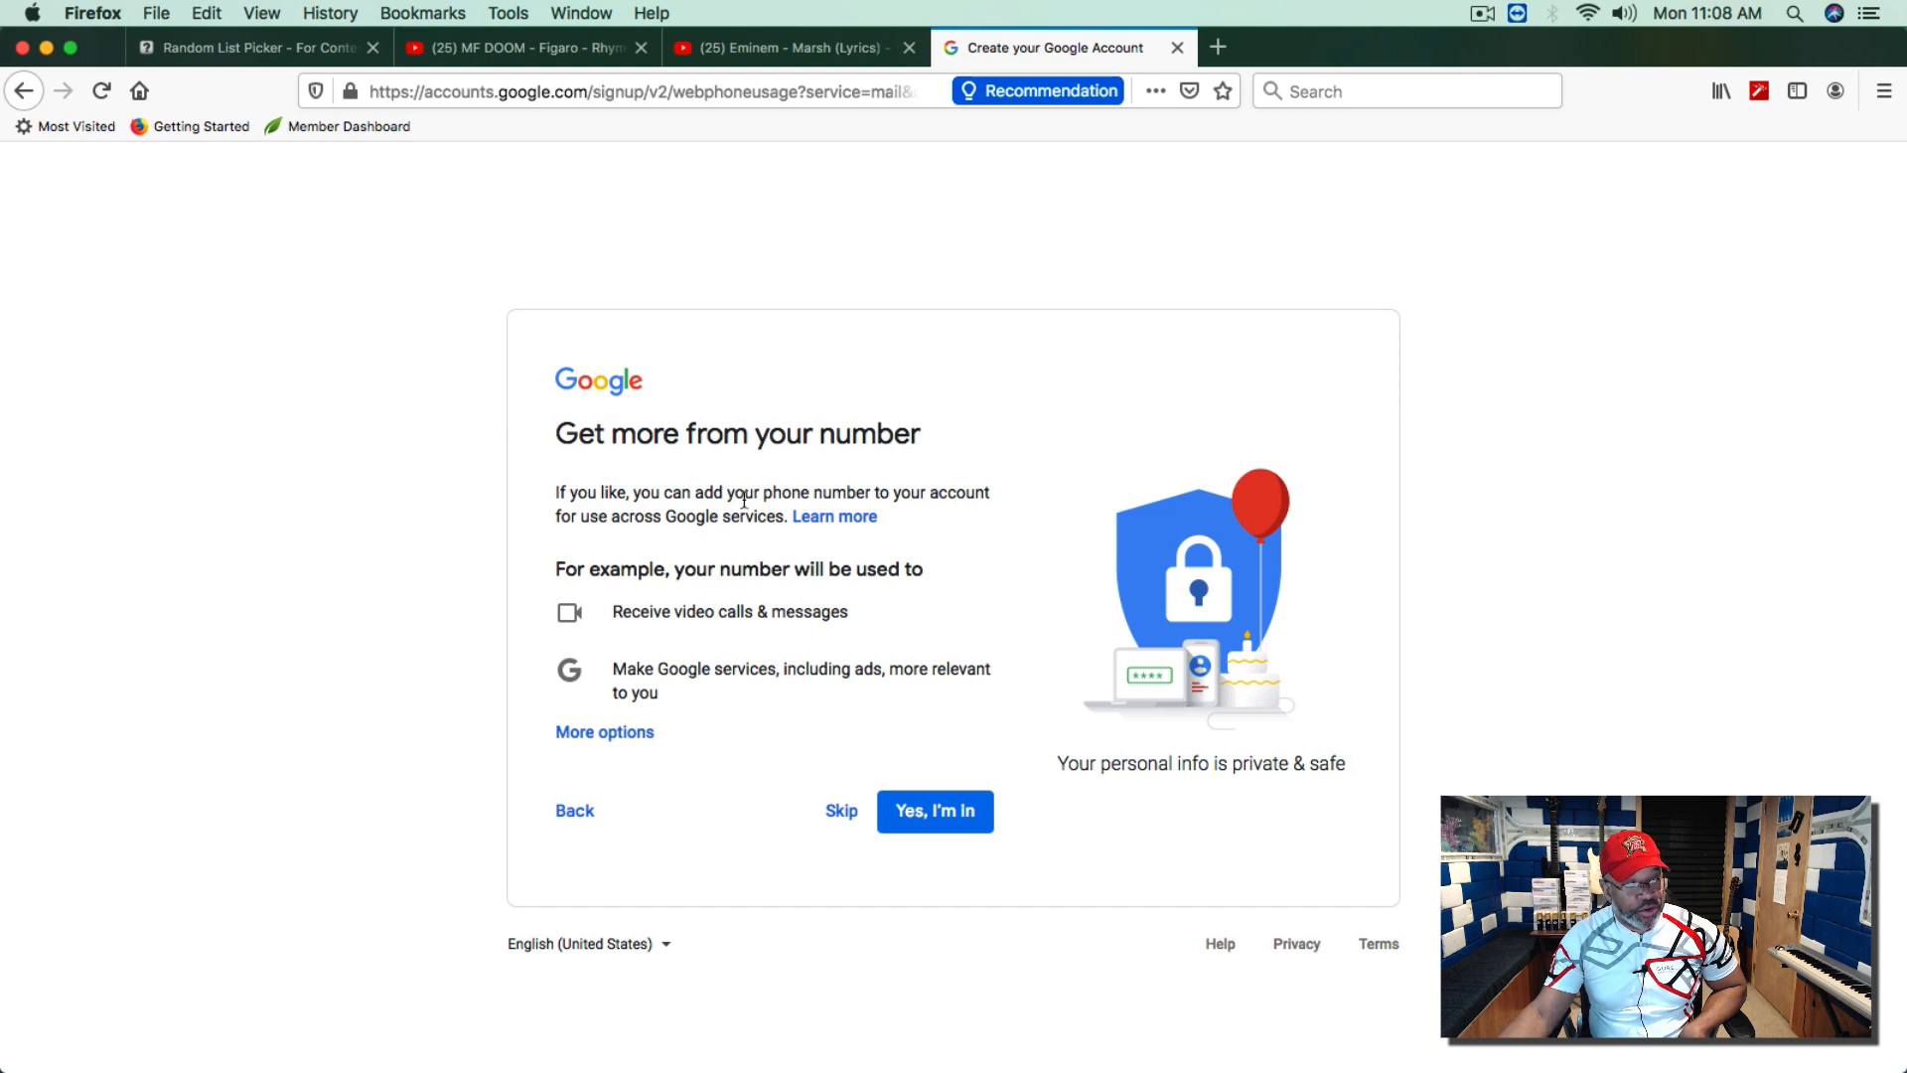
{"action": "mouse_move", "coordinate": [646, 641]}
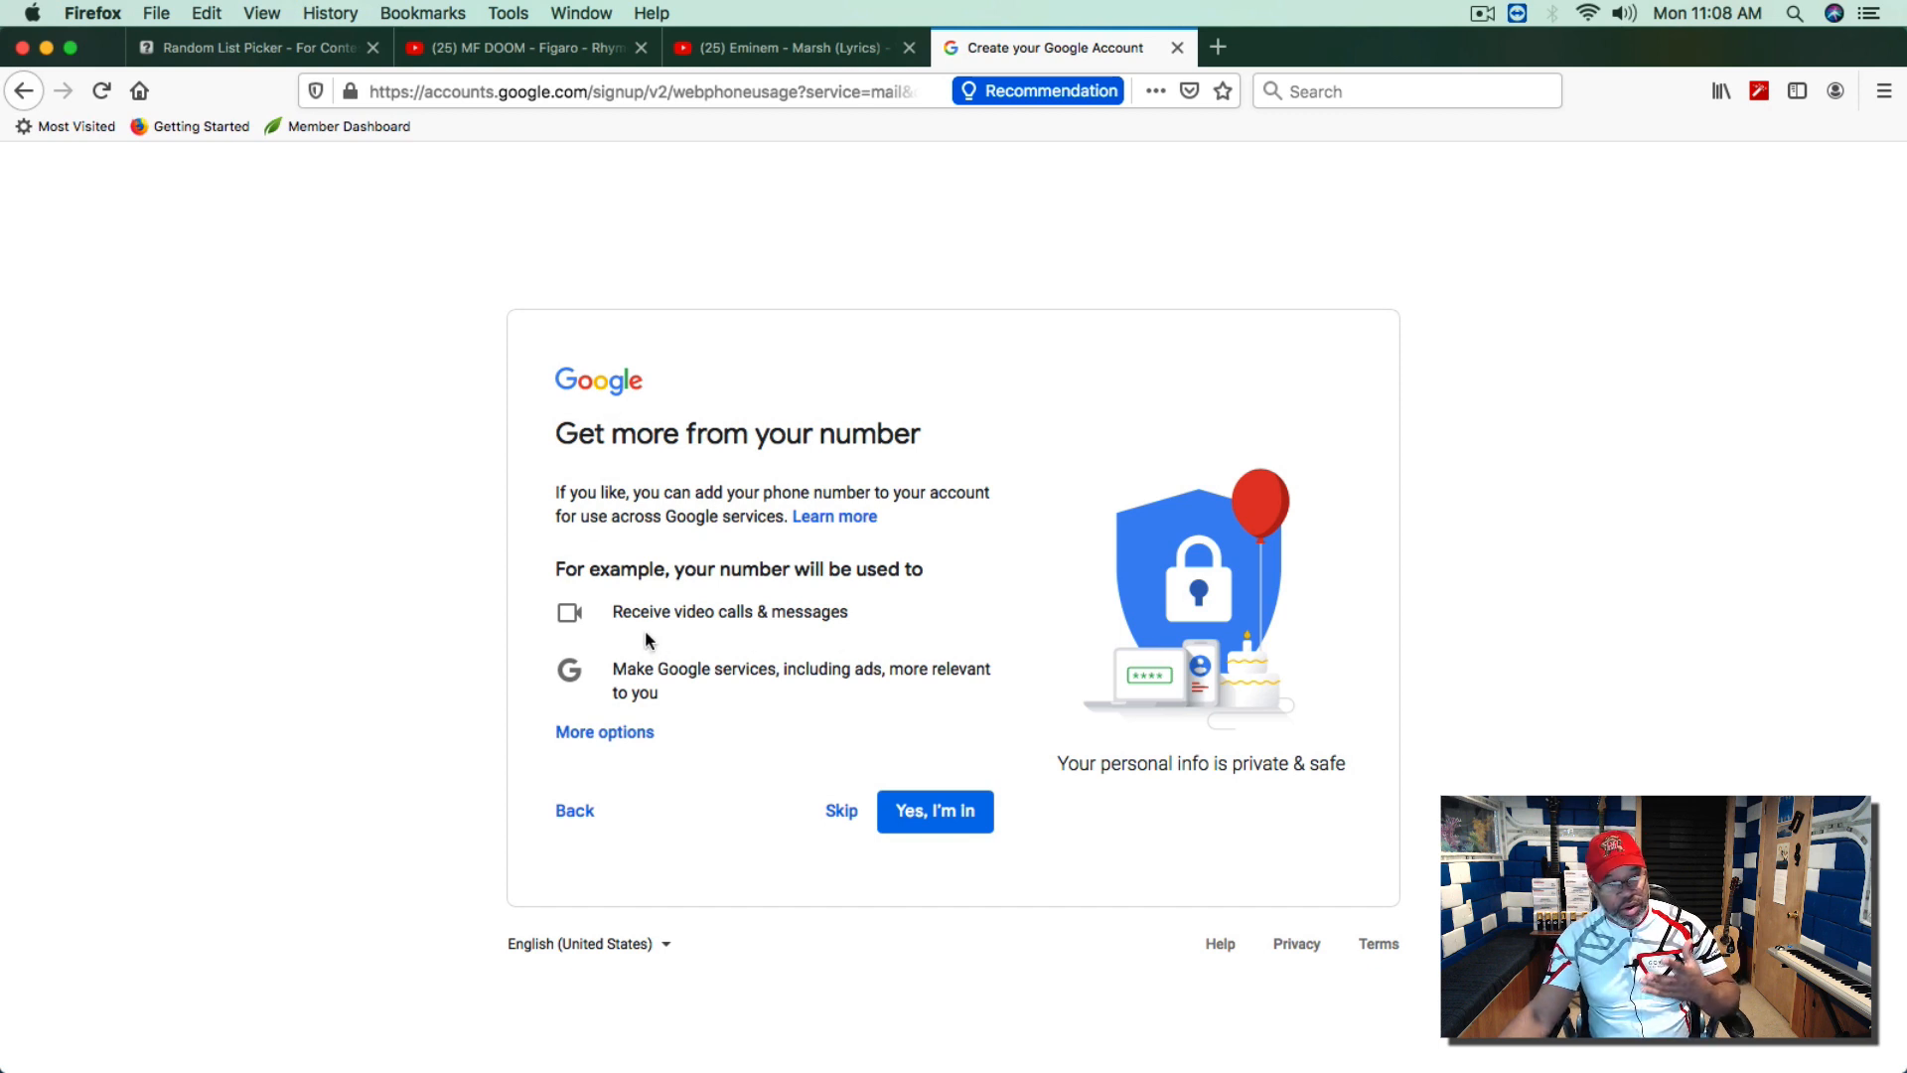
{"action": "mouse_move", "coordinate": [675, 695]}
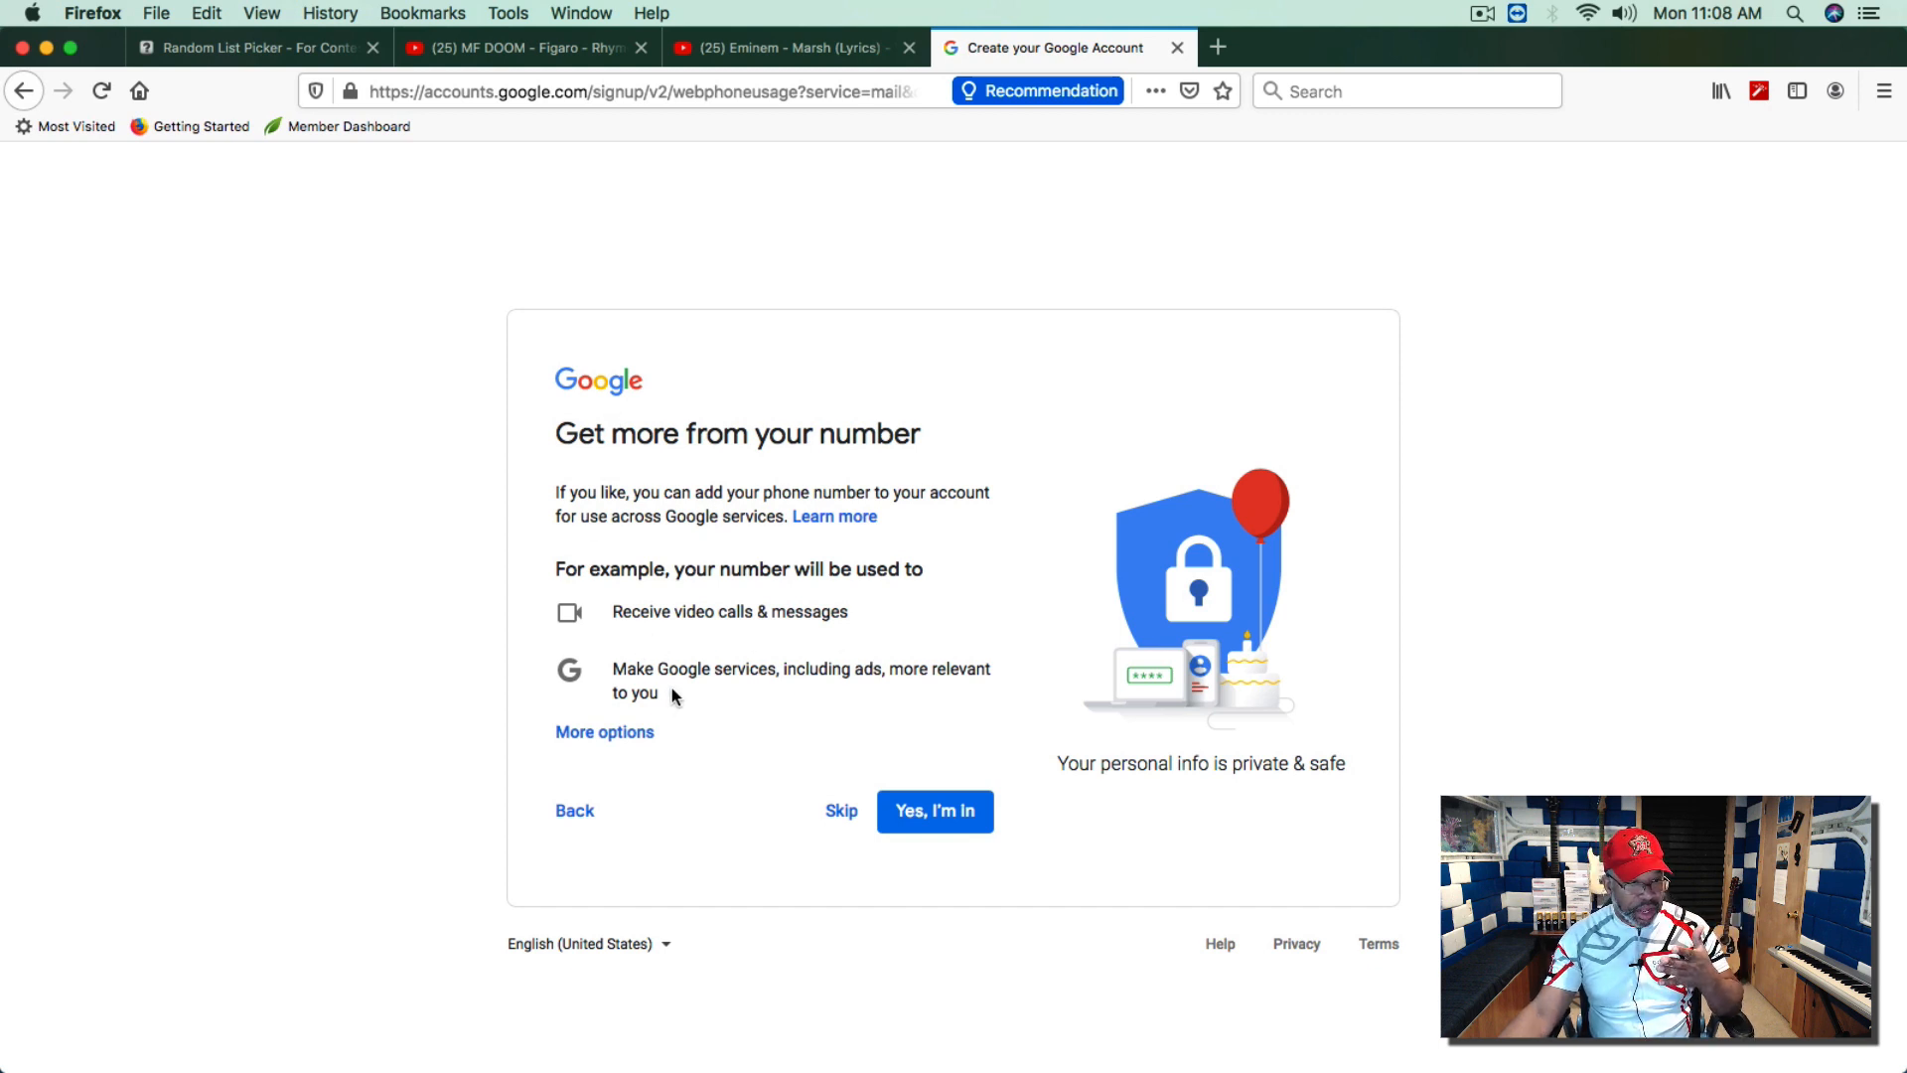
{"action": "mouse_move", "coordinate": [967, 748]}
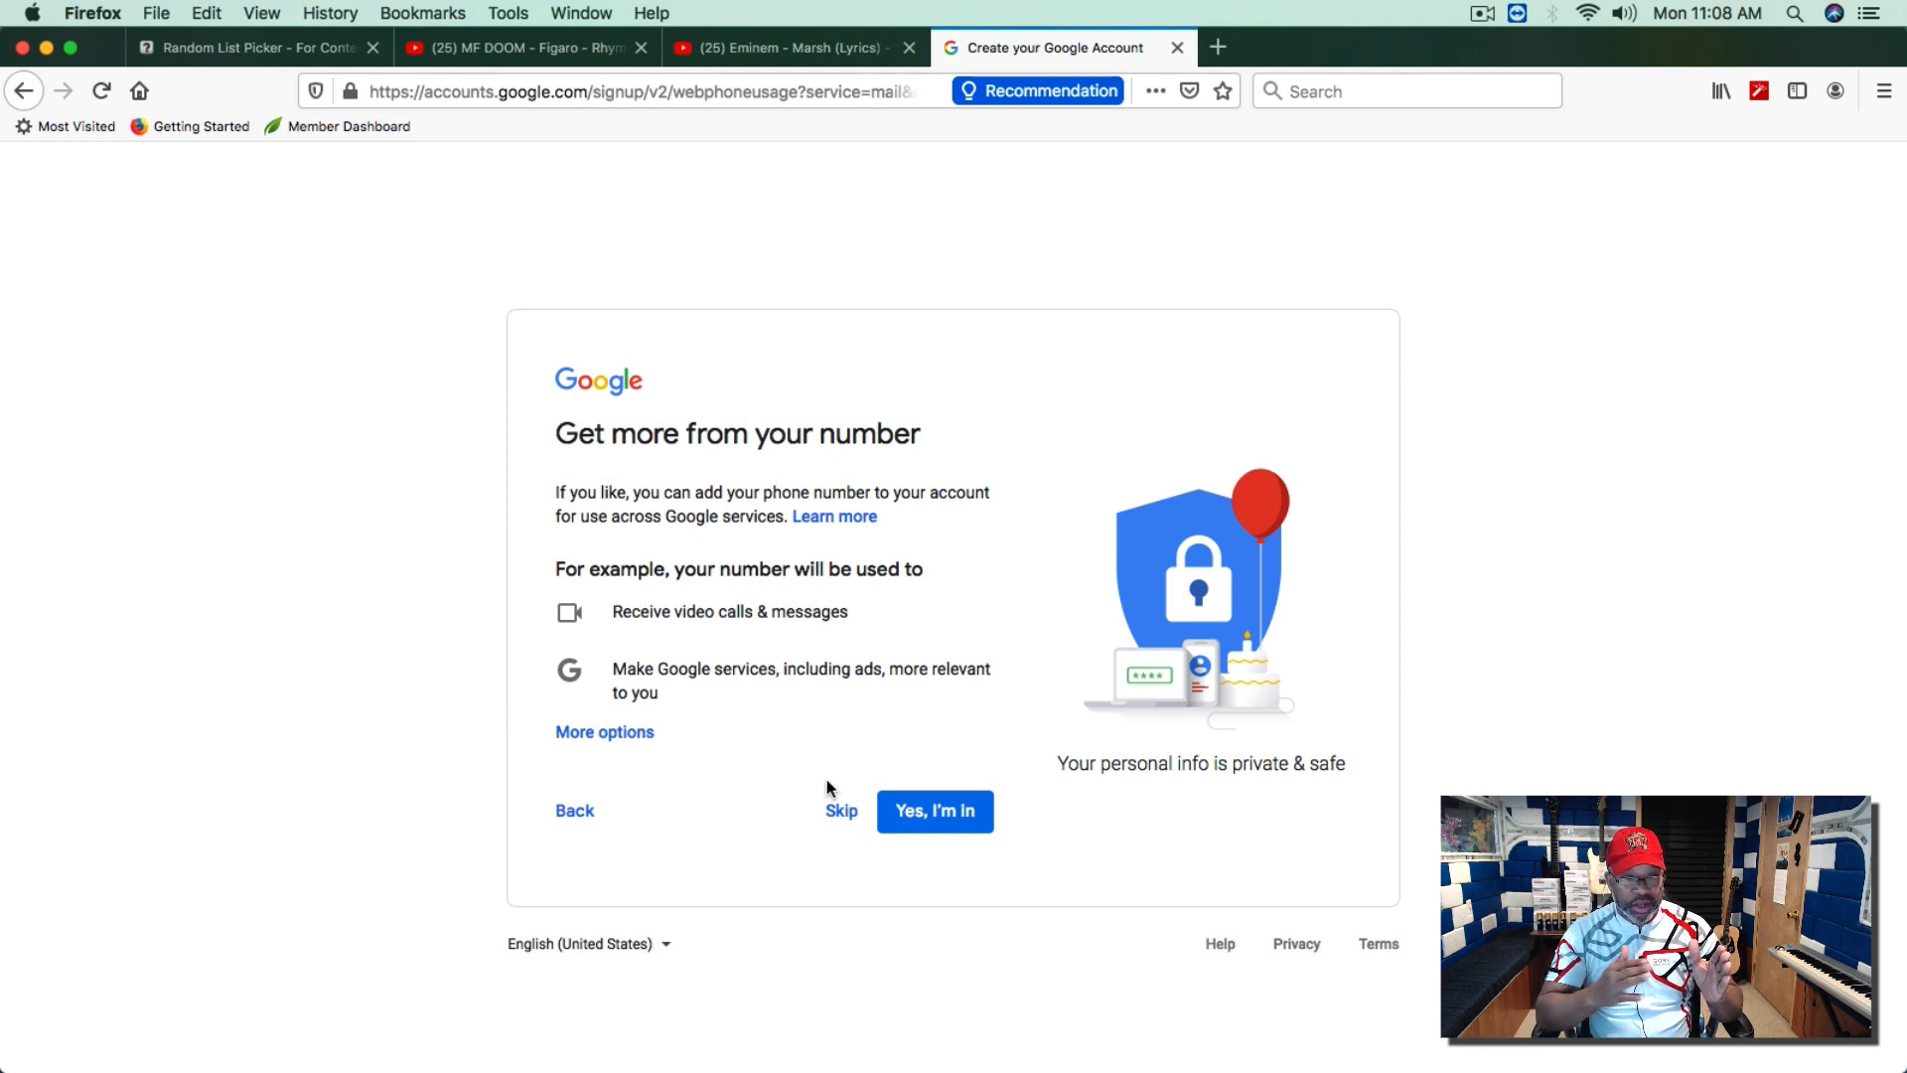
{"action": "mouse_move", "coordinate": [834, 822]}
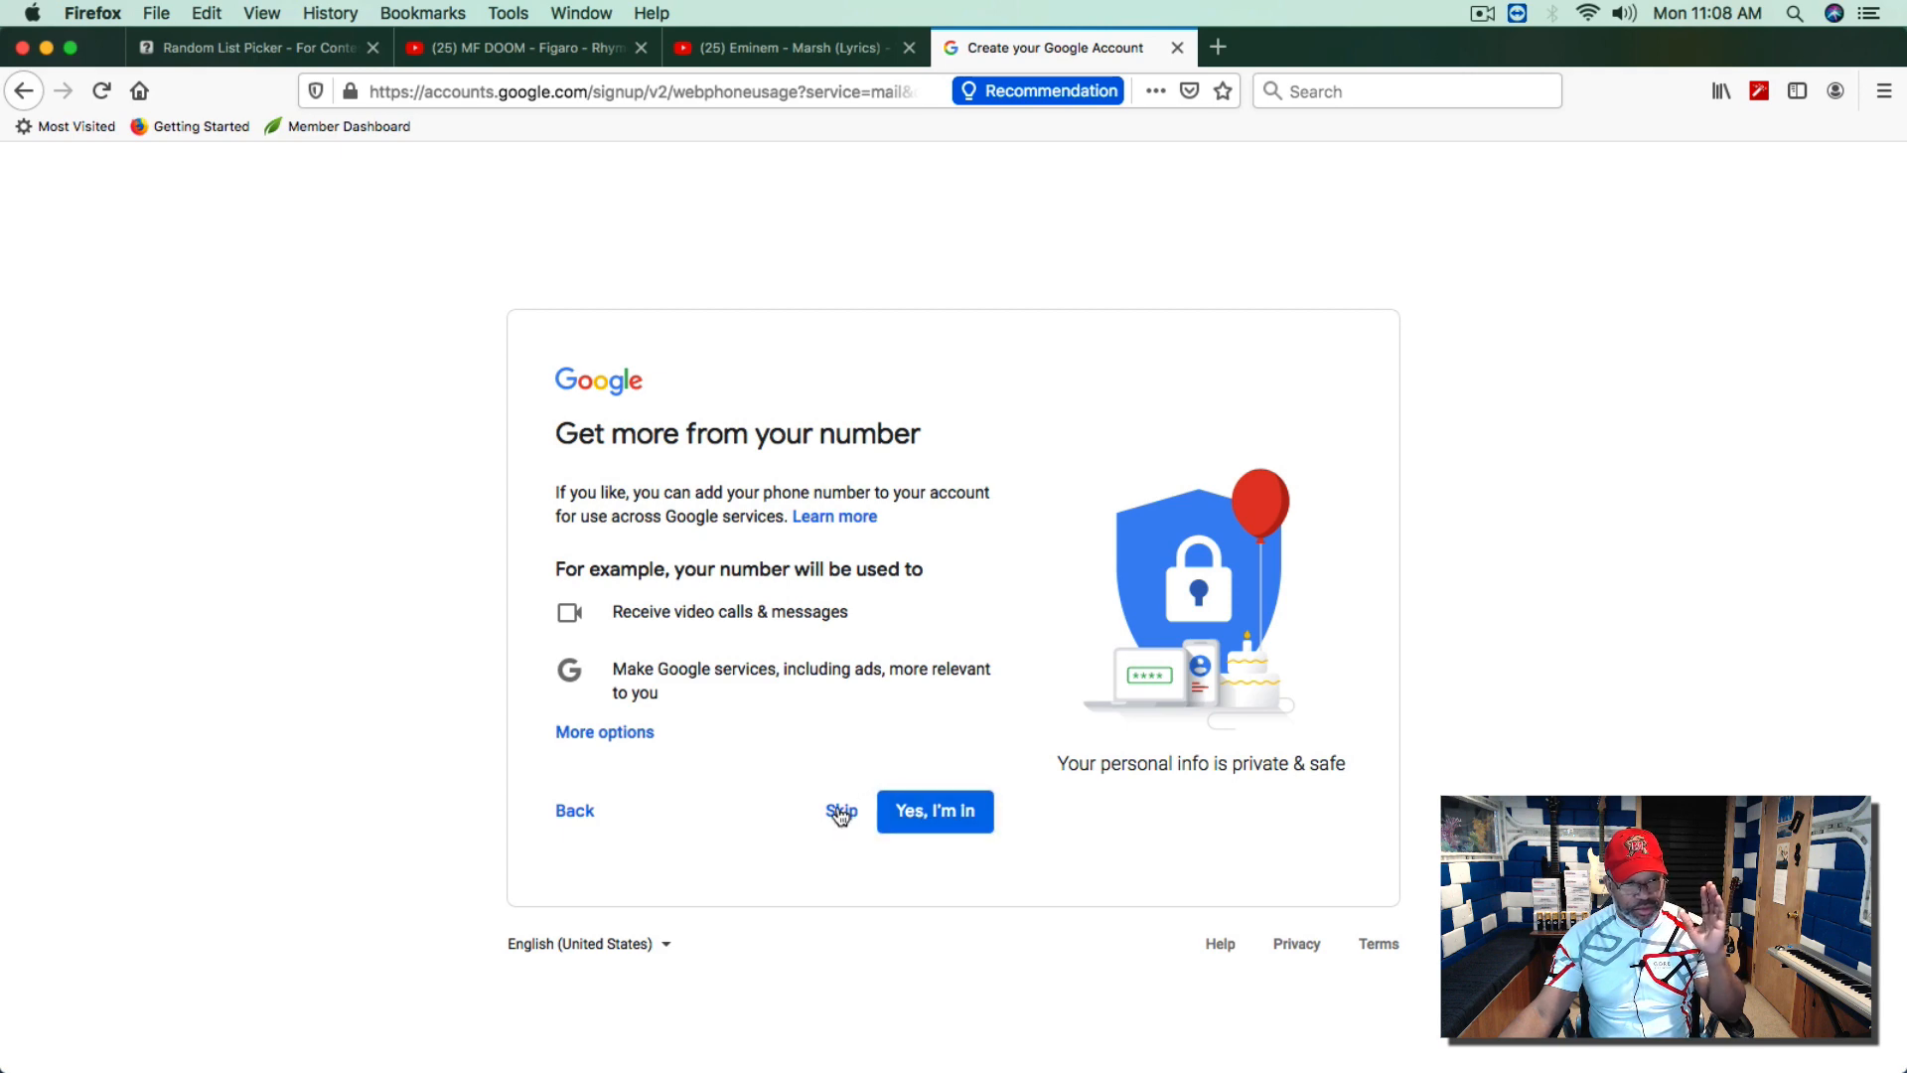
Skip adding the phone number to the account
{"action": "left_click", "coordinate": [841, 810]}
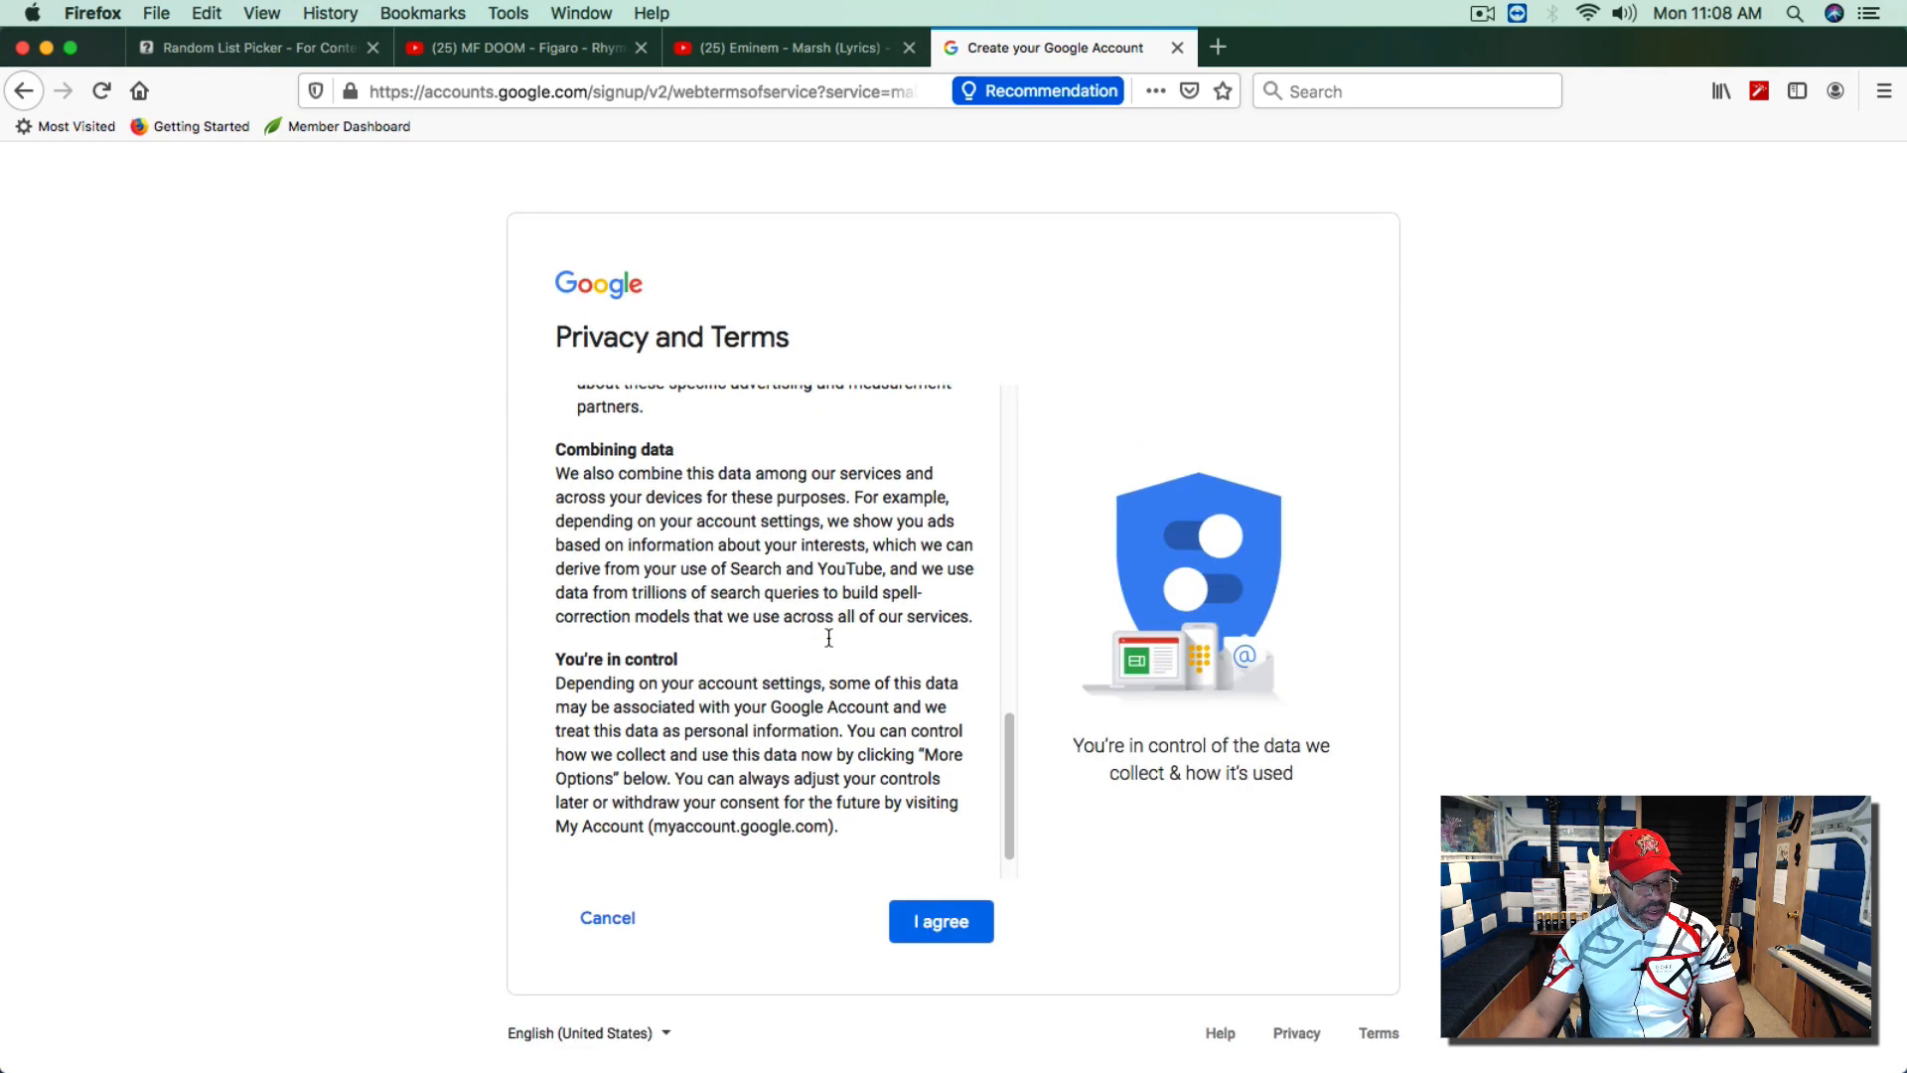
Agree to Privacy and Terms, then choose the Comfortable Gmail inbox view
{"action": "scroll", "scroll_direction": "down", "scroll_amount": 3}
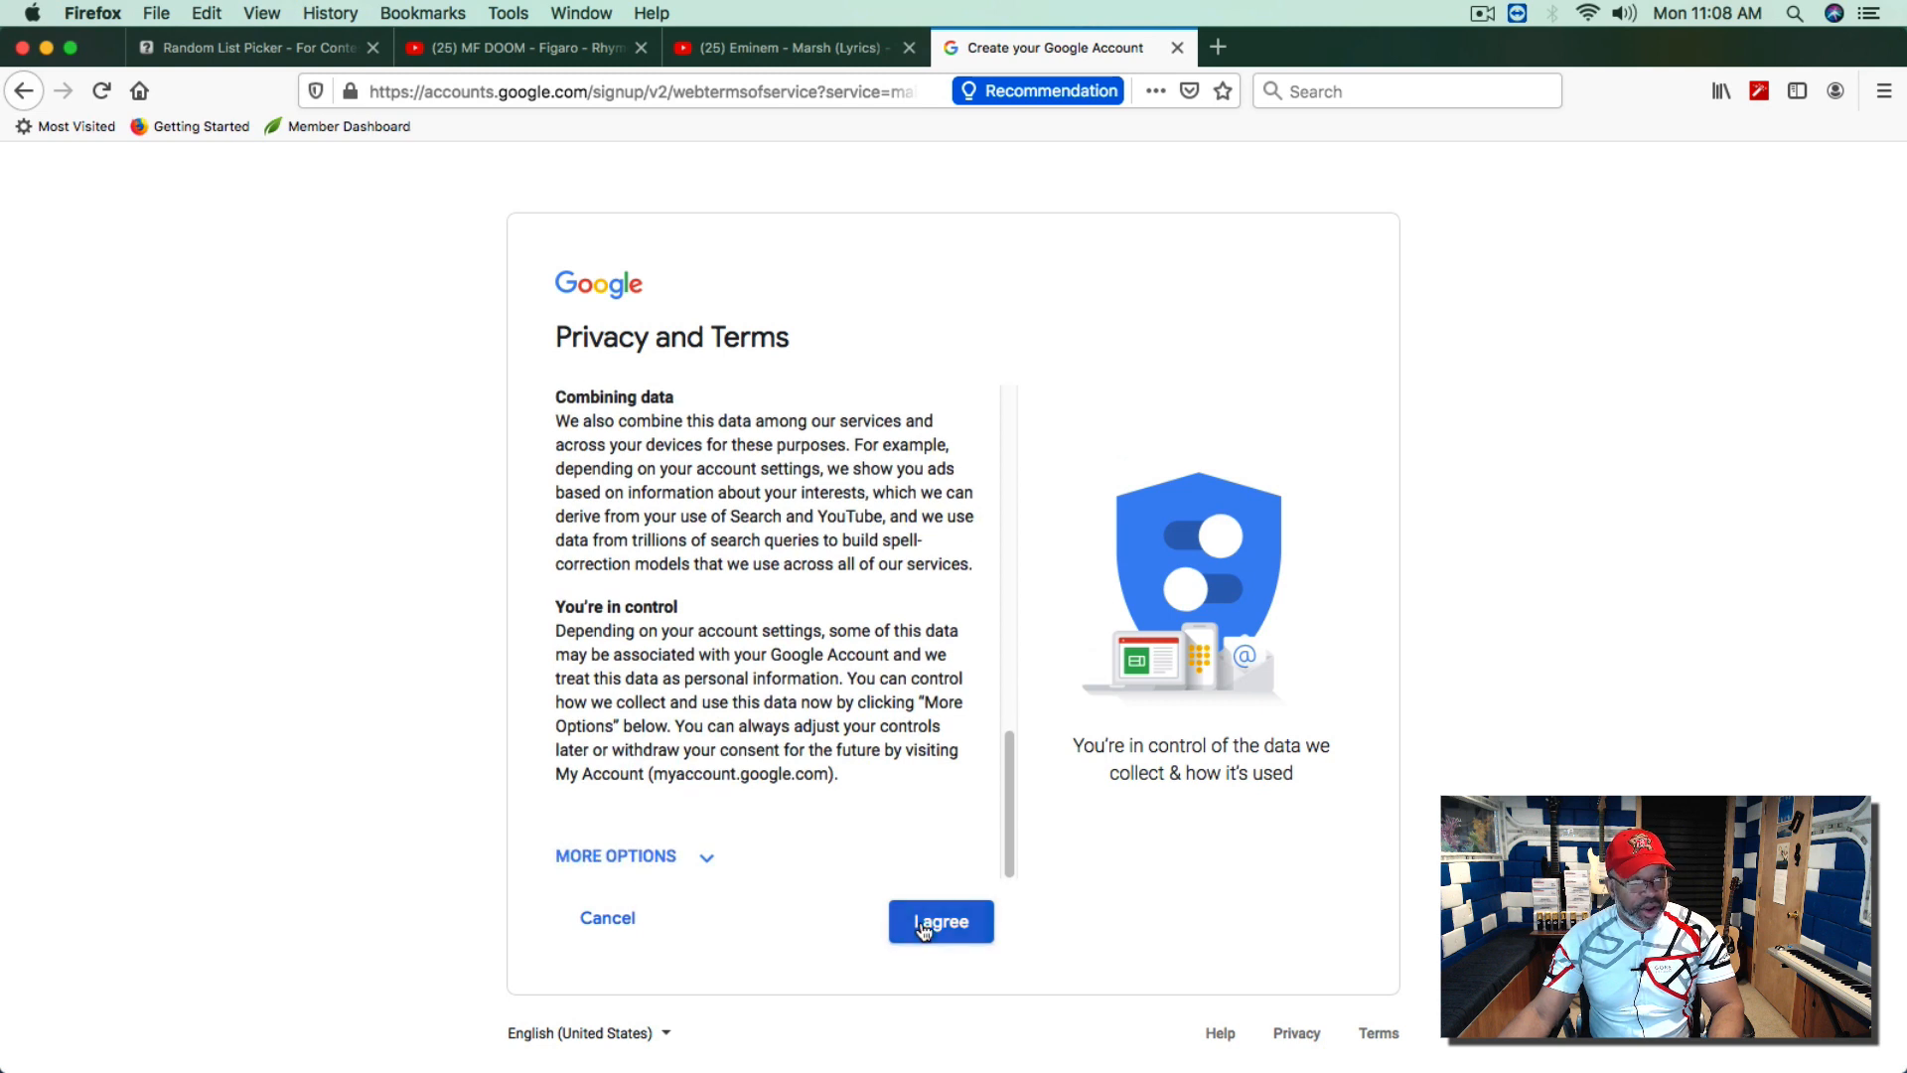
{"action": "left_click", "coordinate": [941, 921]}
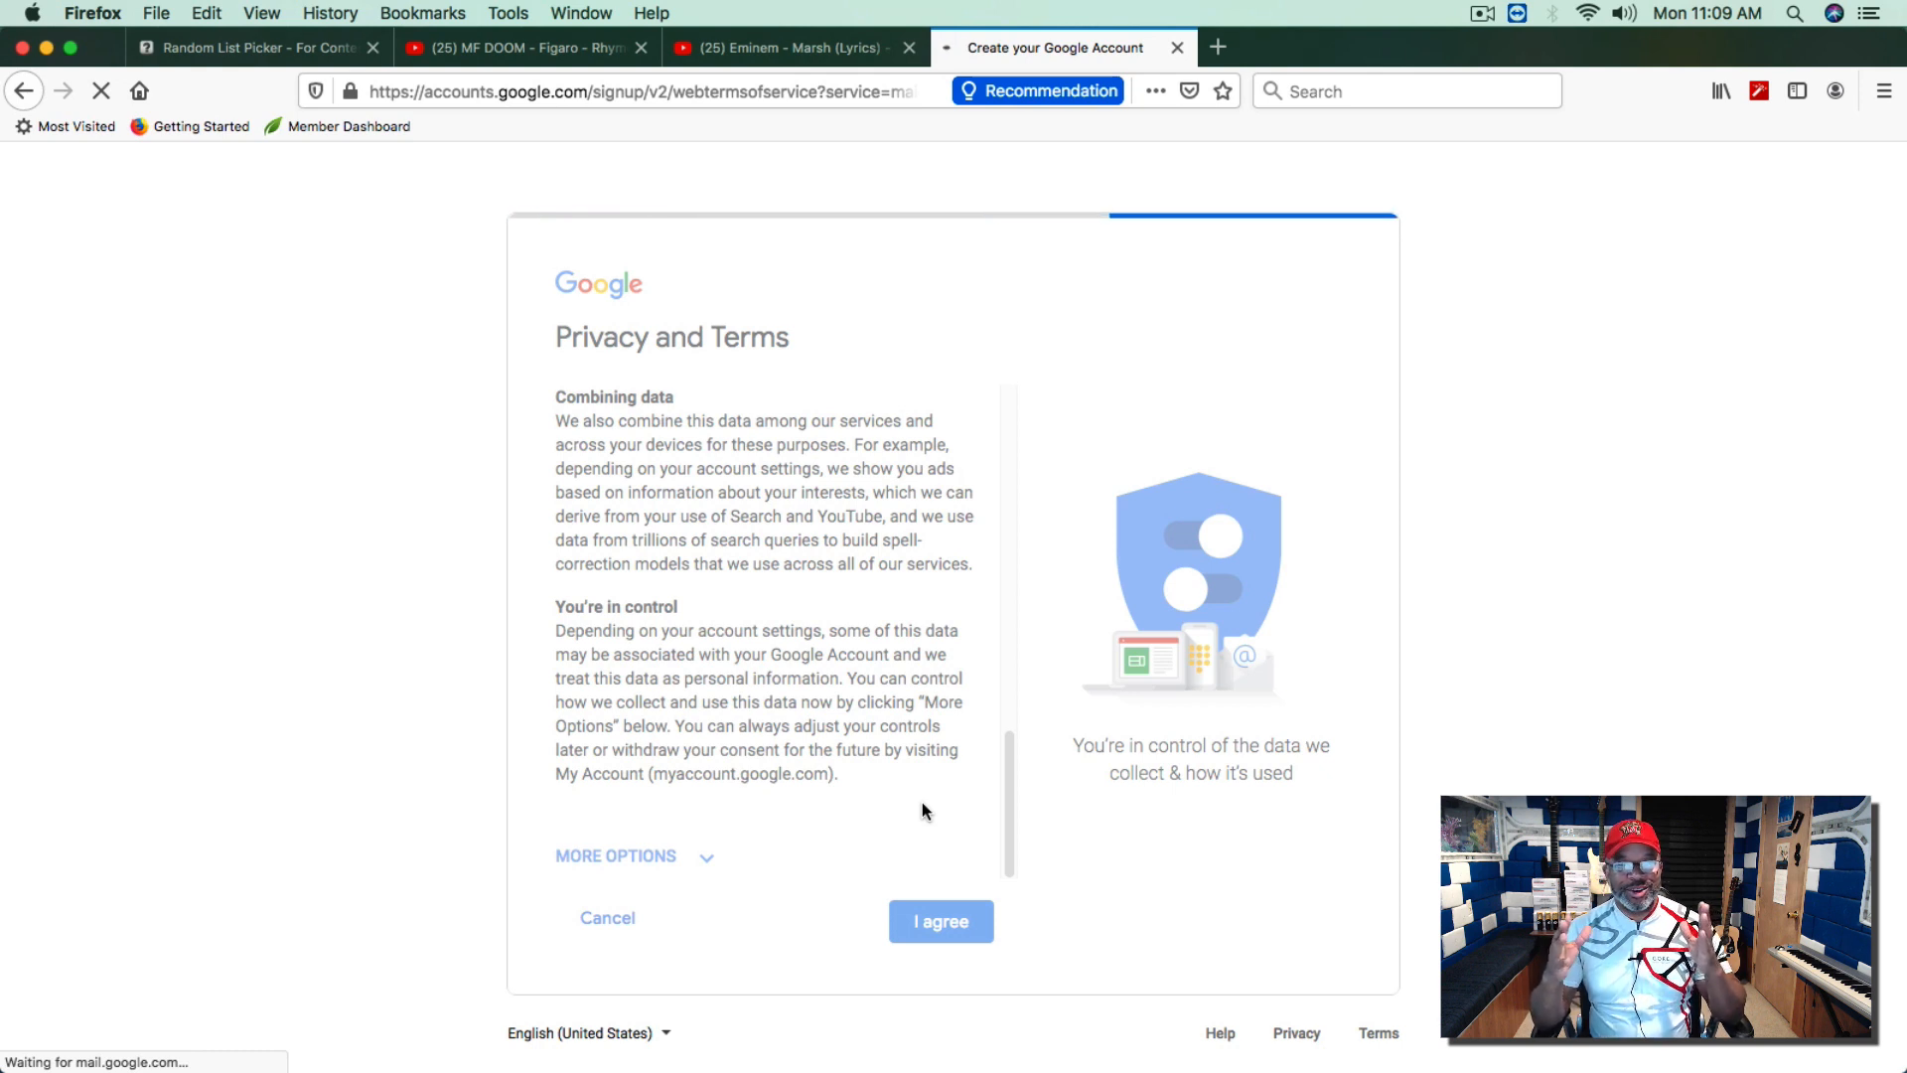
{"action": "left_click", "coordinate": [941, 921]}
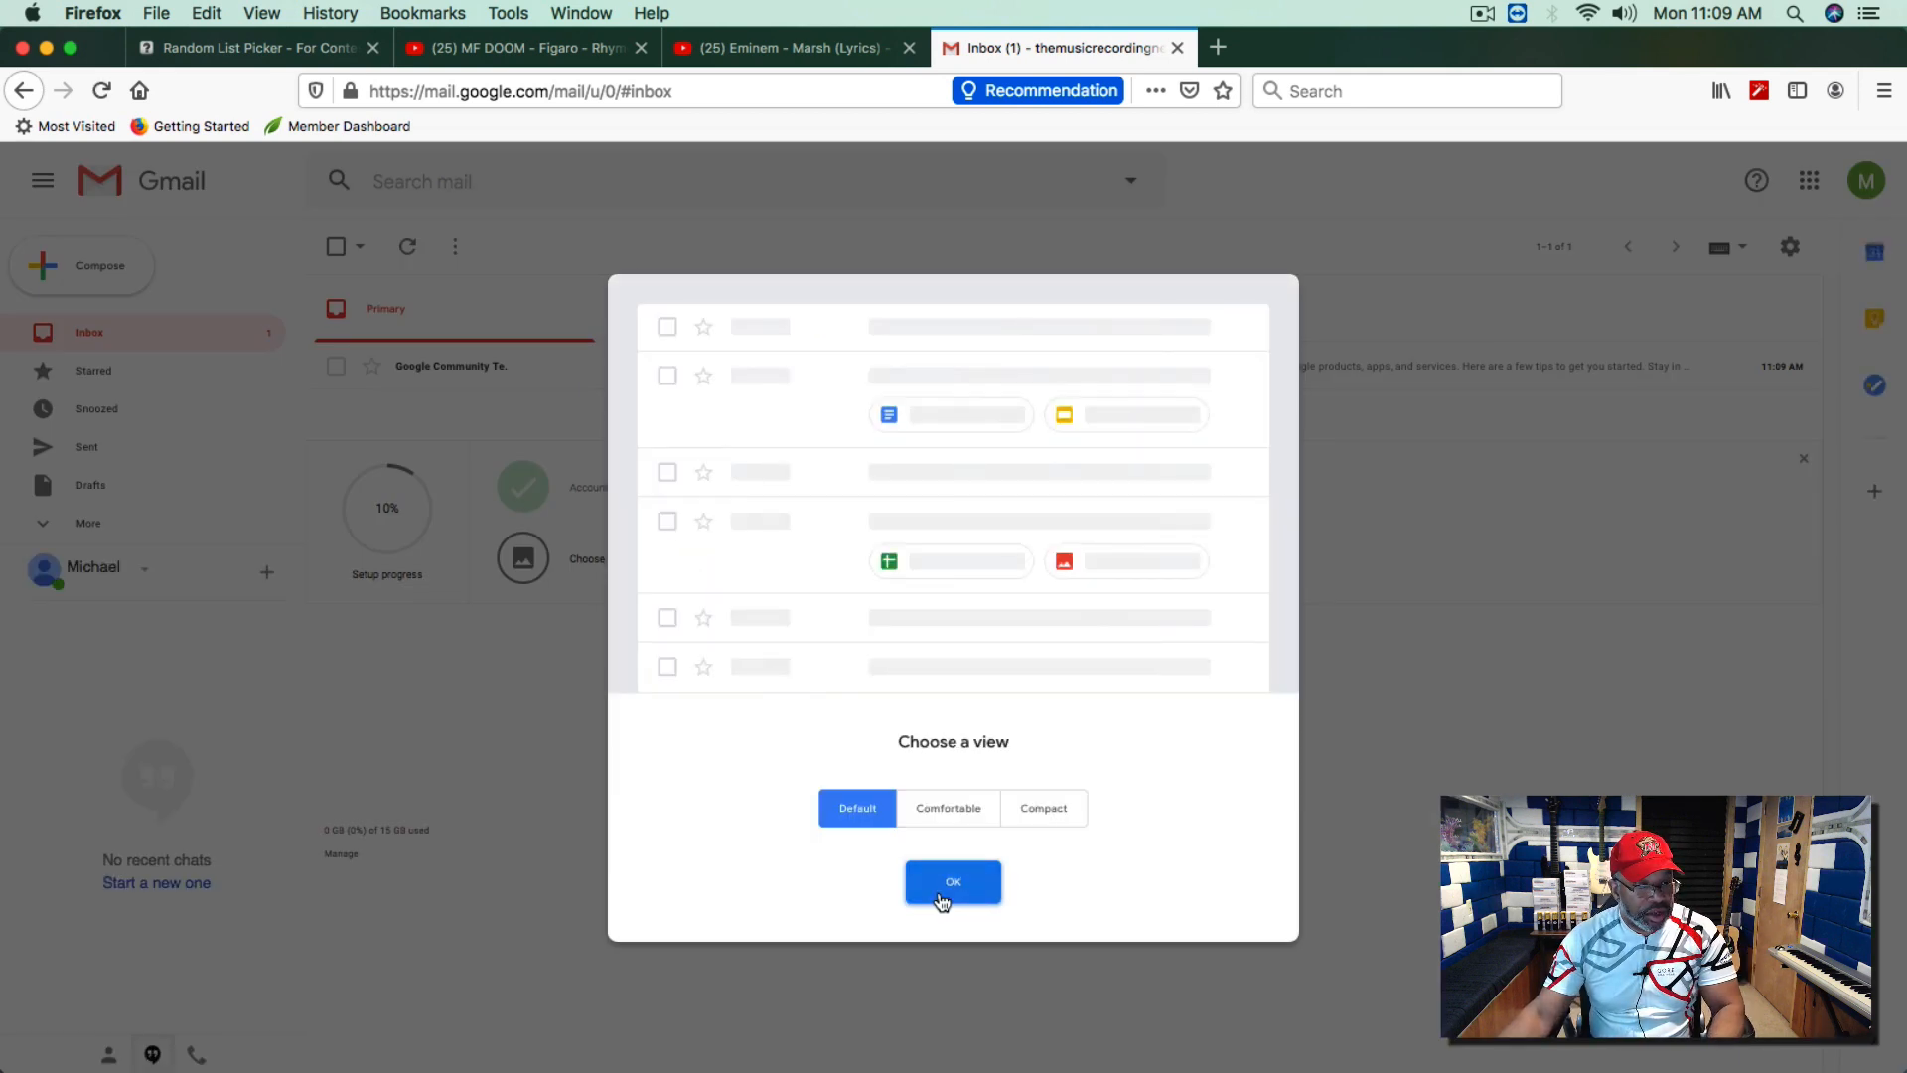
{"action": "mouse_move", "coordinate": [953, 847]}
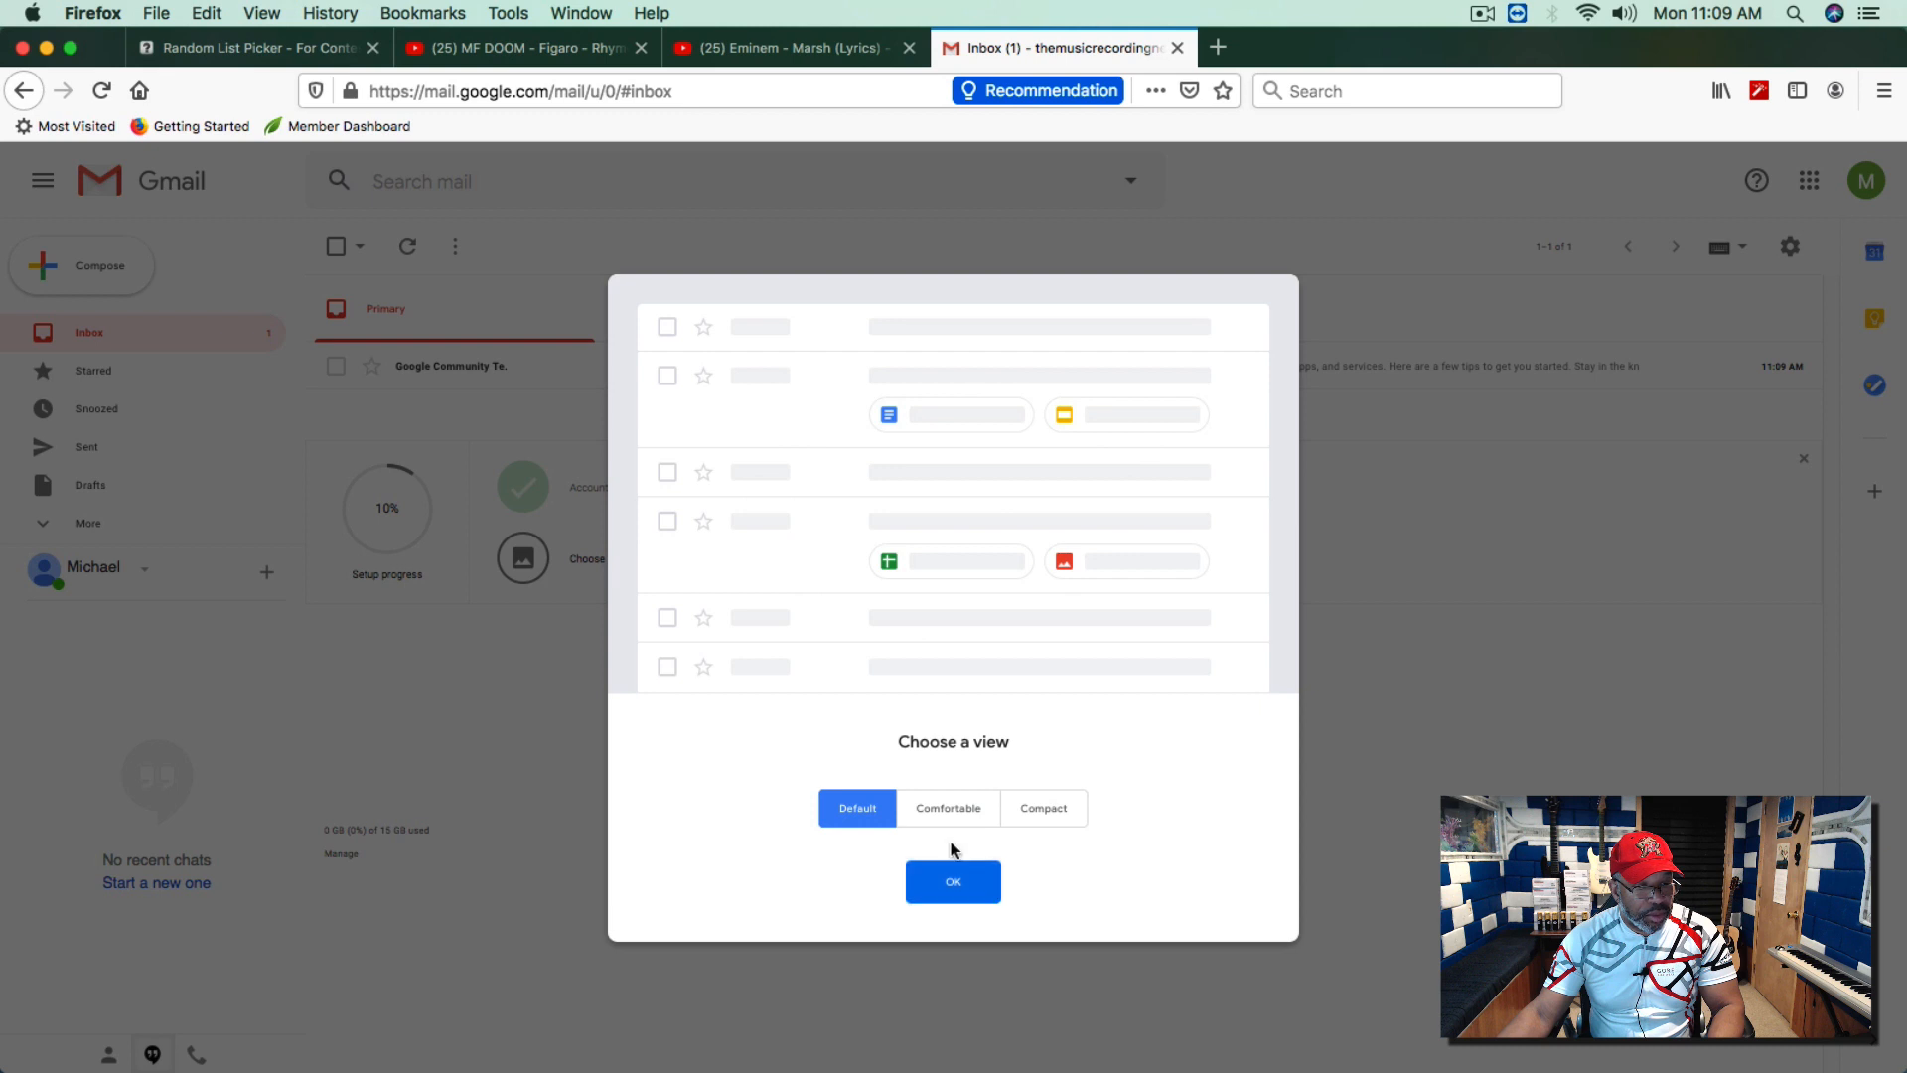
{"action": "left_click", "coordinate": [948, 807]}
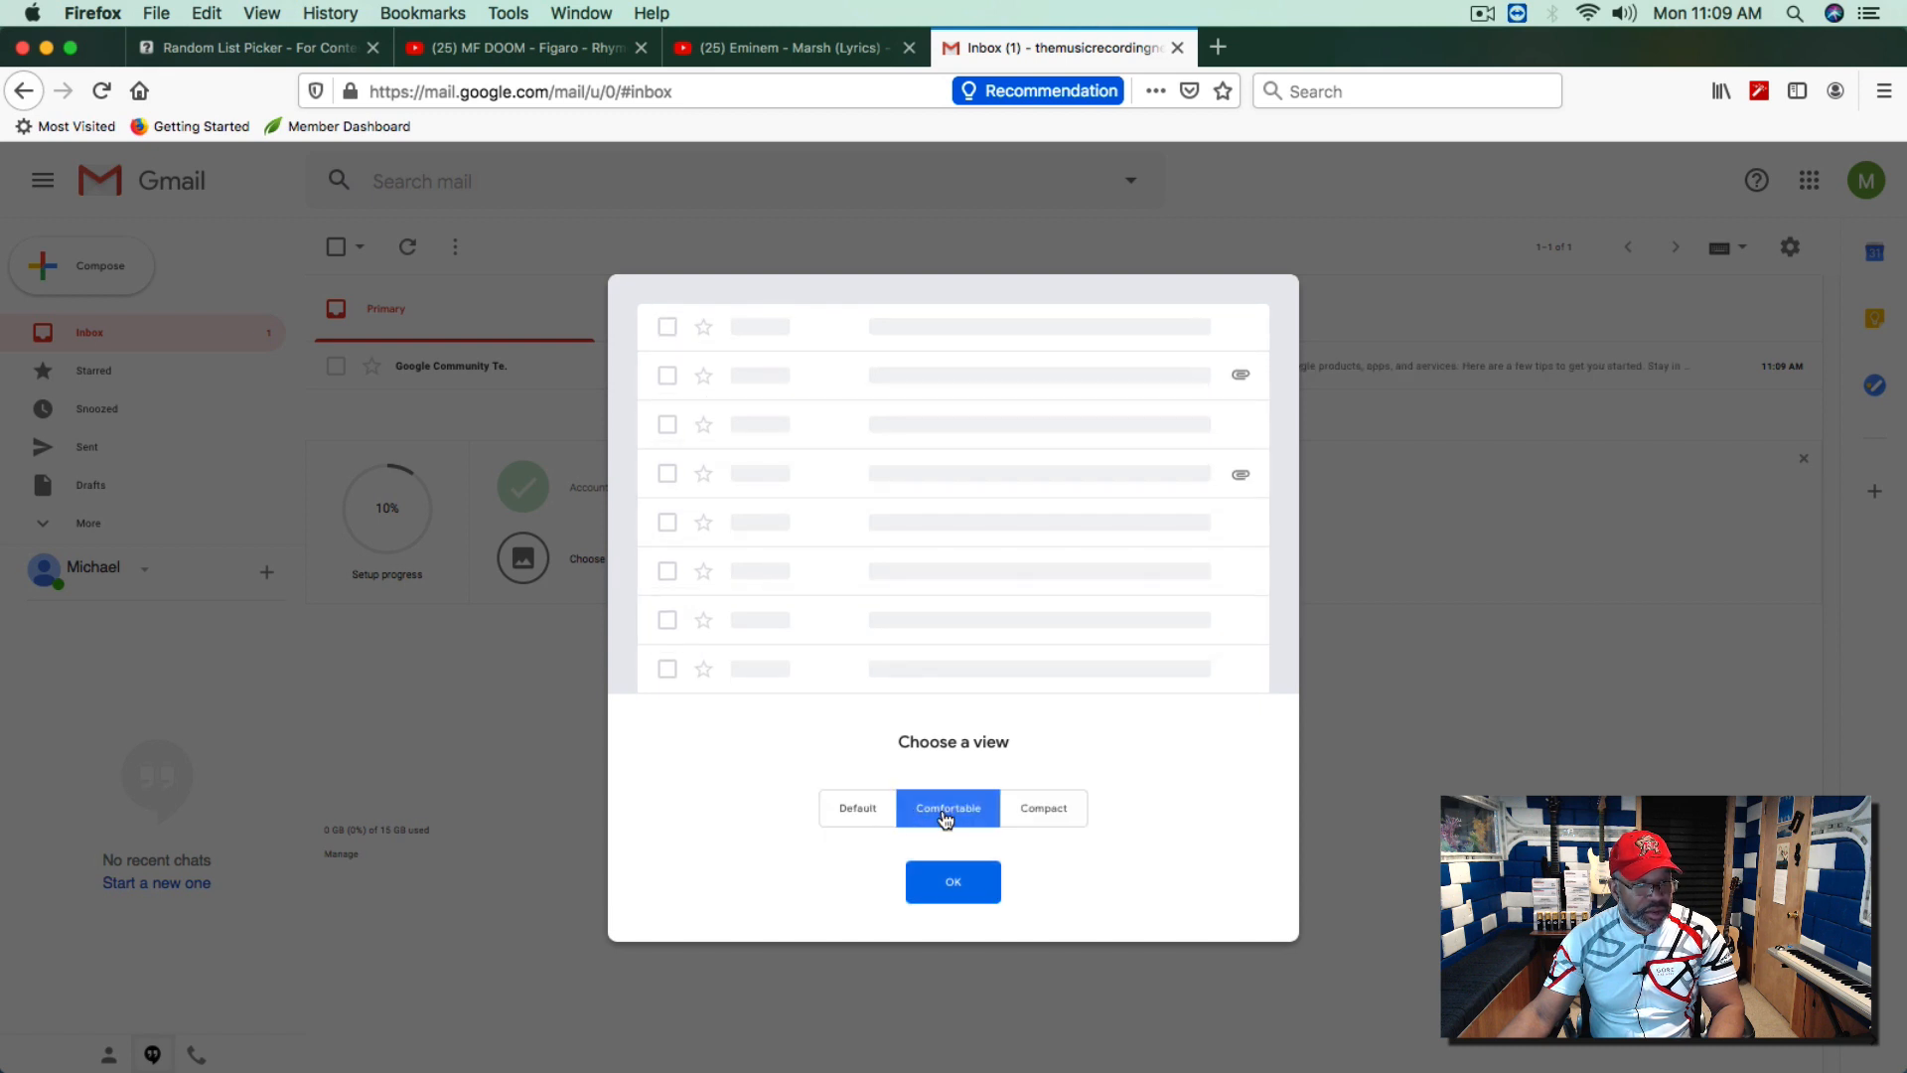
{"action": "left_click", "coordinate": [952, 882]}
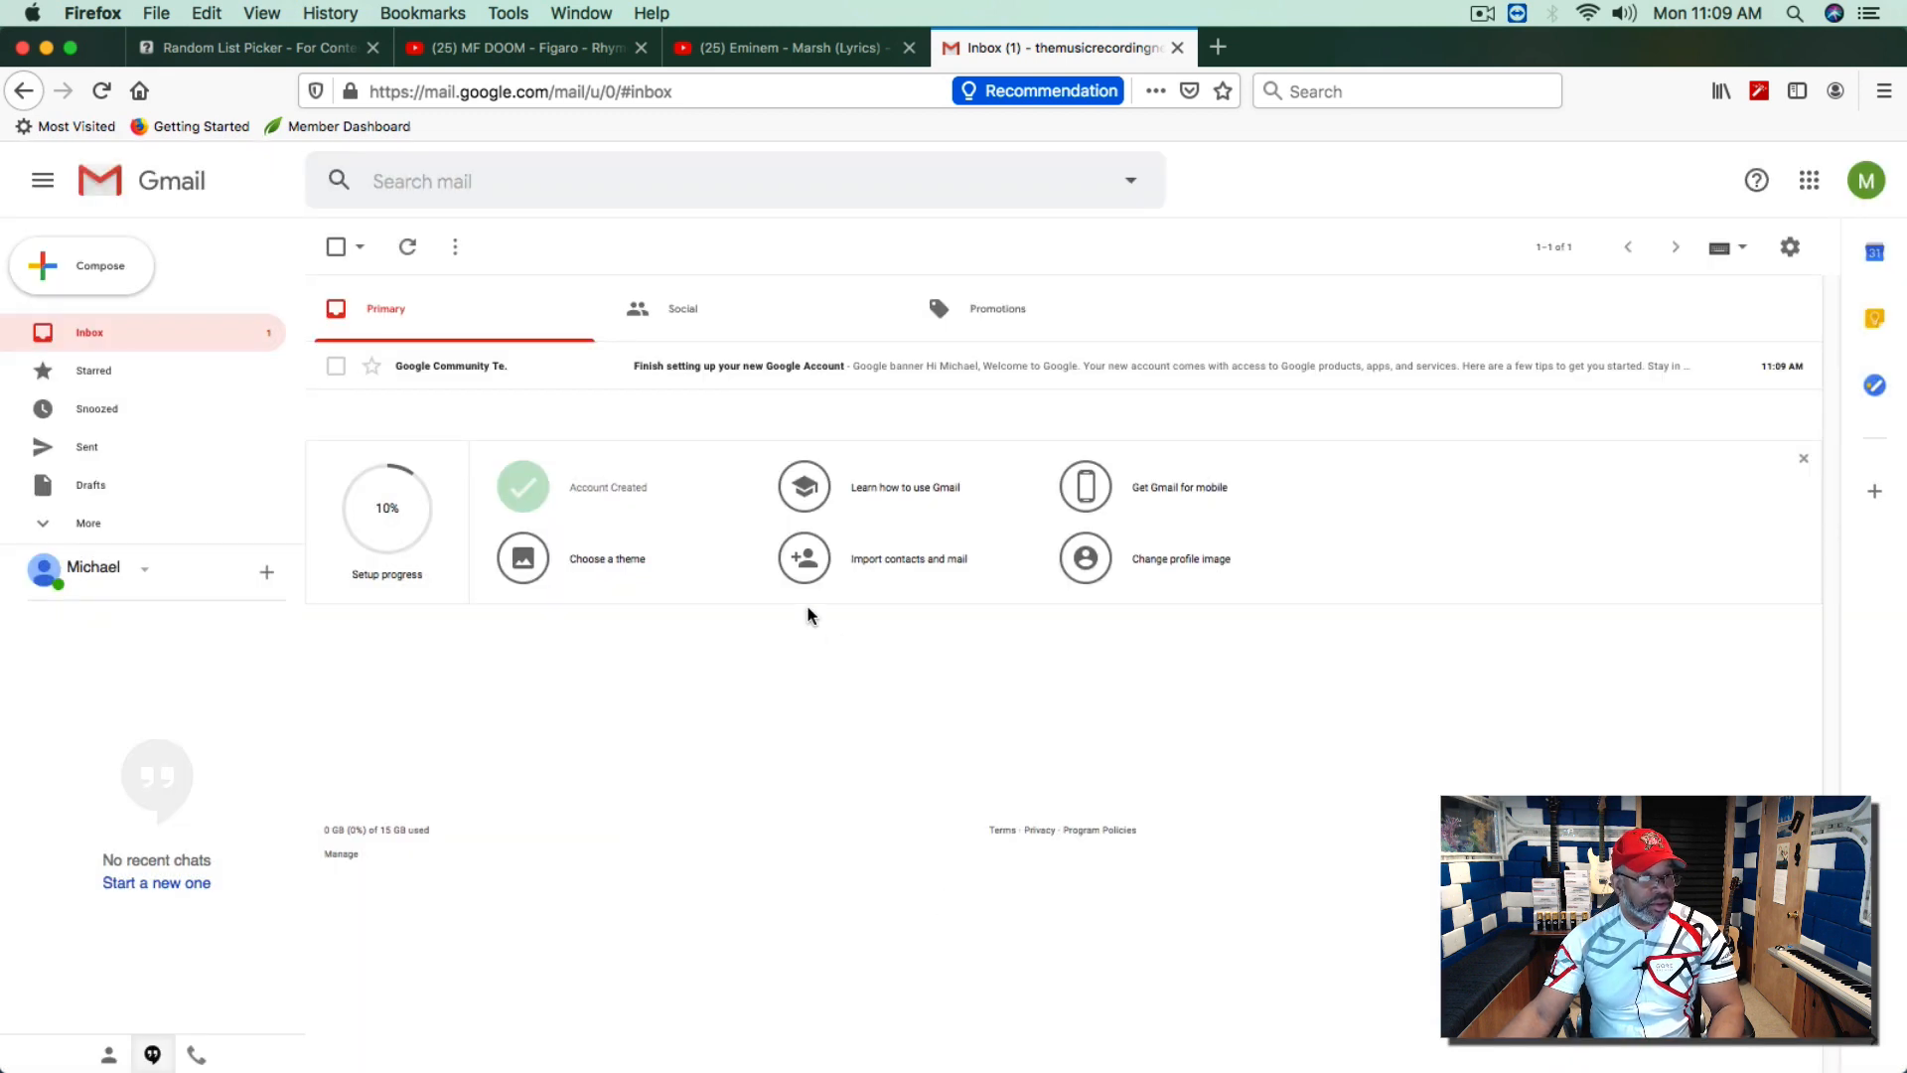
{"action": "mouse_move", "coordinate": [768, 609]}
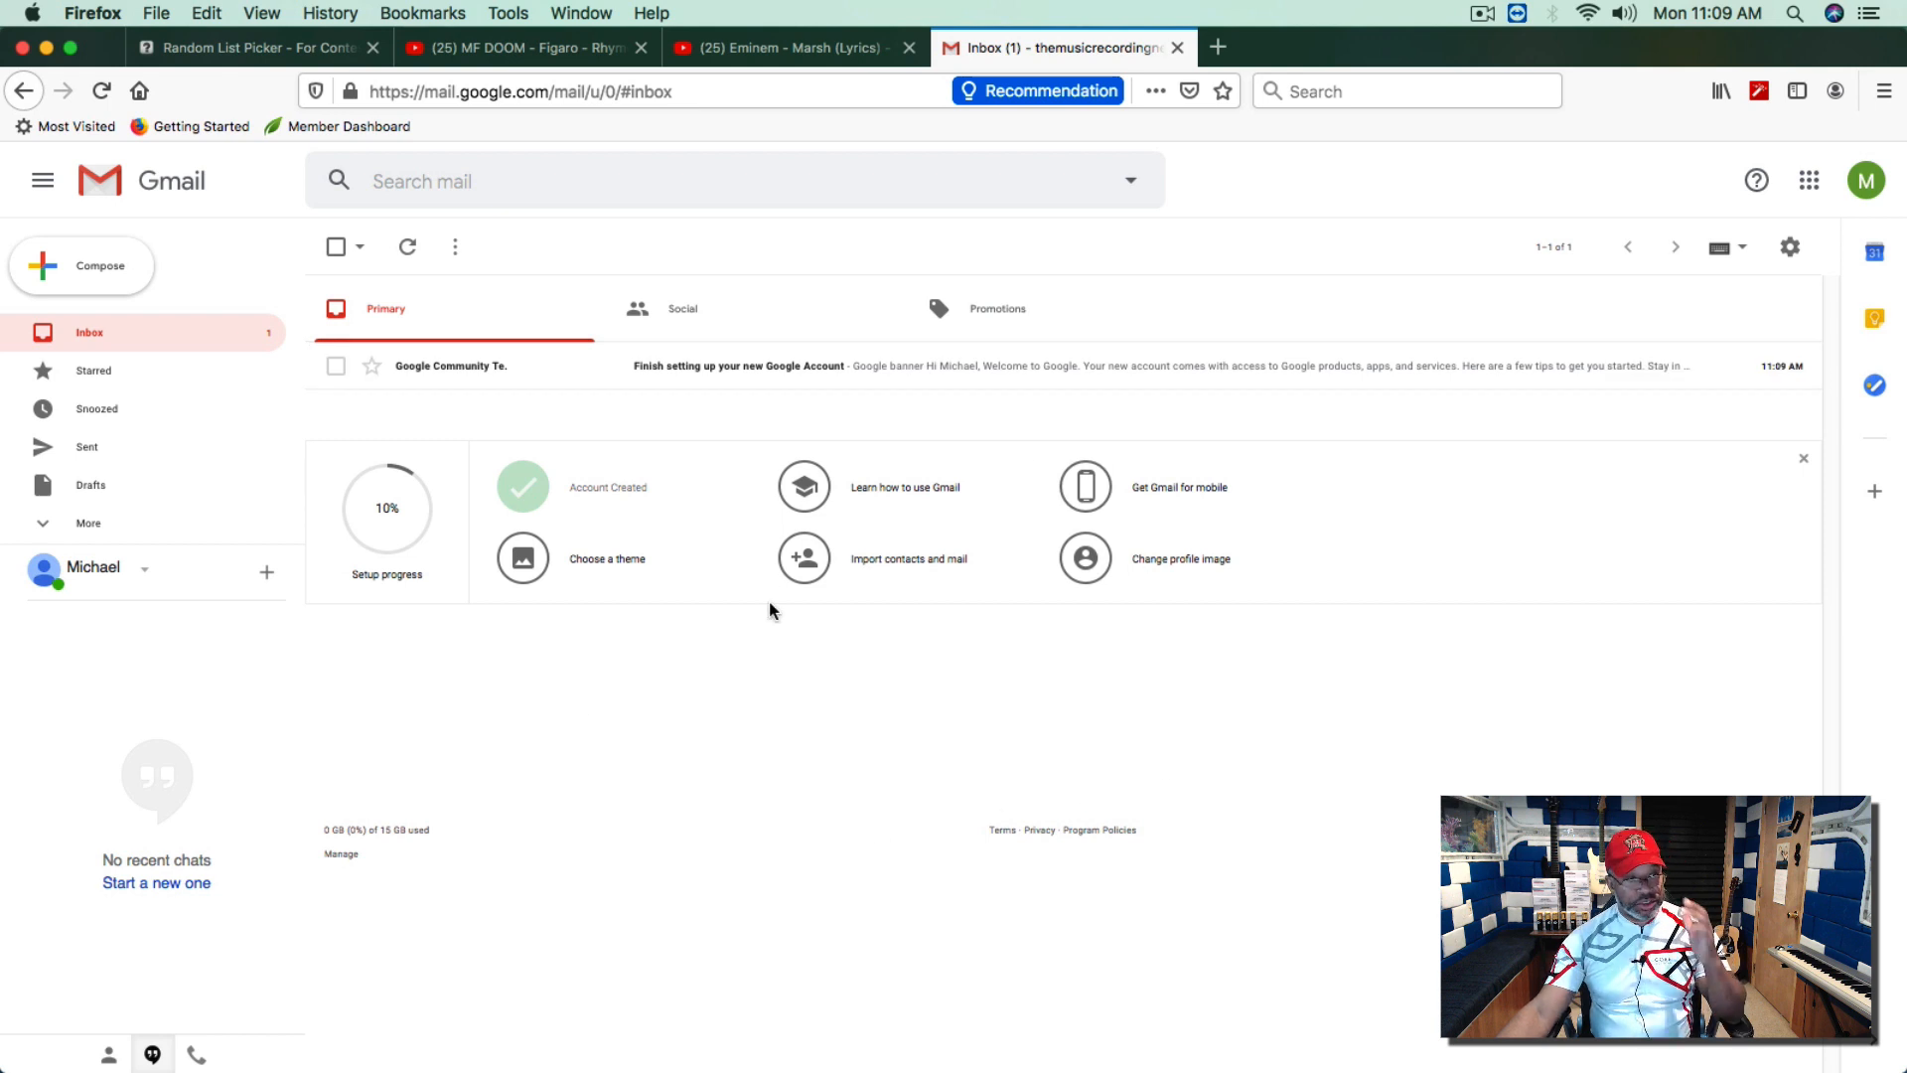
{"action": "mouse_move", "coordinate": [605, 677]}
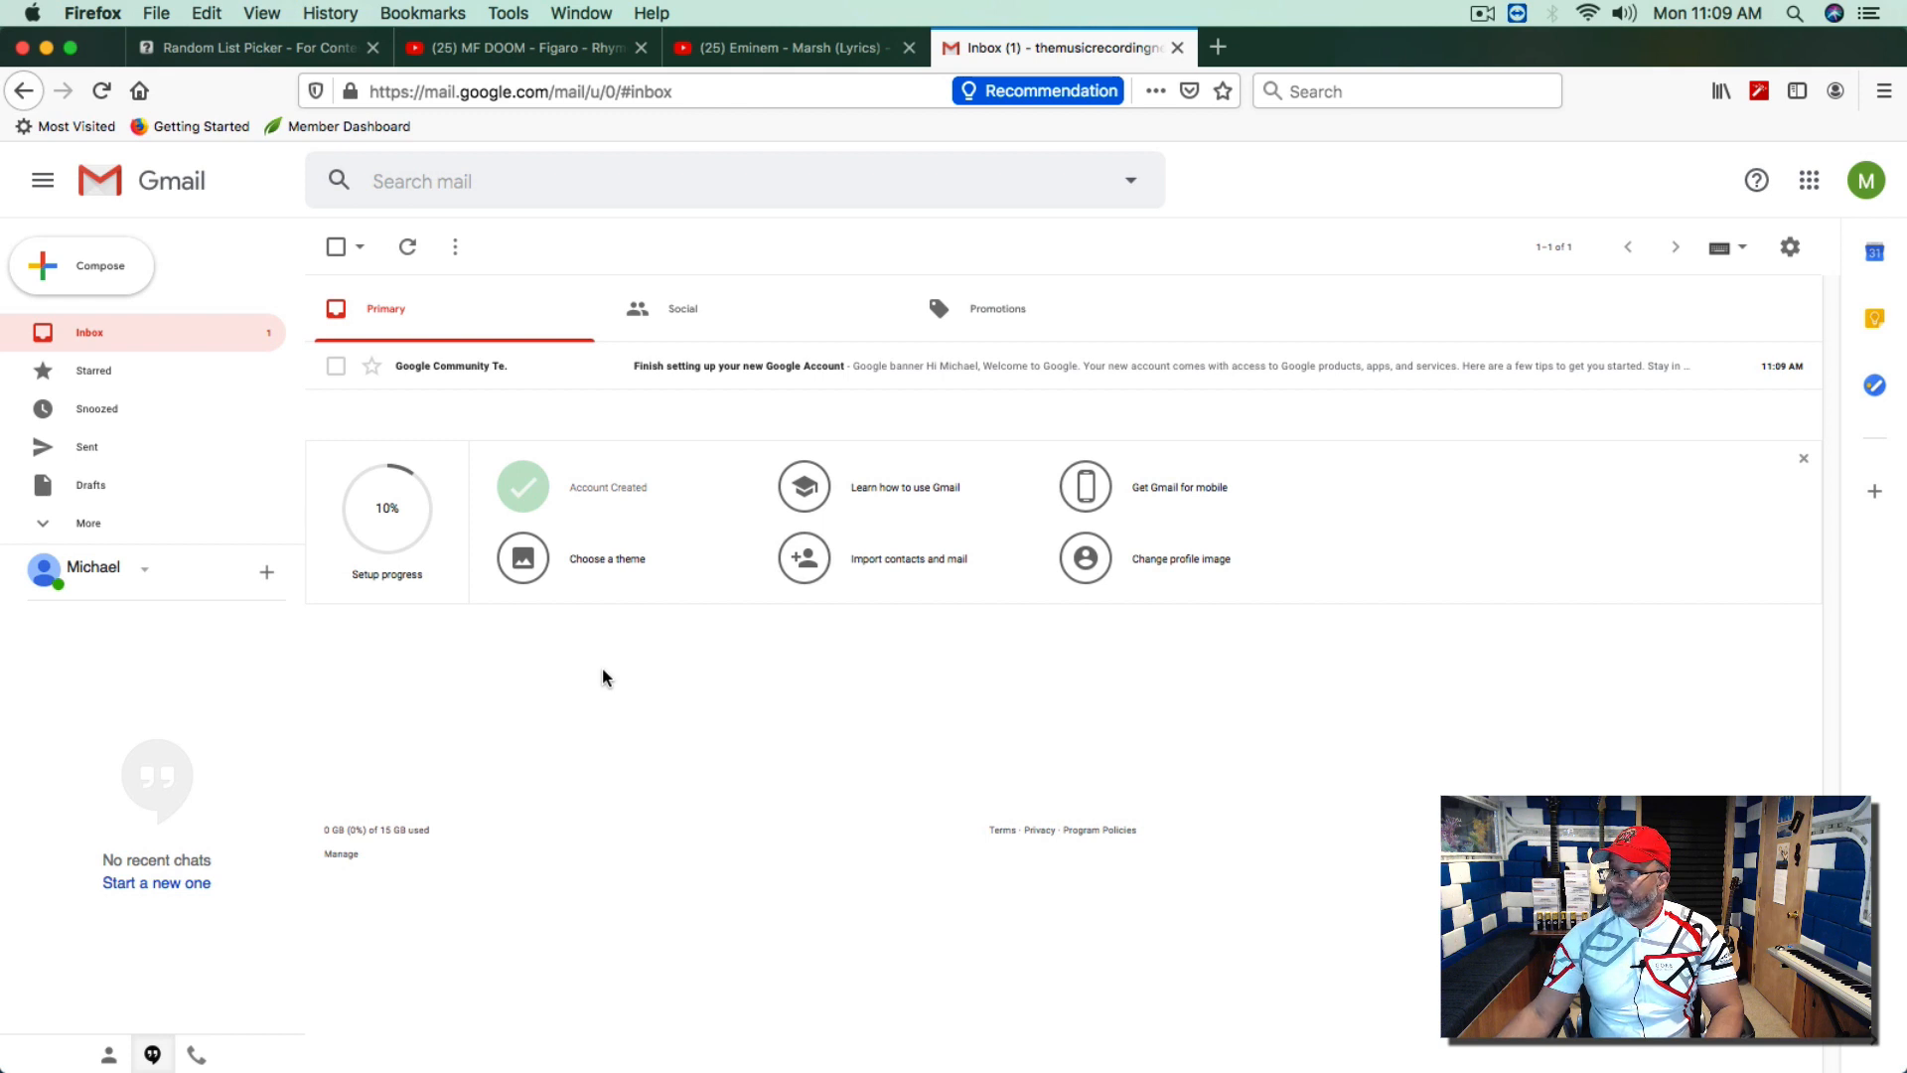
{"action": "mouse_move", "coordinate": [1810, 214]}
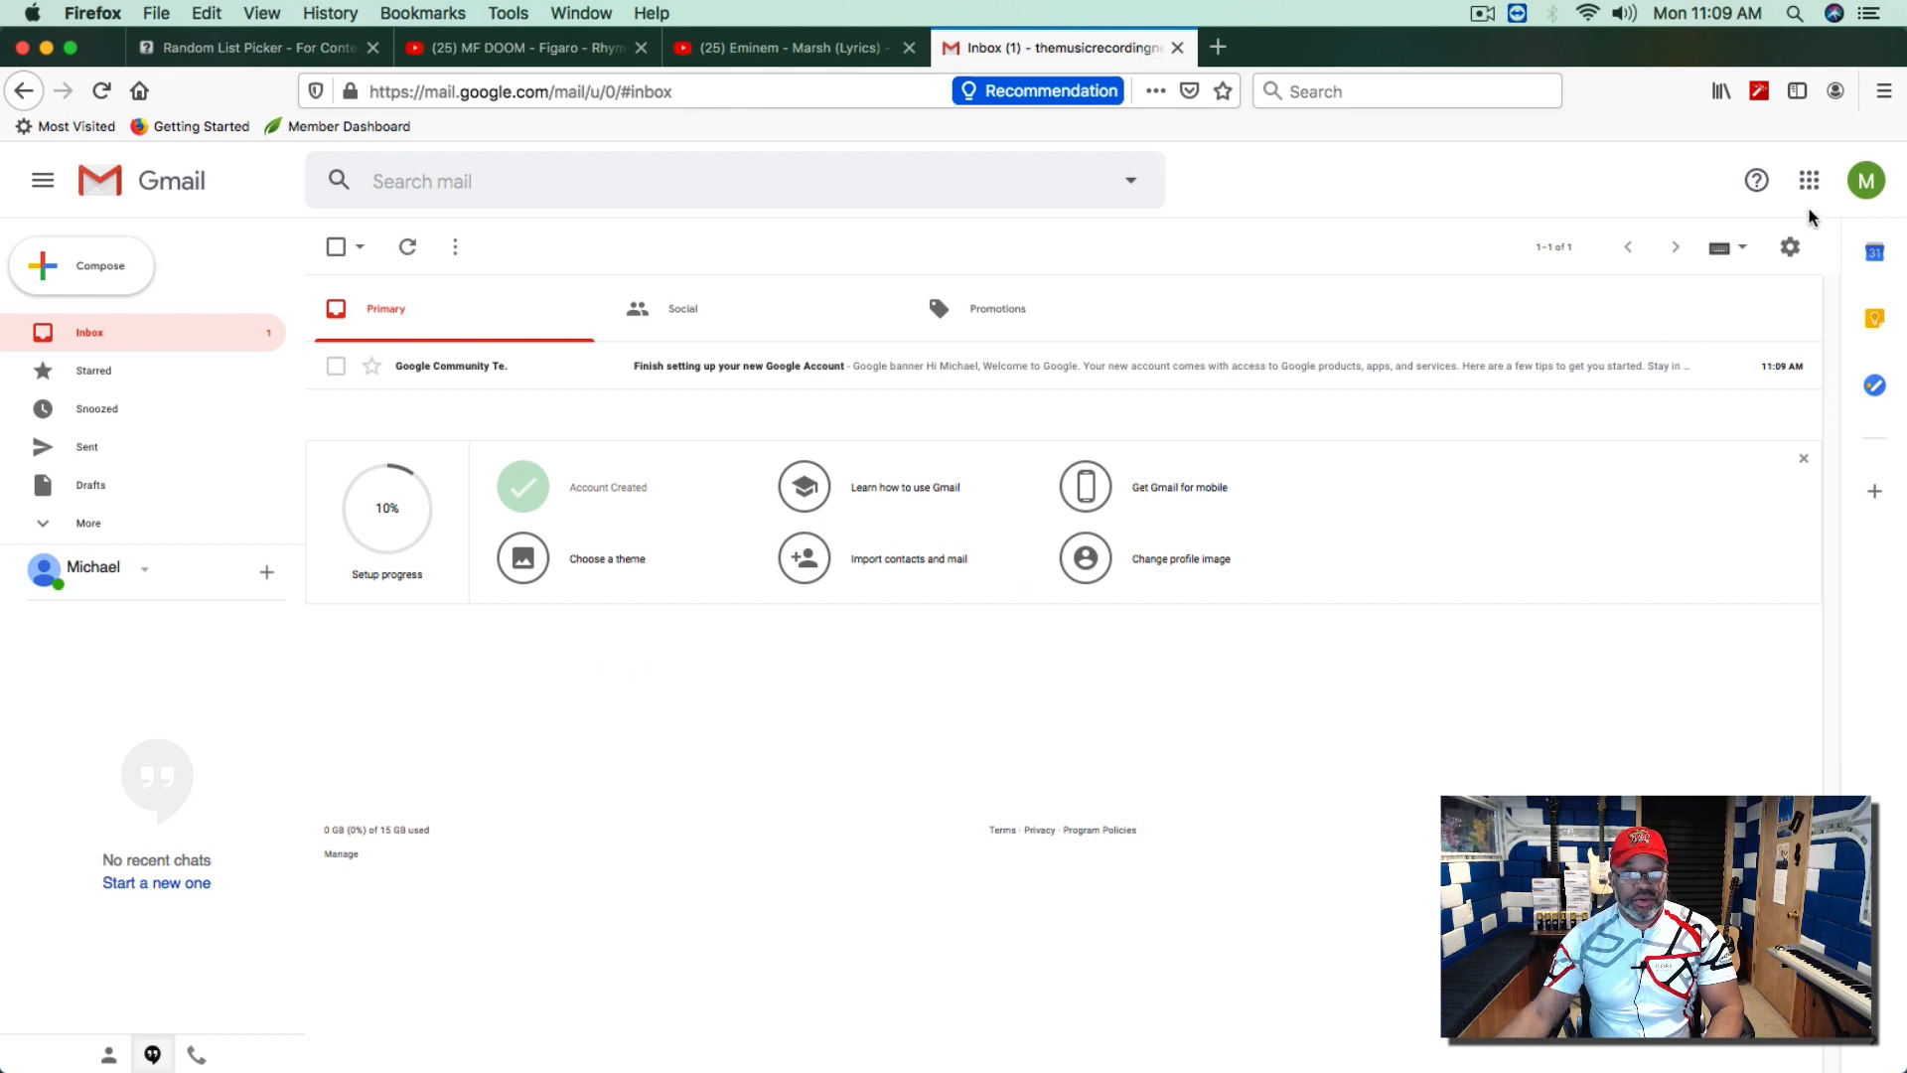
{"action": "left_click", "coordinate": [1864, 180]}
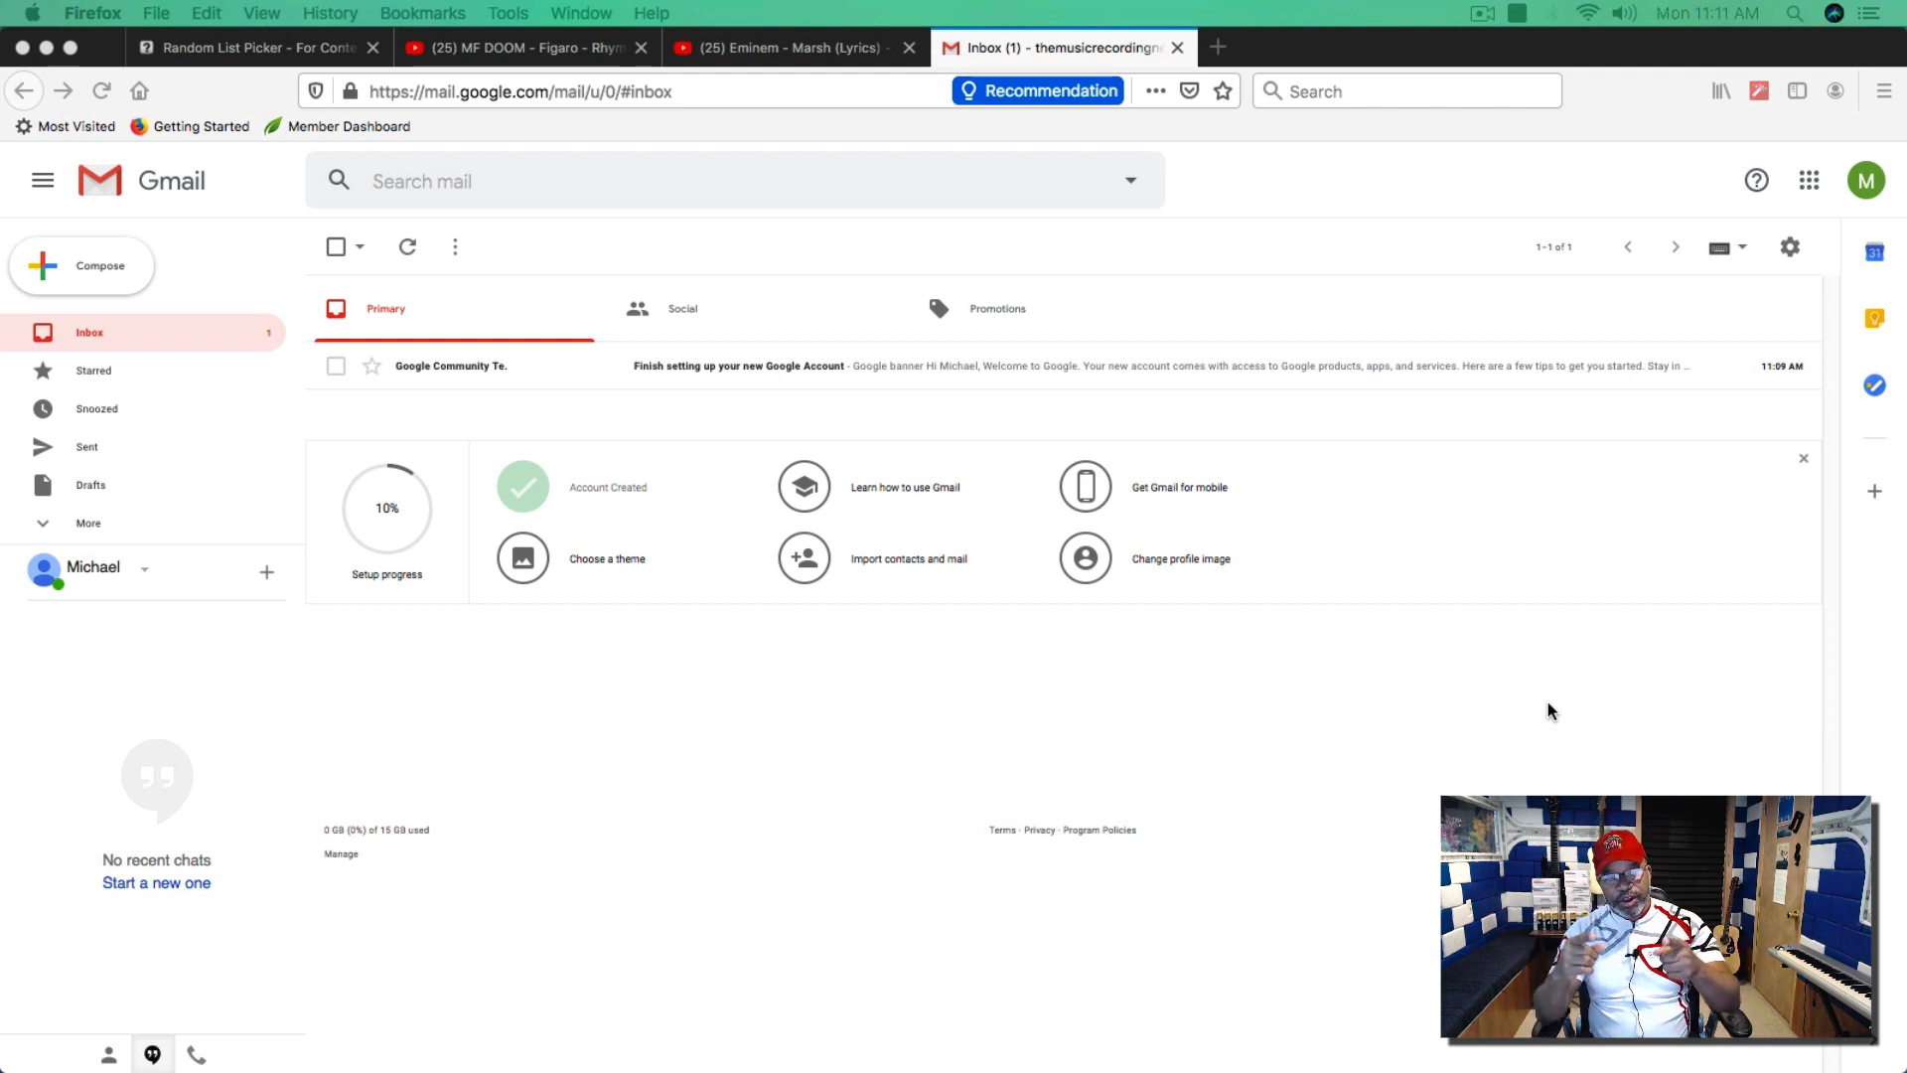
{"action": "mouse_move", "coordinate": [1373, 676]}
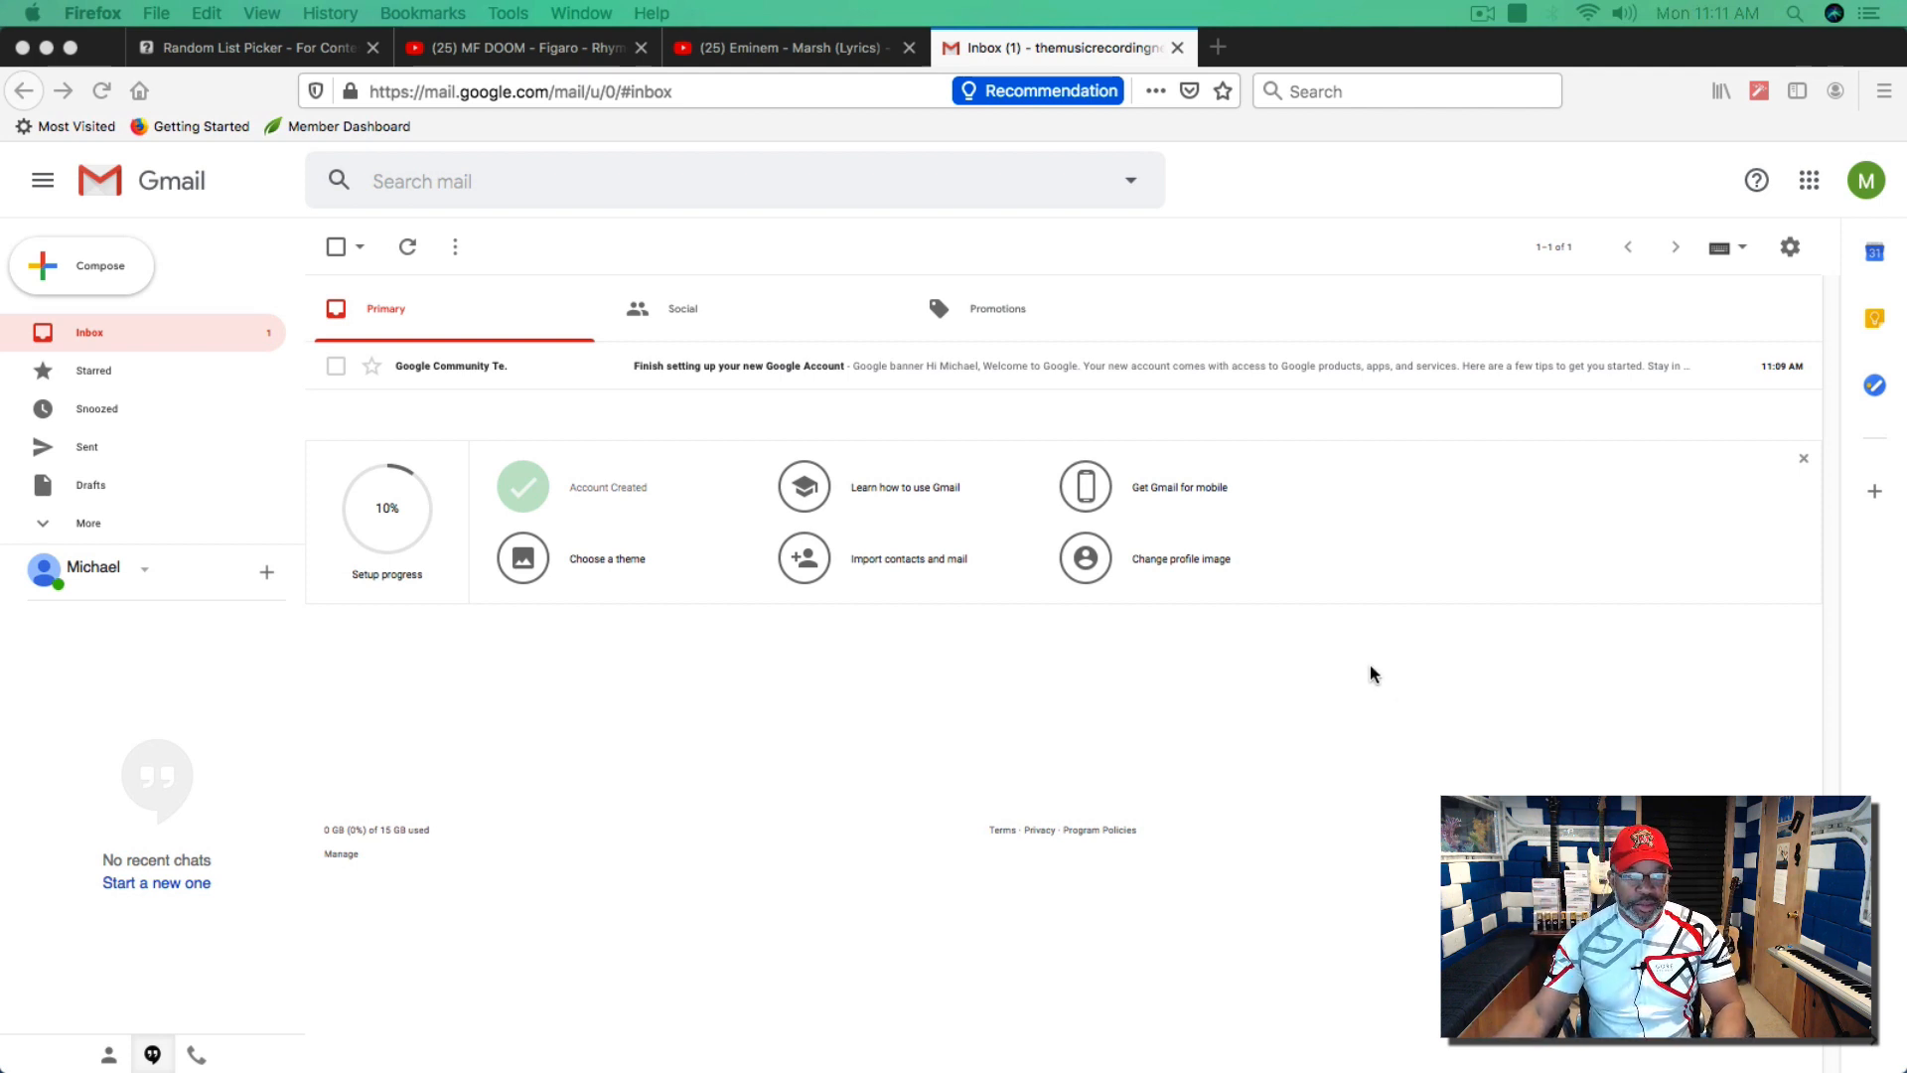
{"action": "mouse_move", "coordinate": [65, 410]}
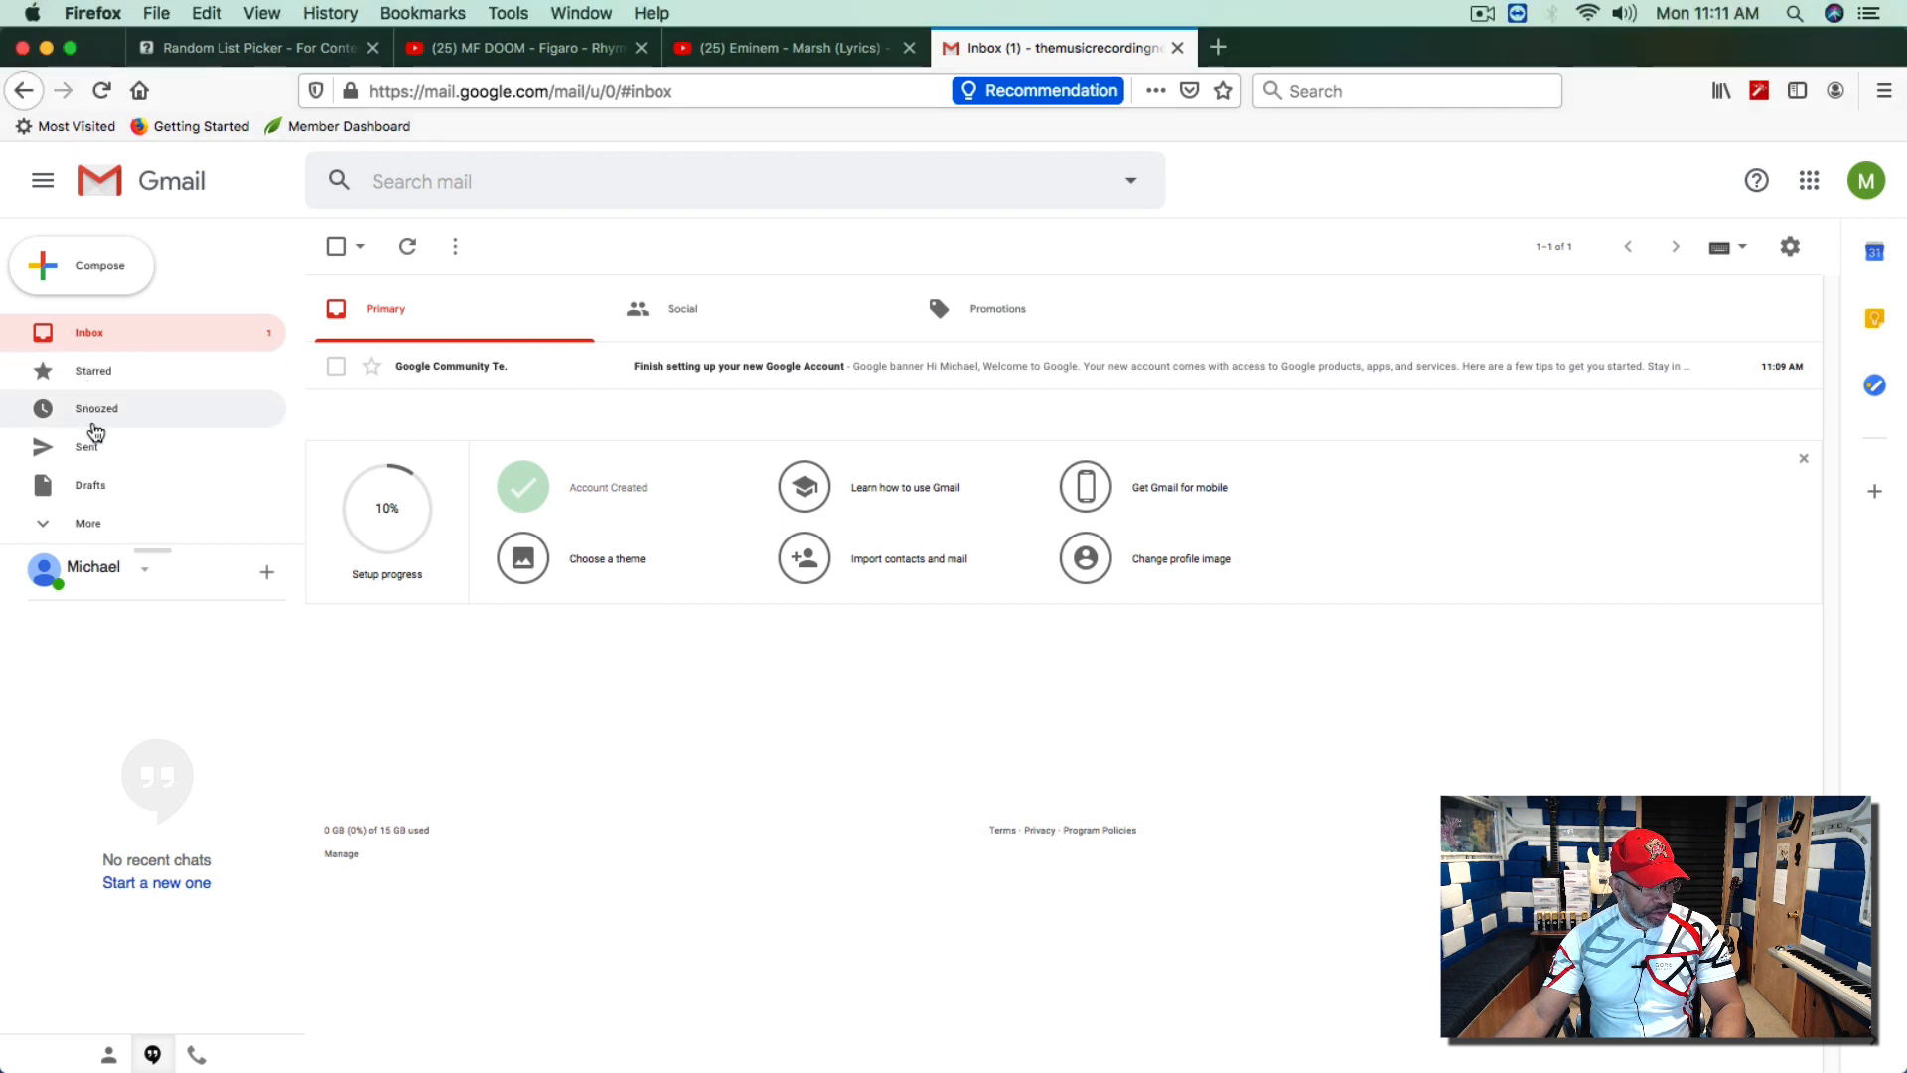
{"action": "left_click", "coordinate": [81, 265]}
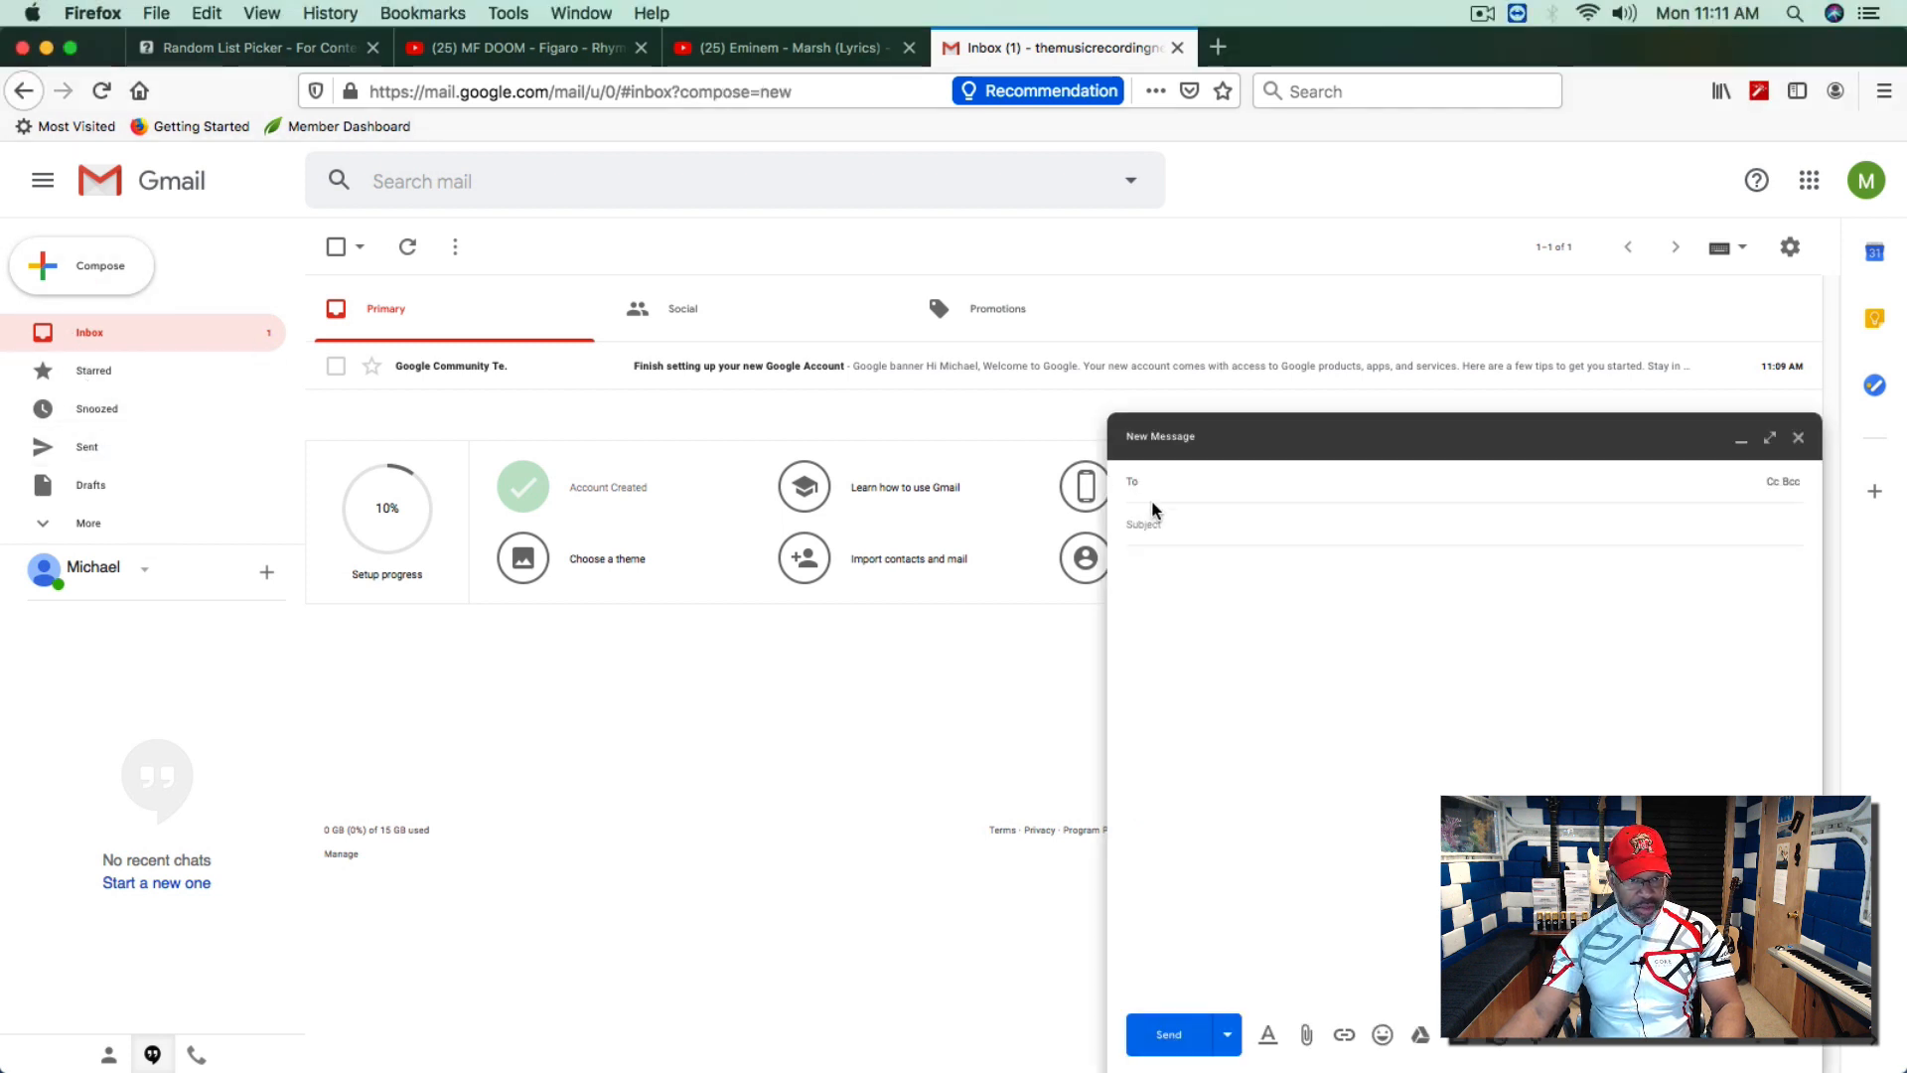
{"action": "left_click", "coordinate": [86, 446]}
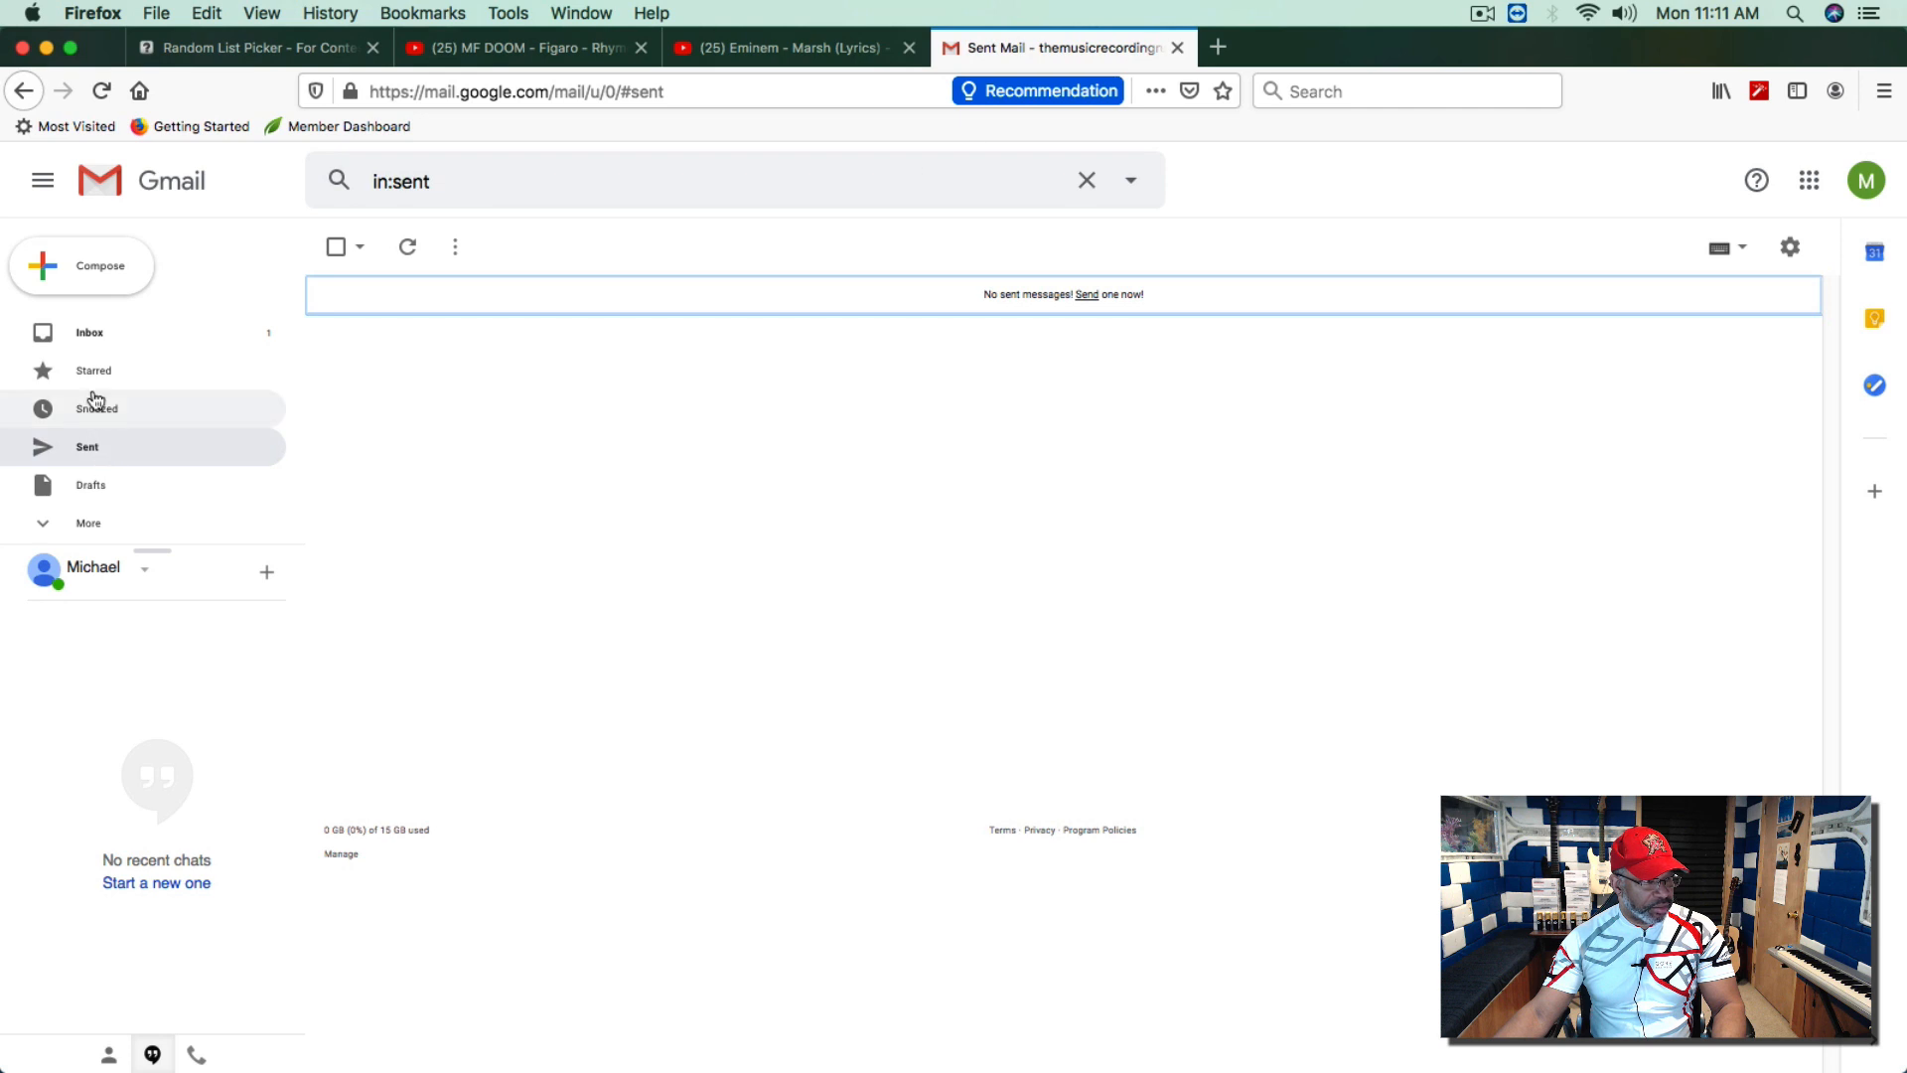
{"action": "left_click", "coordinate": [89, 332]}
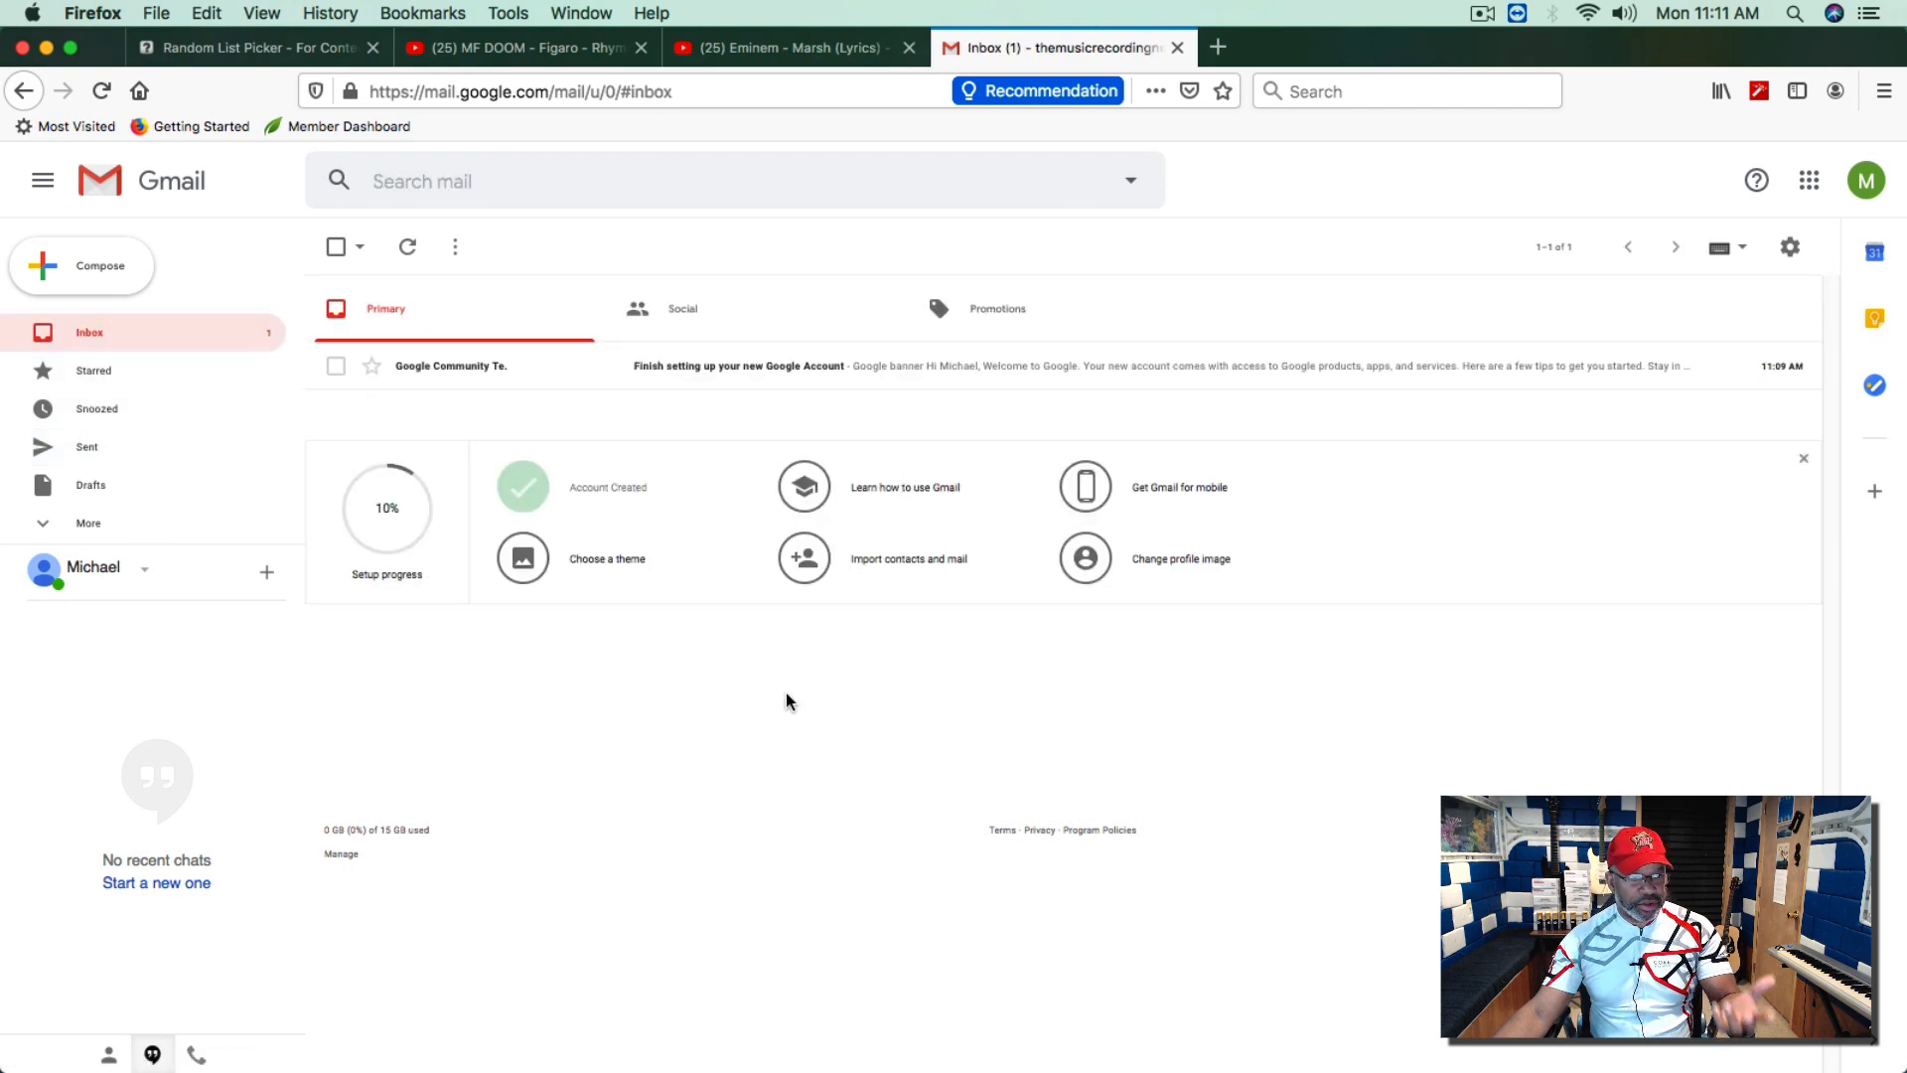